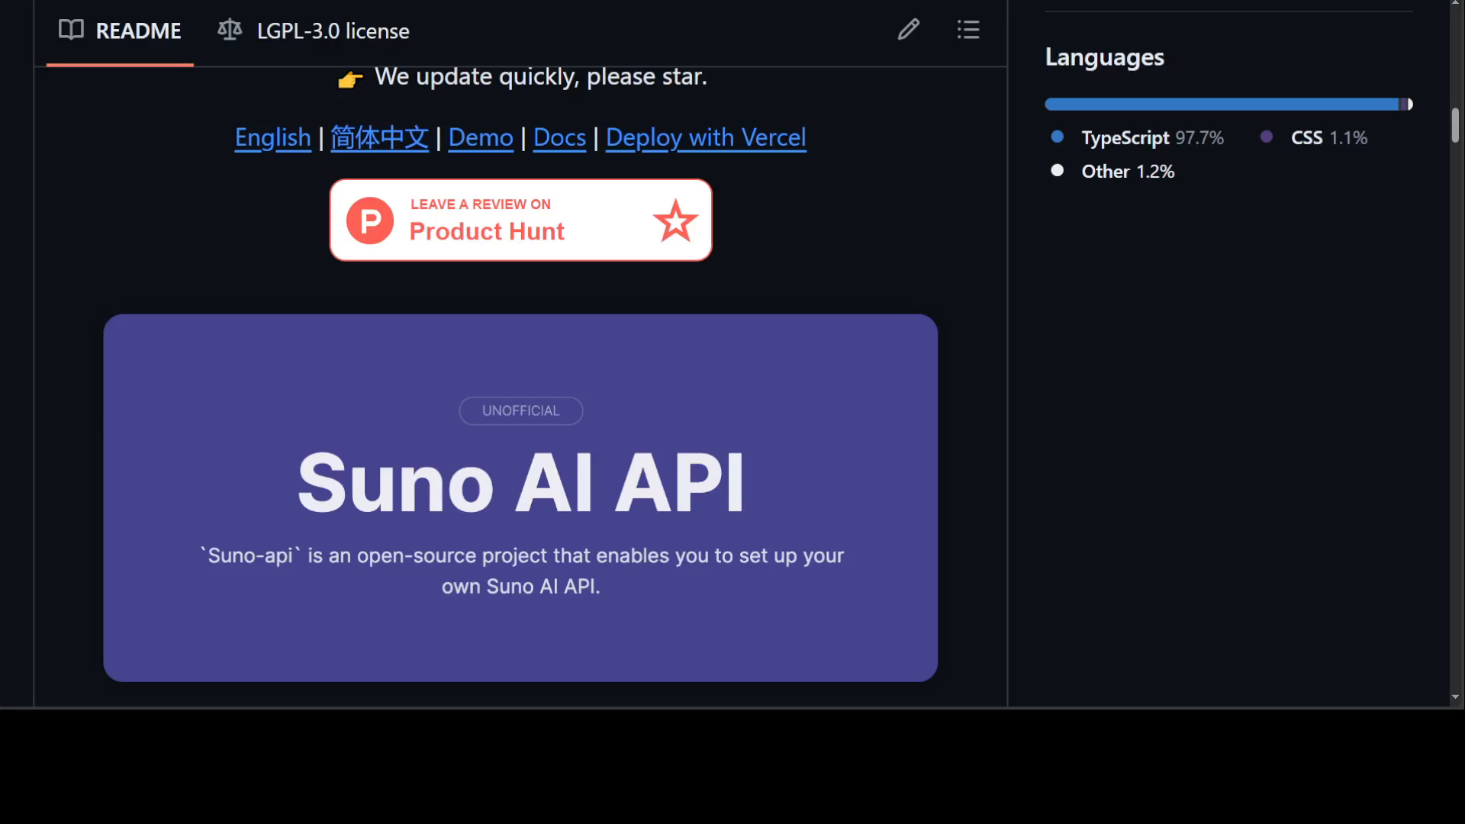
pyautogui.moveTo(1204, 284)
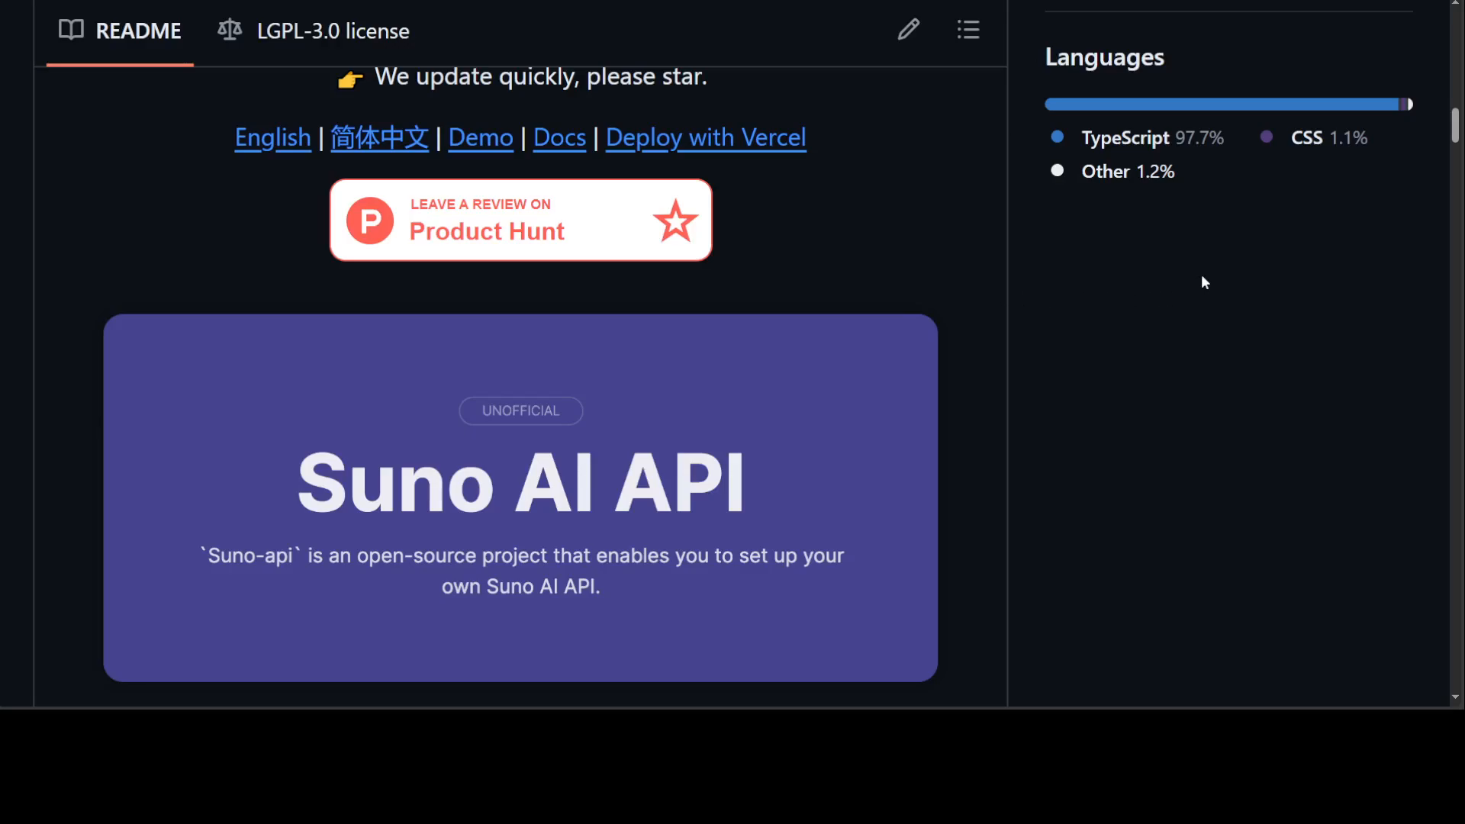
pyautogui.moveTo(1044, 334)
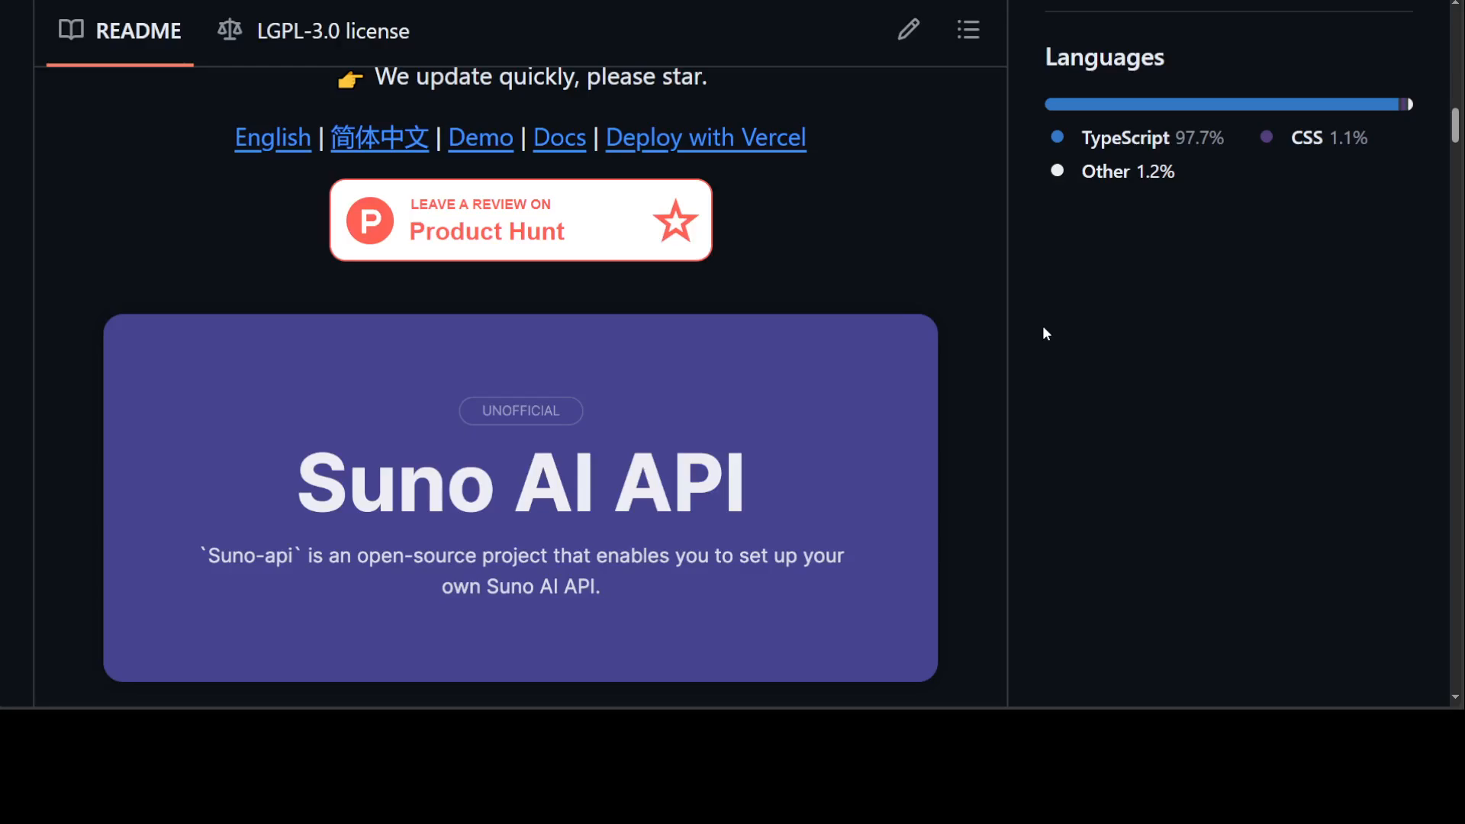
pyautogui.moveTo(1057, 331)
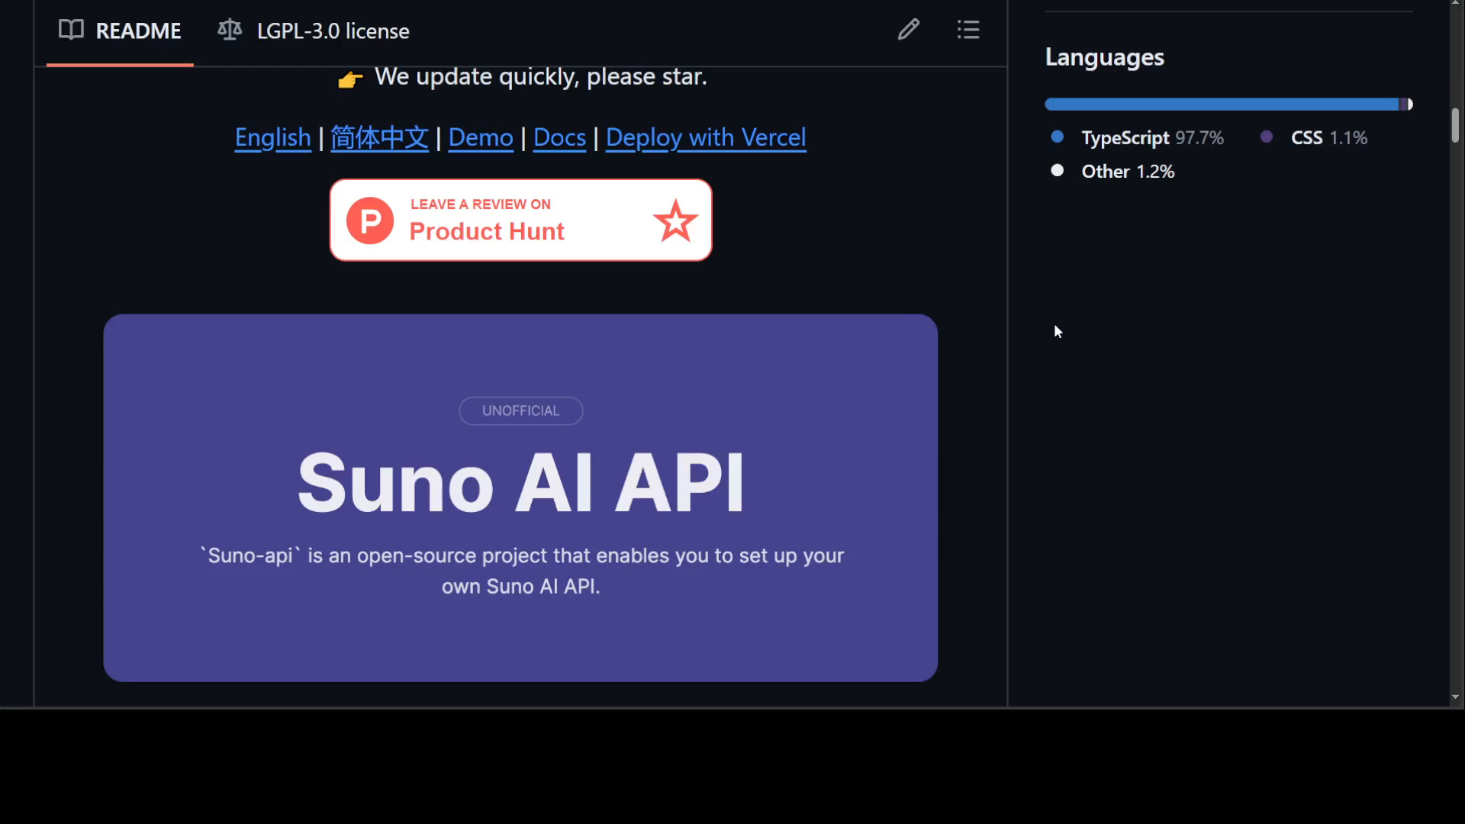
pyautogui.moveTo(977, 365)
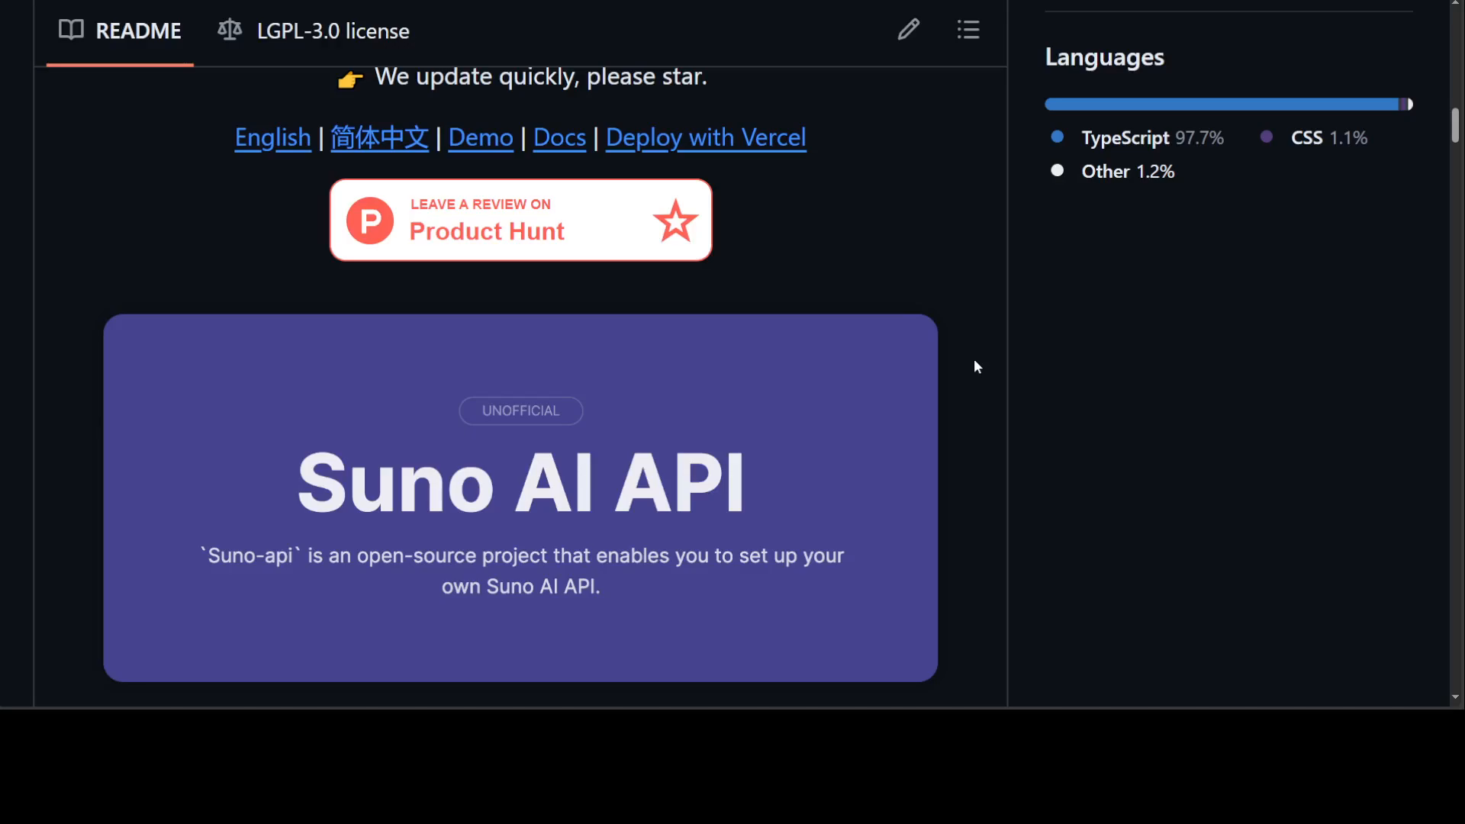
pyautogui.moveTo(976, 360)
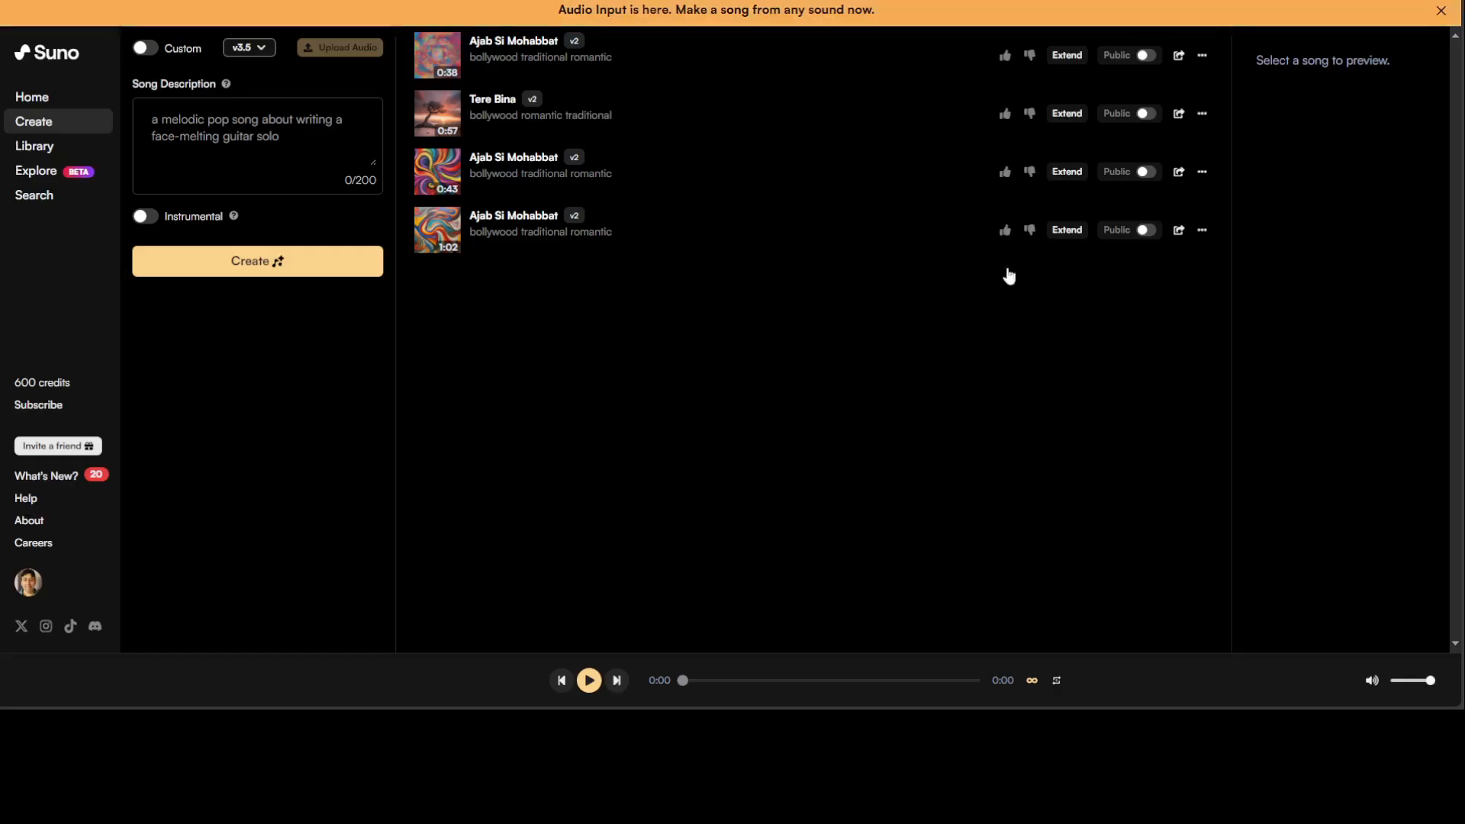
pyautogui.moveTo(977, 341)
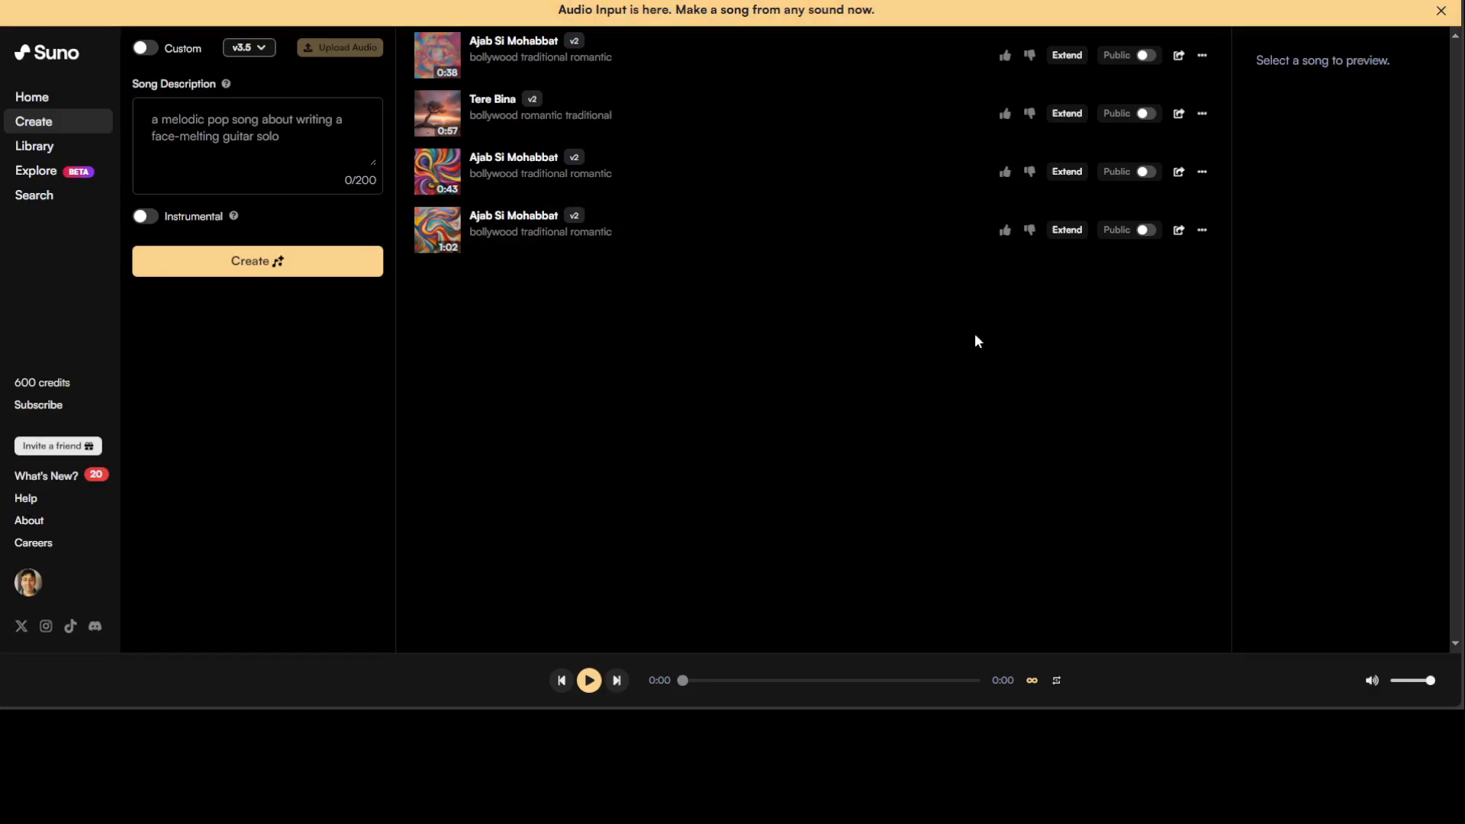
pyautogui.moveTo(569, 511)
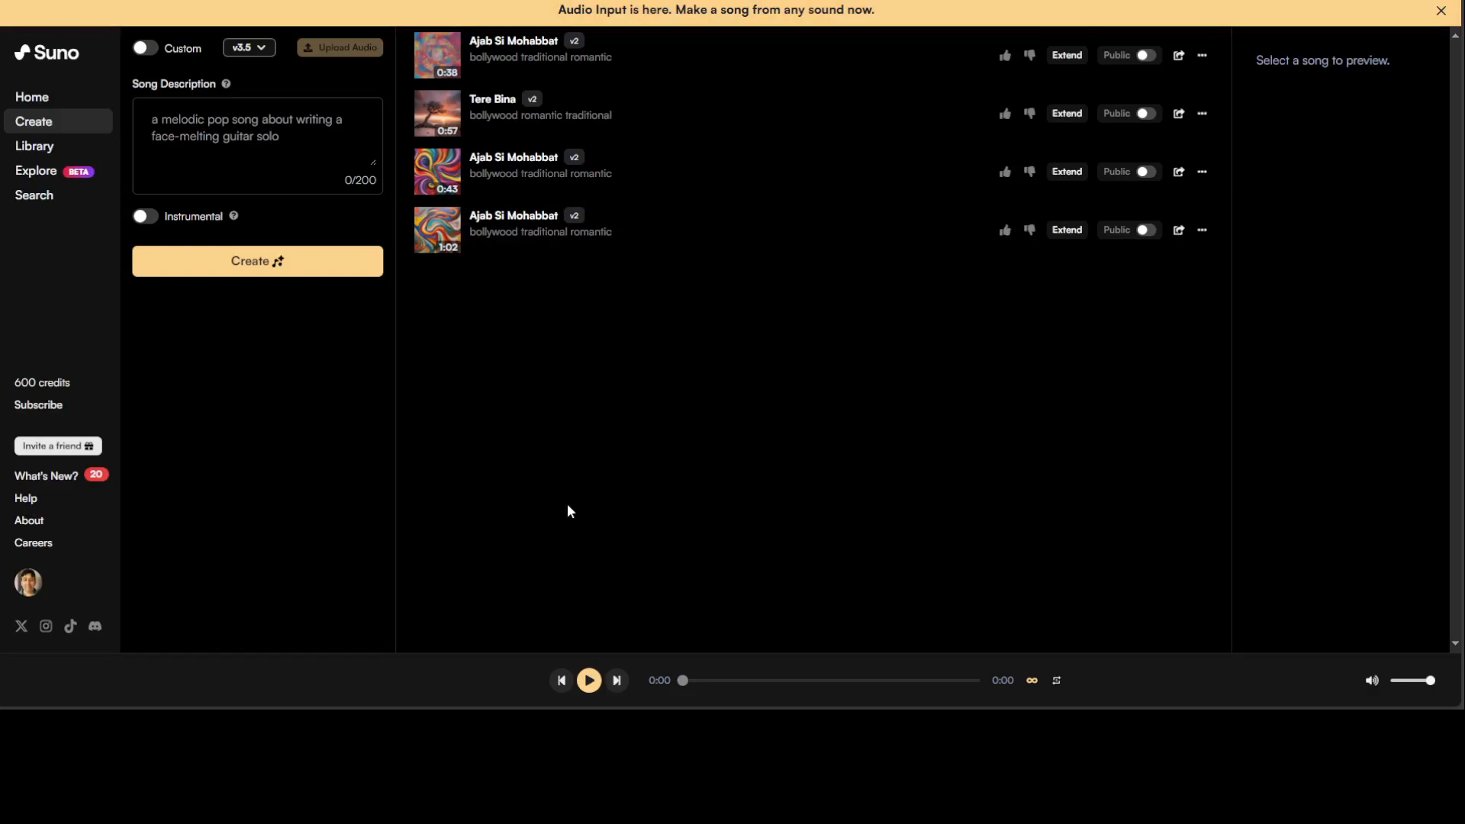
pyautogui.moveTo(605, 505)
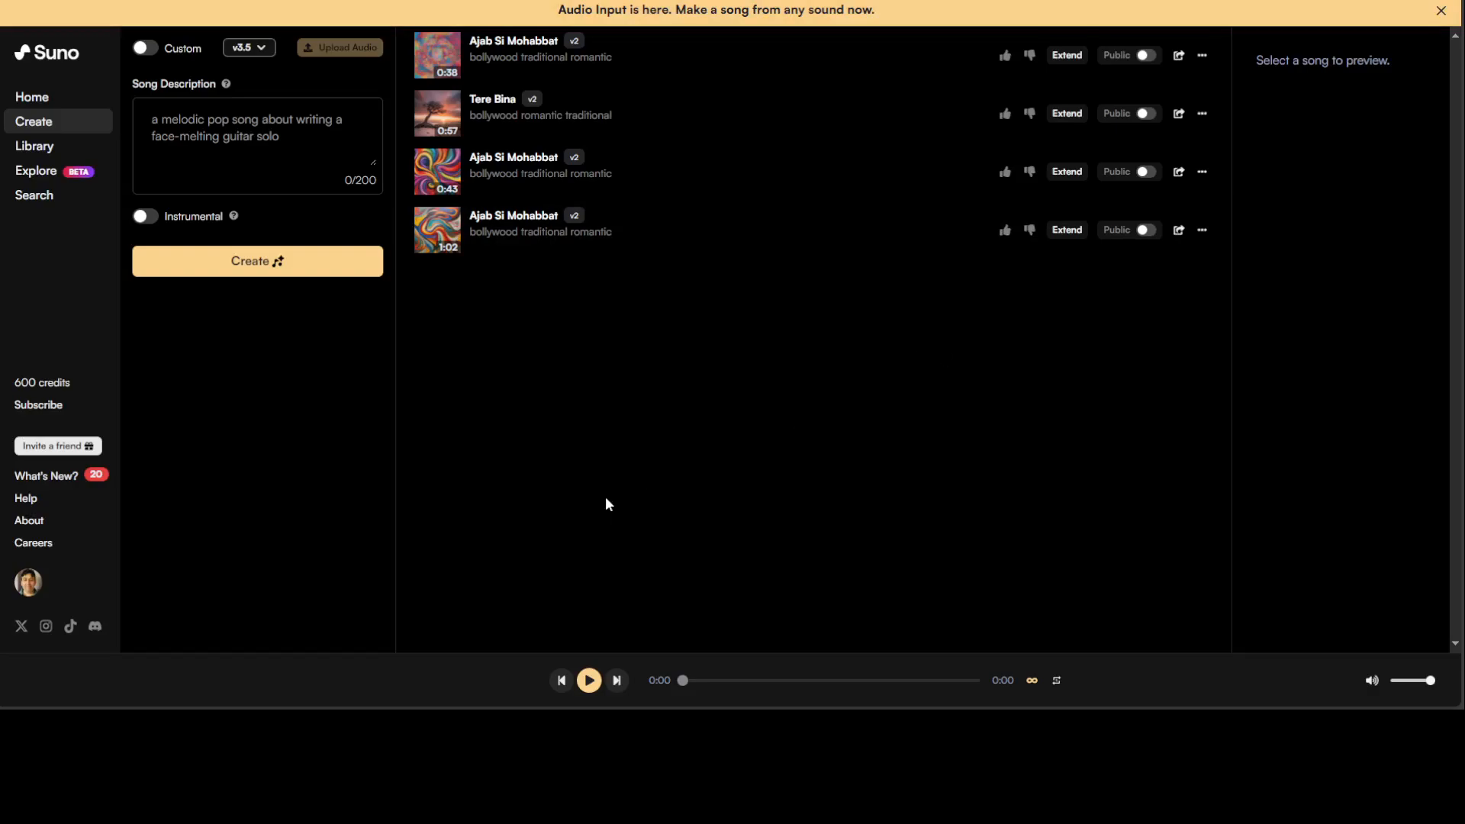
pyautogui.moveTo(640, 496)
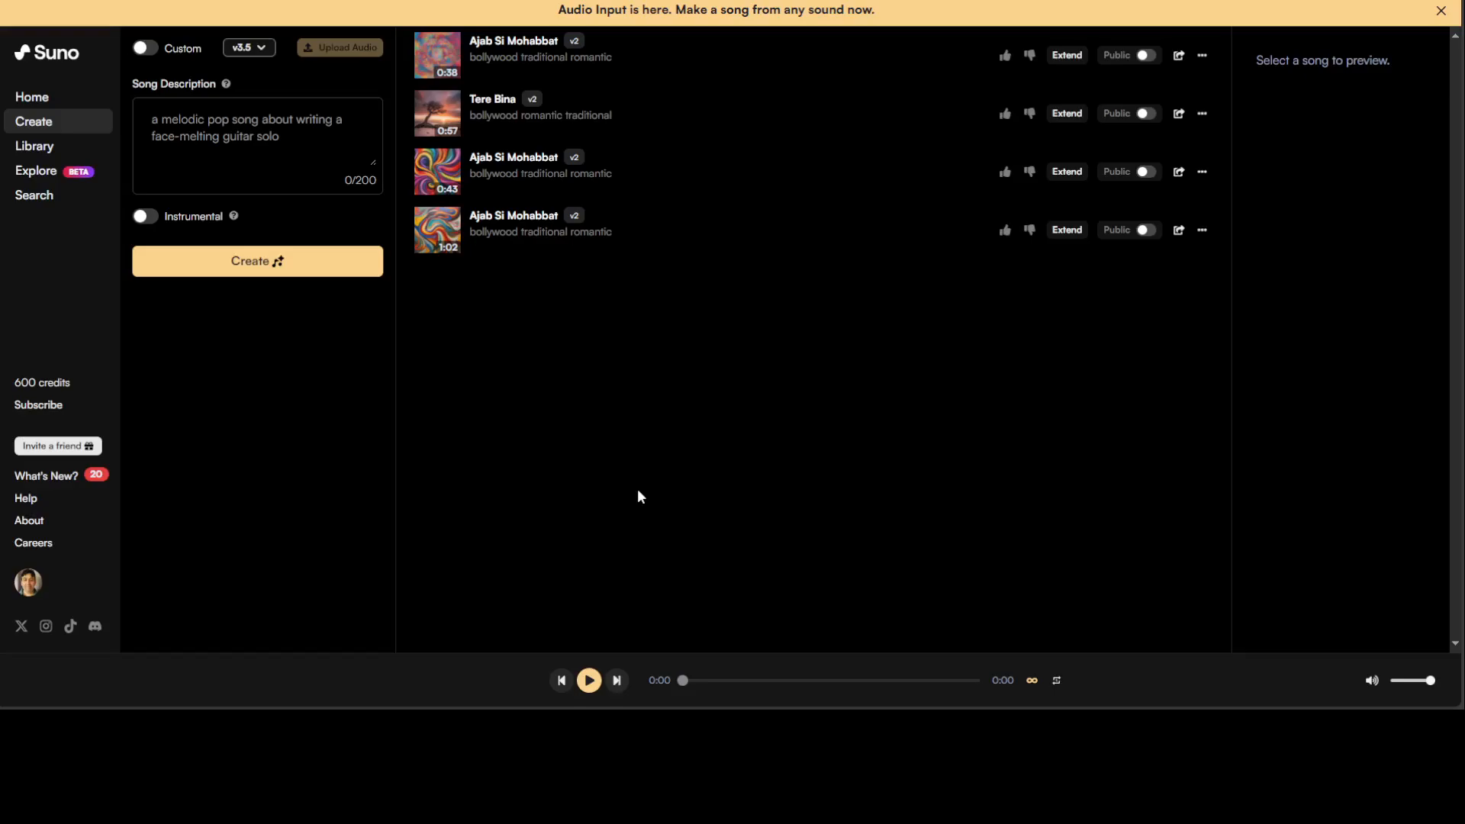
pyautogui.moveTo(1009, 379)
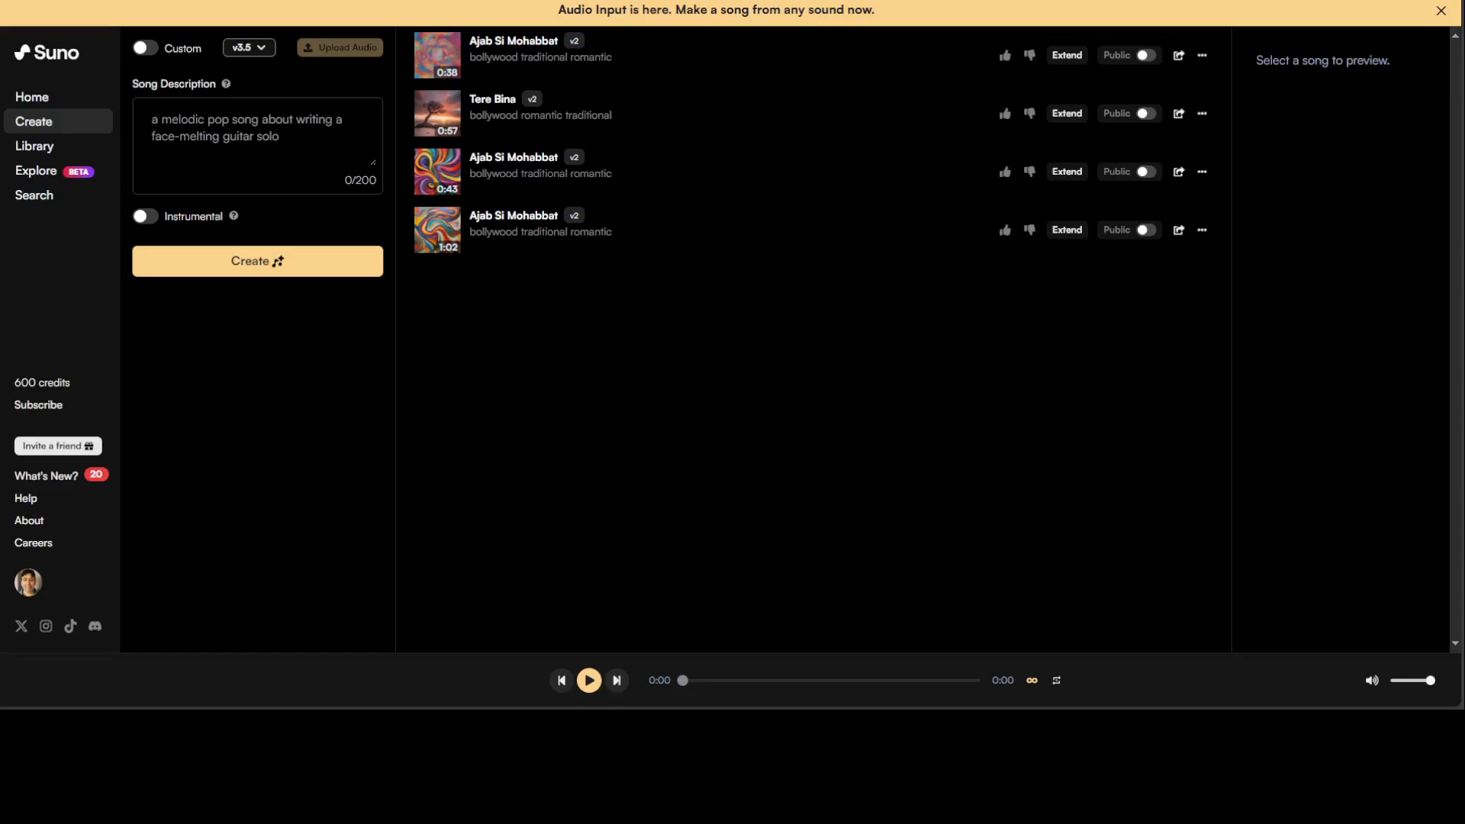
# Show the browser's network request log next to the Suno Showcase home page.
pyautogui.press('F12')
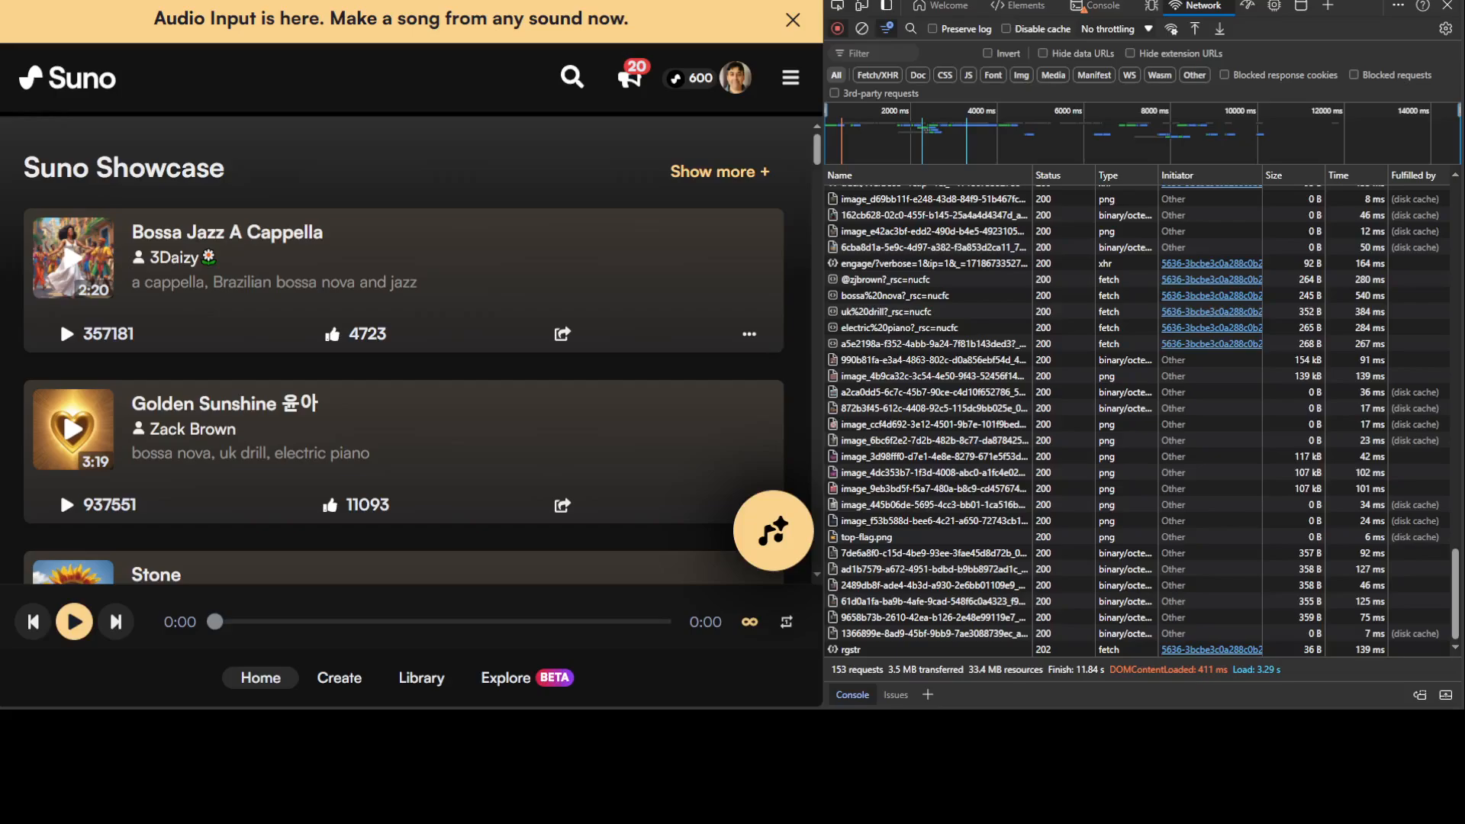
# Scroll the network log up to the client?_clerk_js_version=4.73.3 request and enlarge the view.
pyautogui.scroll(3)
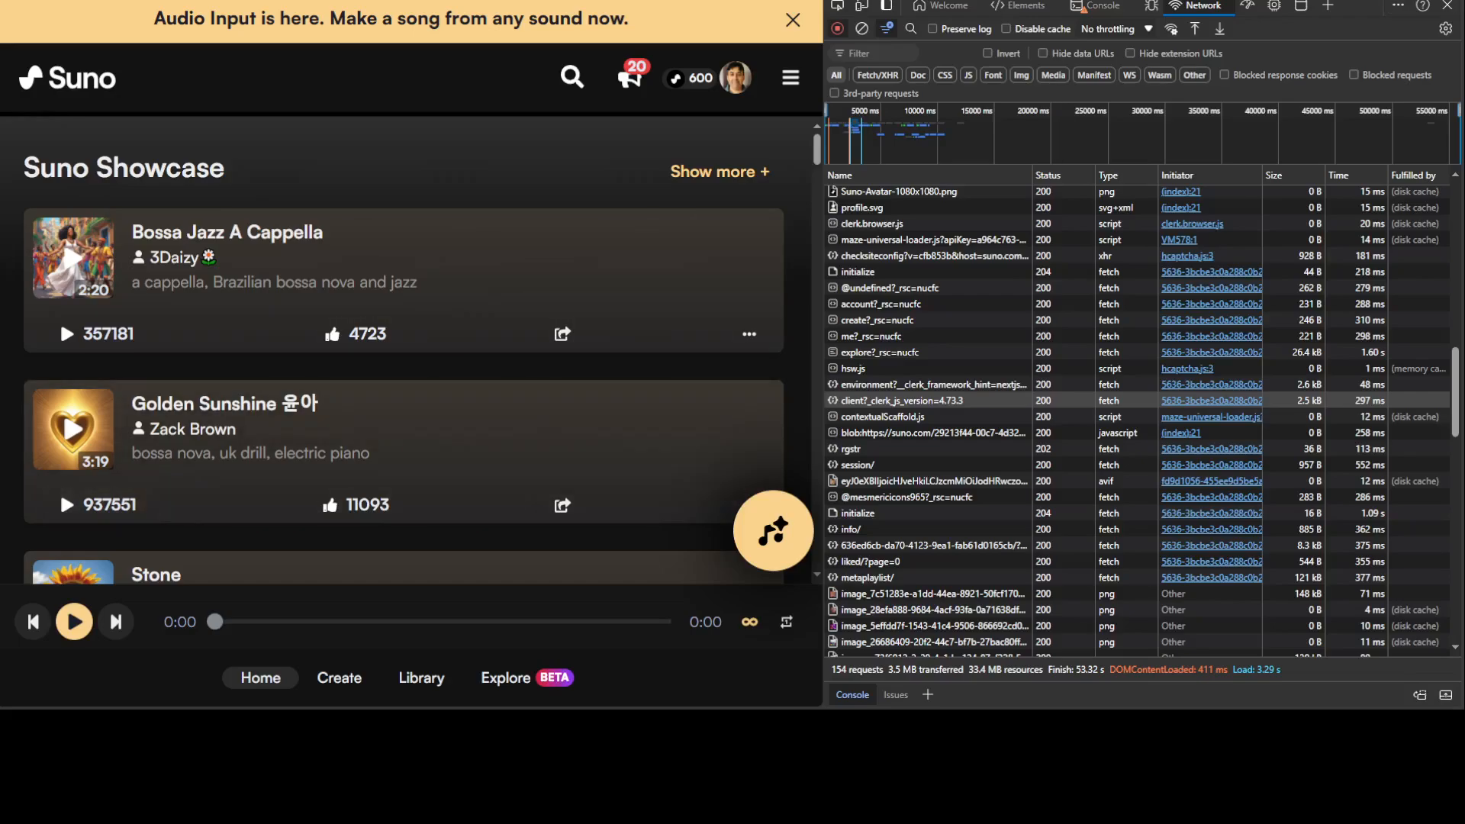
pyautogui.press('ctrl+plus')
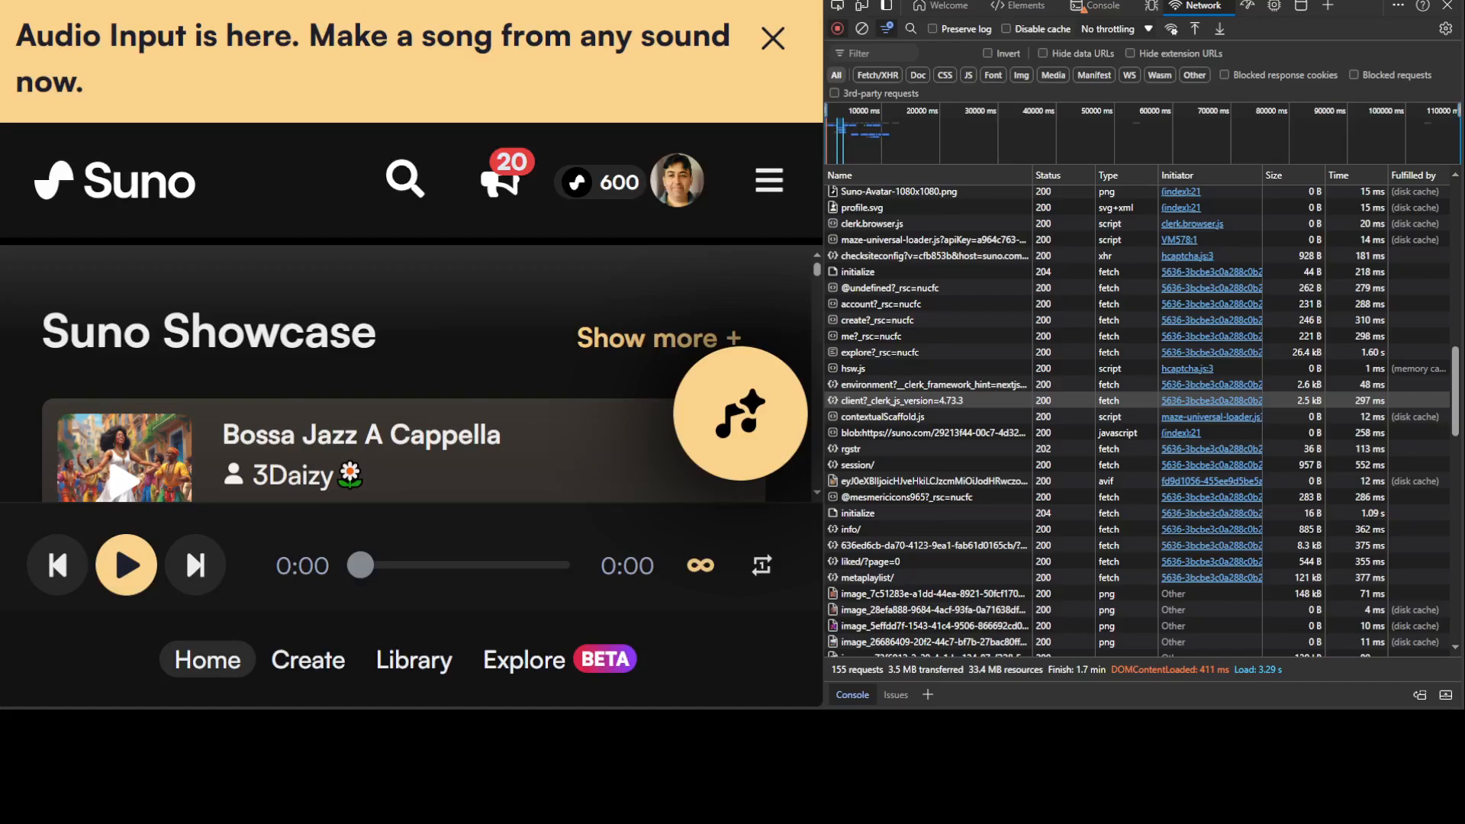
# Show the clerk client request's headers down to its long Cookie value.
pyautogui.click(893, 400)
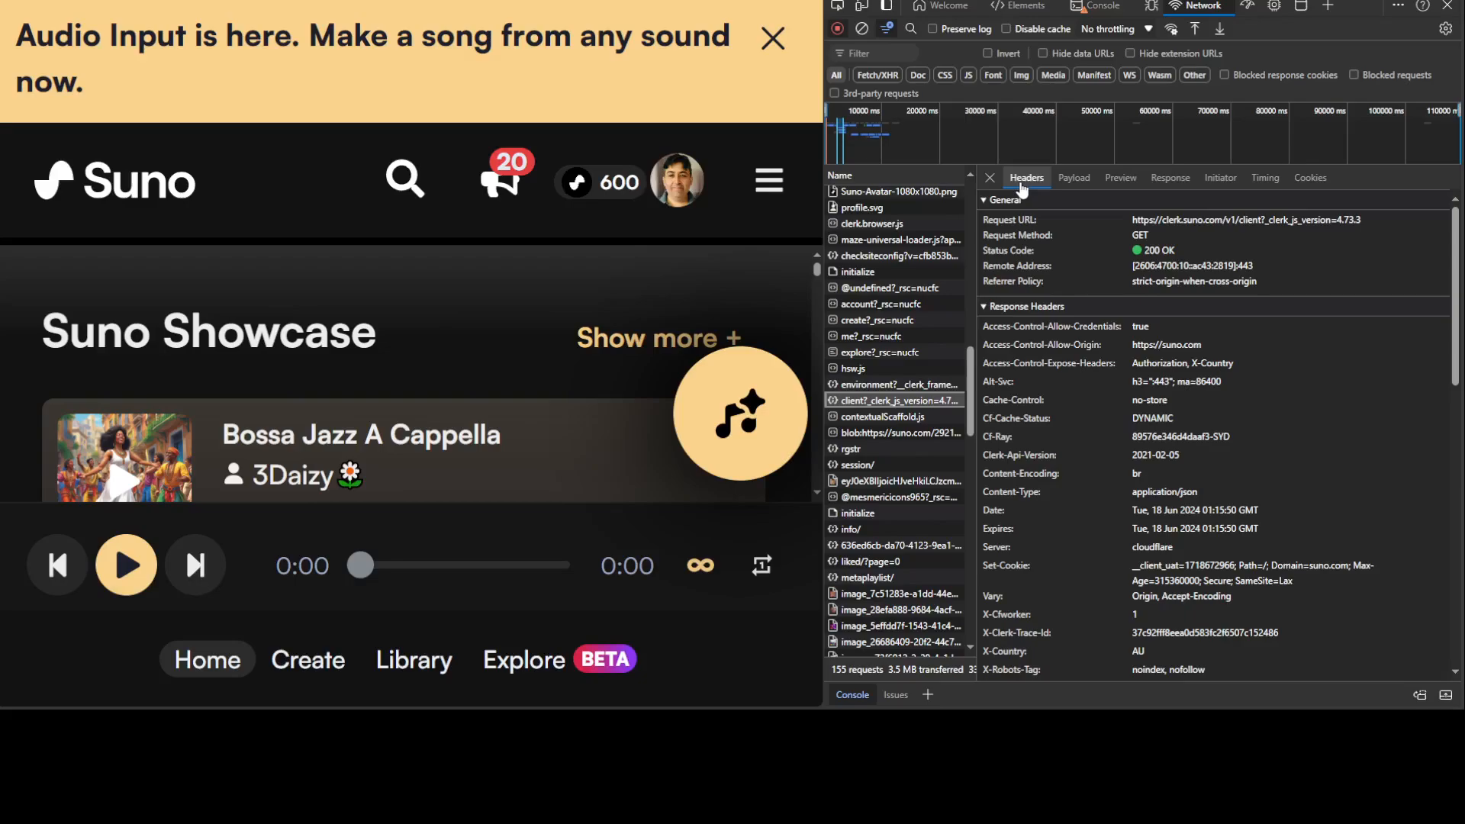
pyautogui.moveTo(1022, 368)
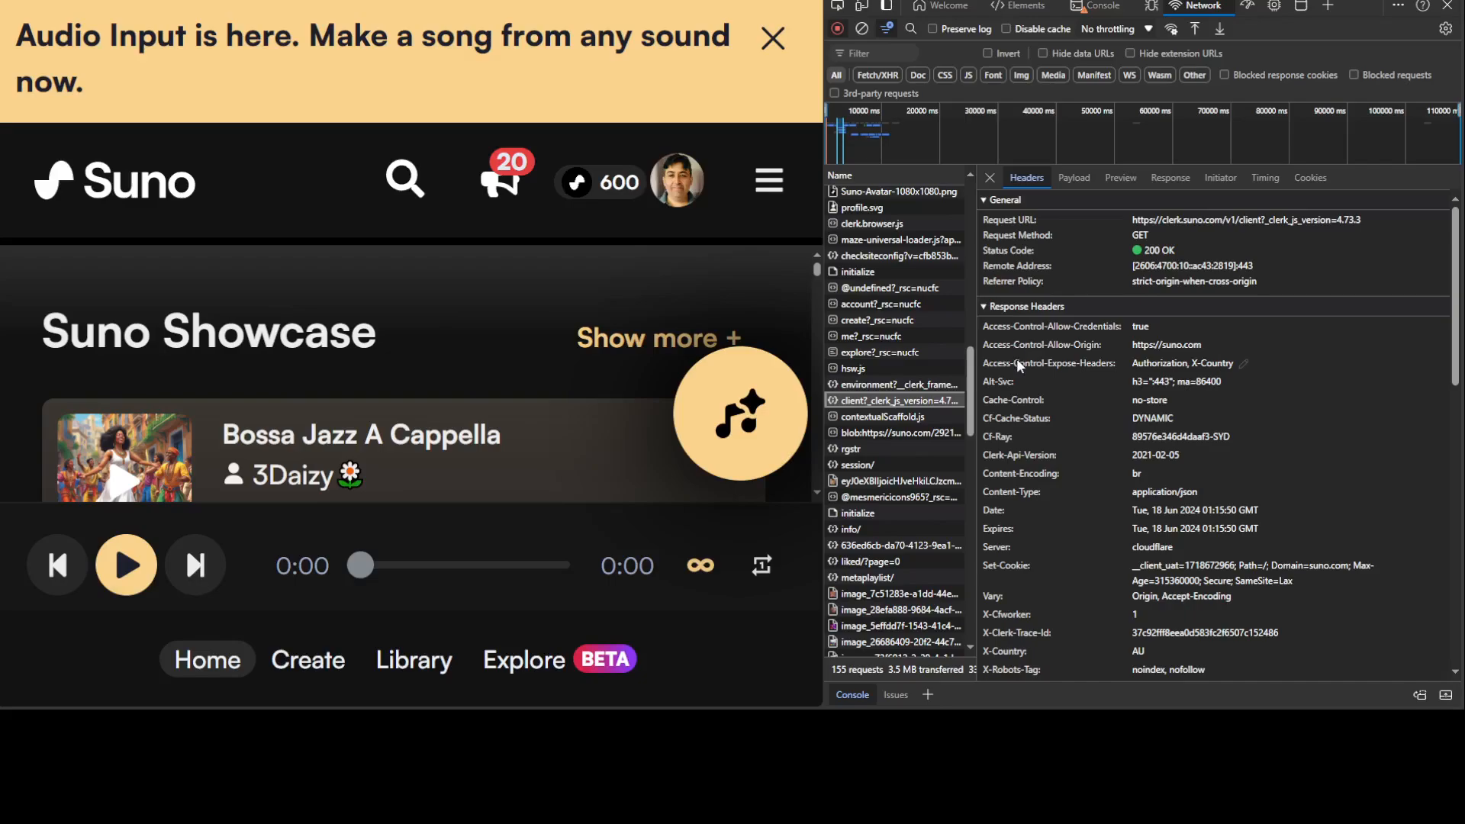
pyautogui.moveTo(1016, 438)
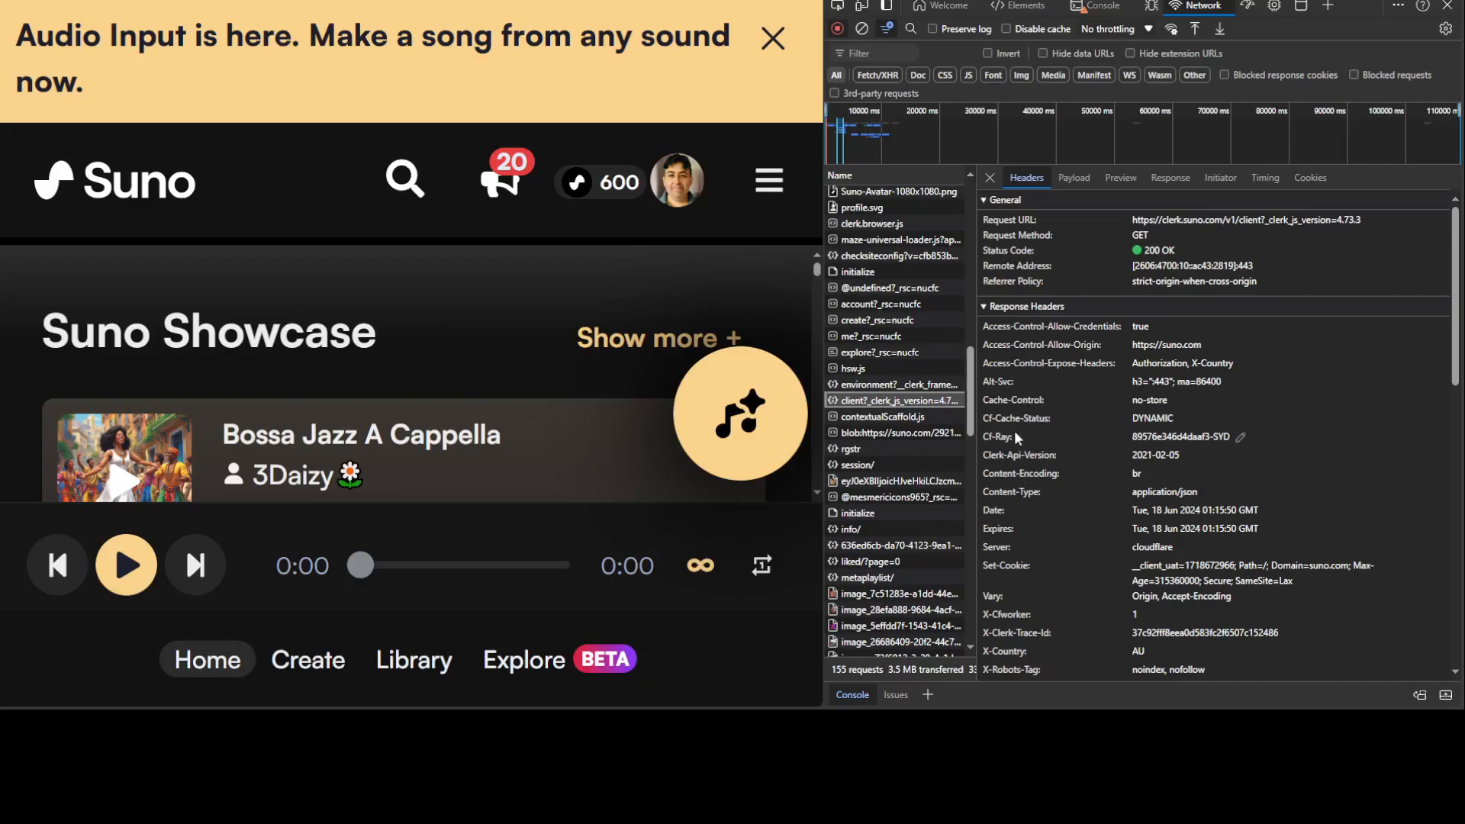
pyautogui.moveTo(1360, 456)
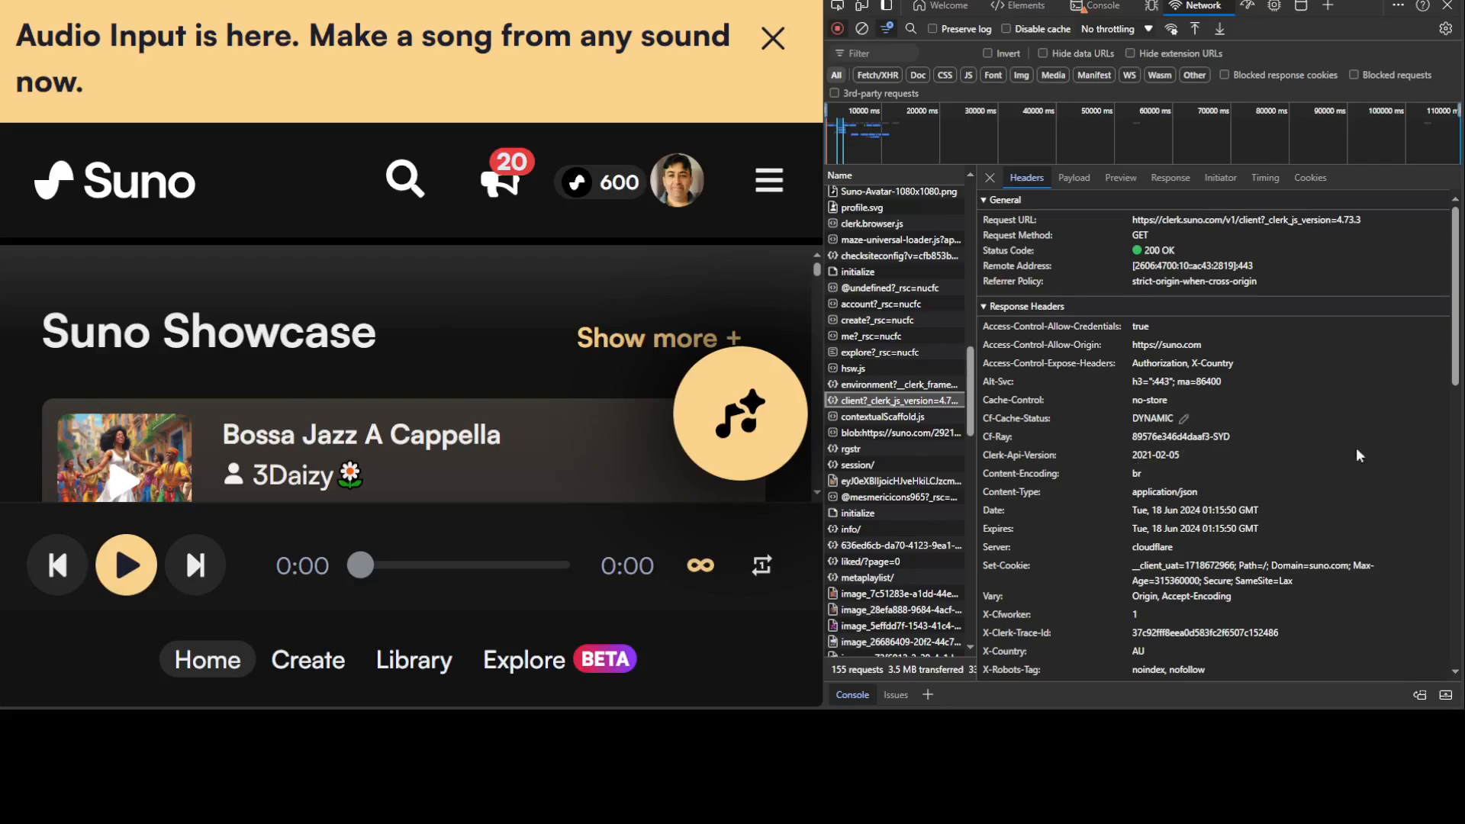
pyautogui.moveTo(85, 597)
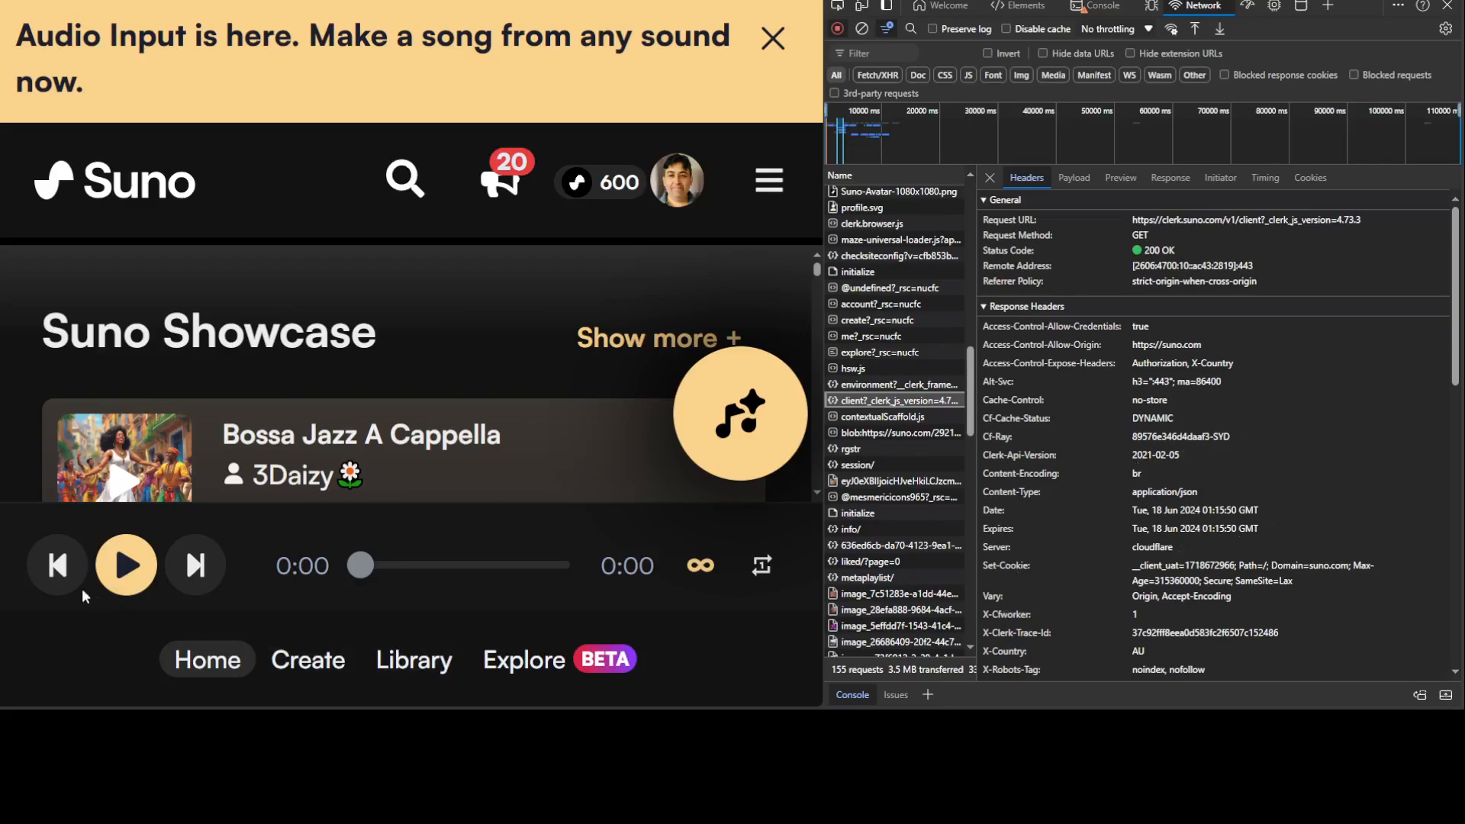
pyautogui.scroll(-3)
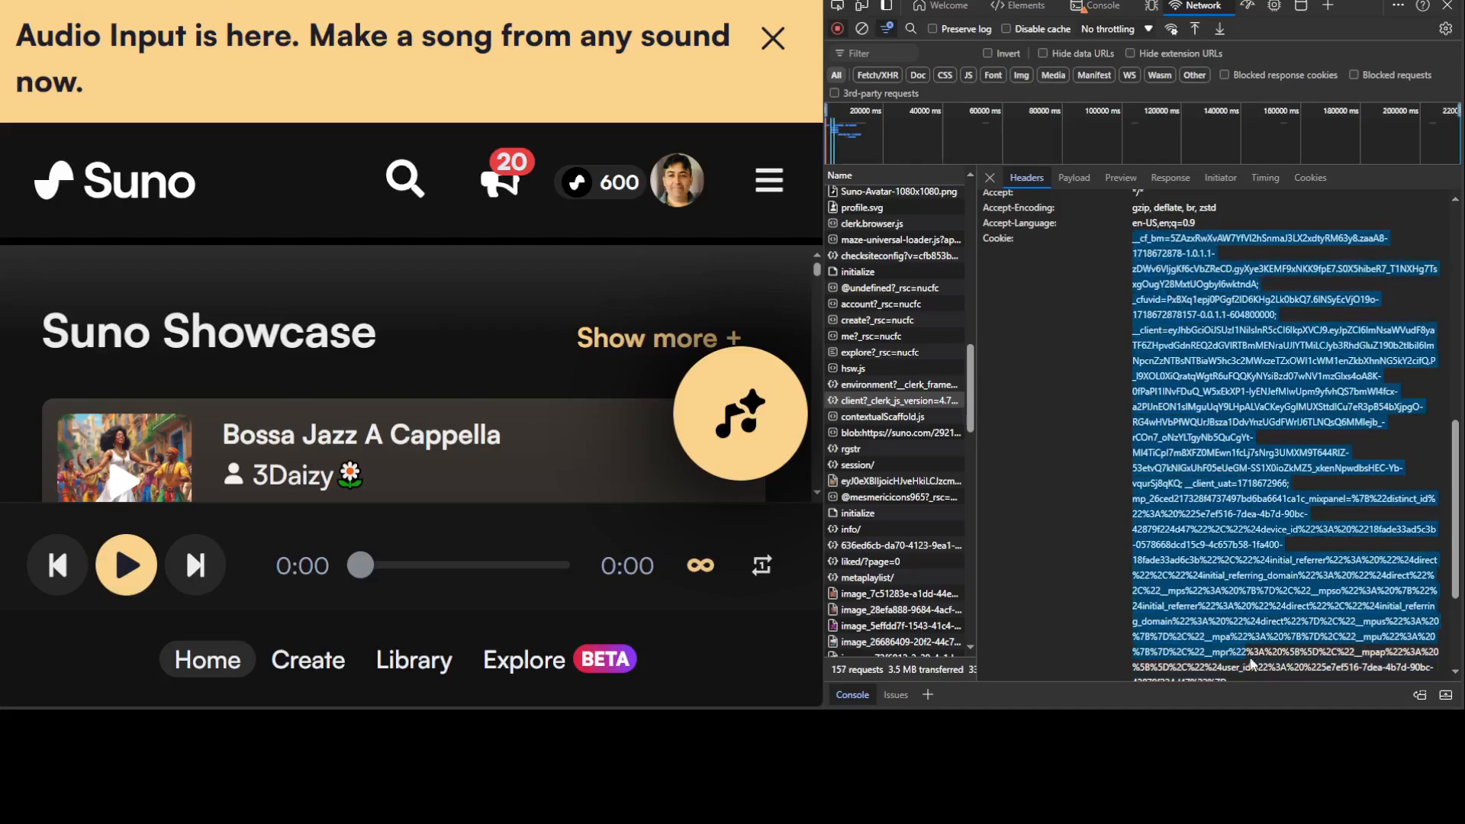
pyautogui.scroll(-3)
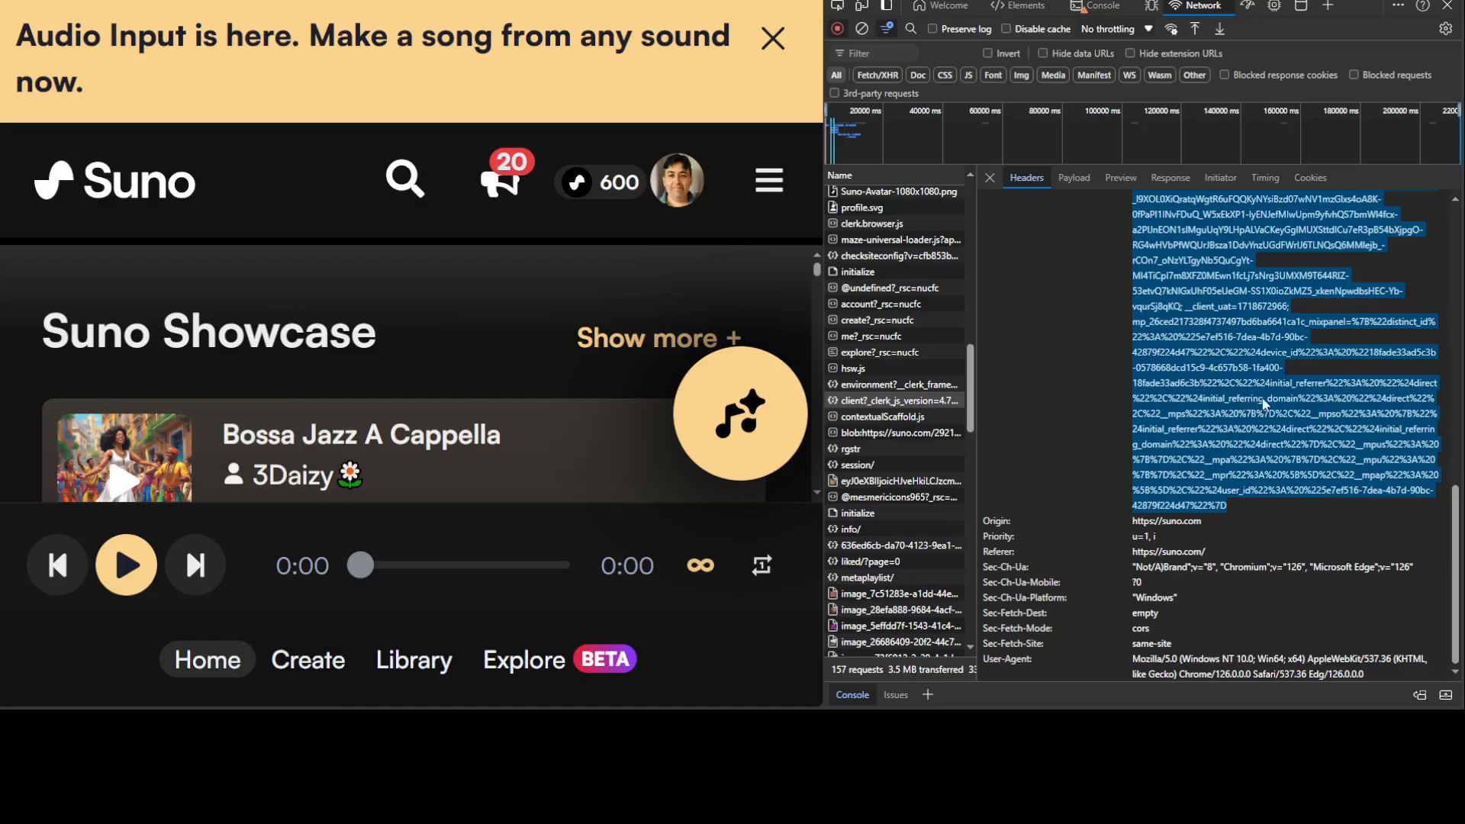
pyautogui.moveTo(222, 608)
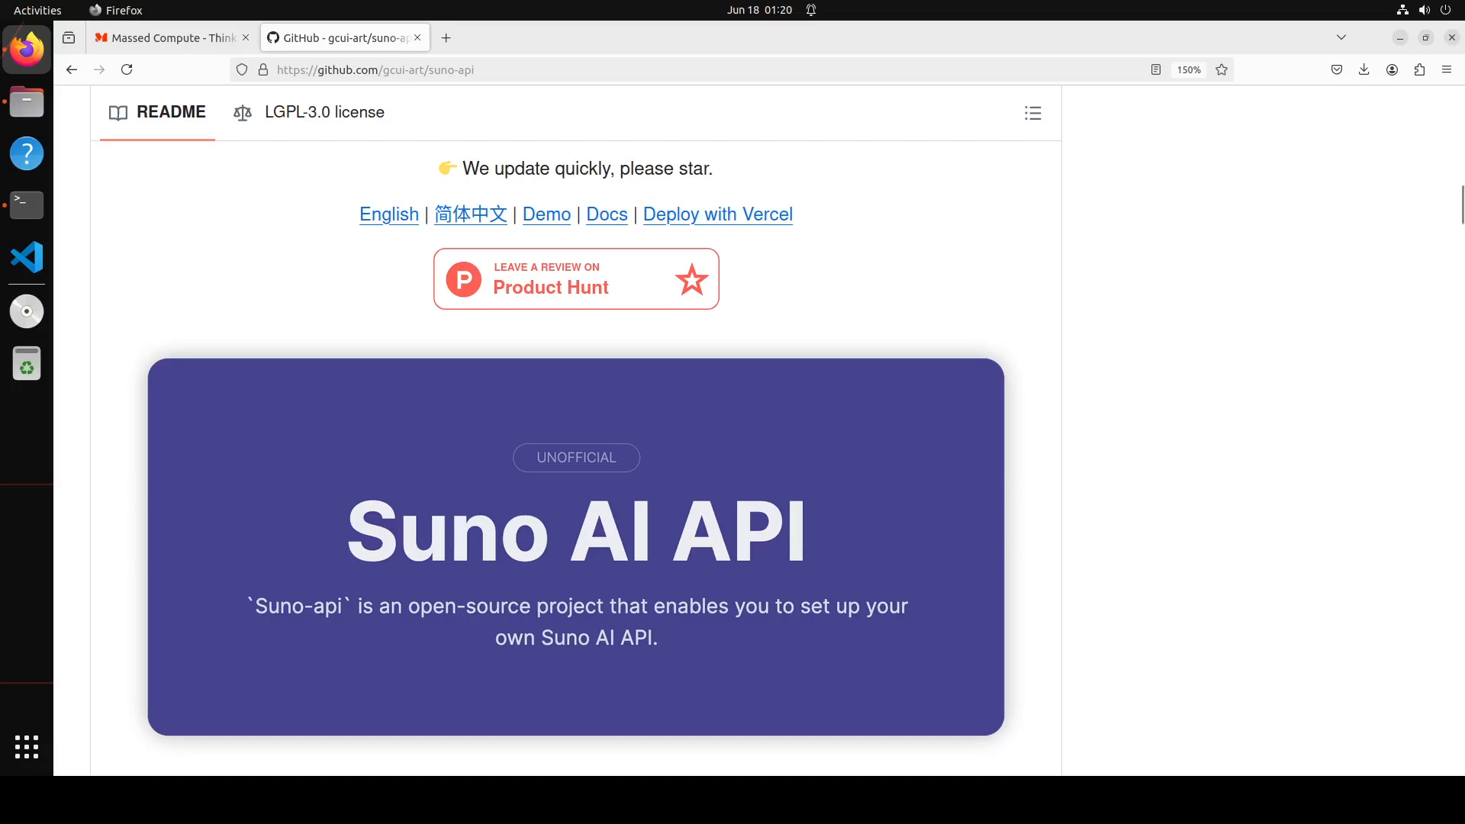
pyautogui.moveTo(575, 551)
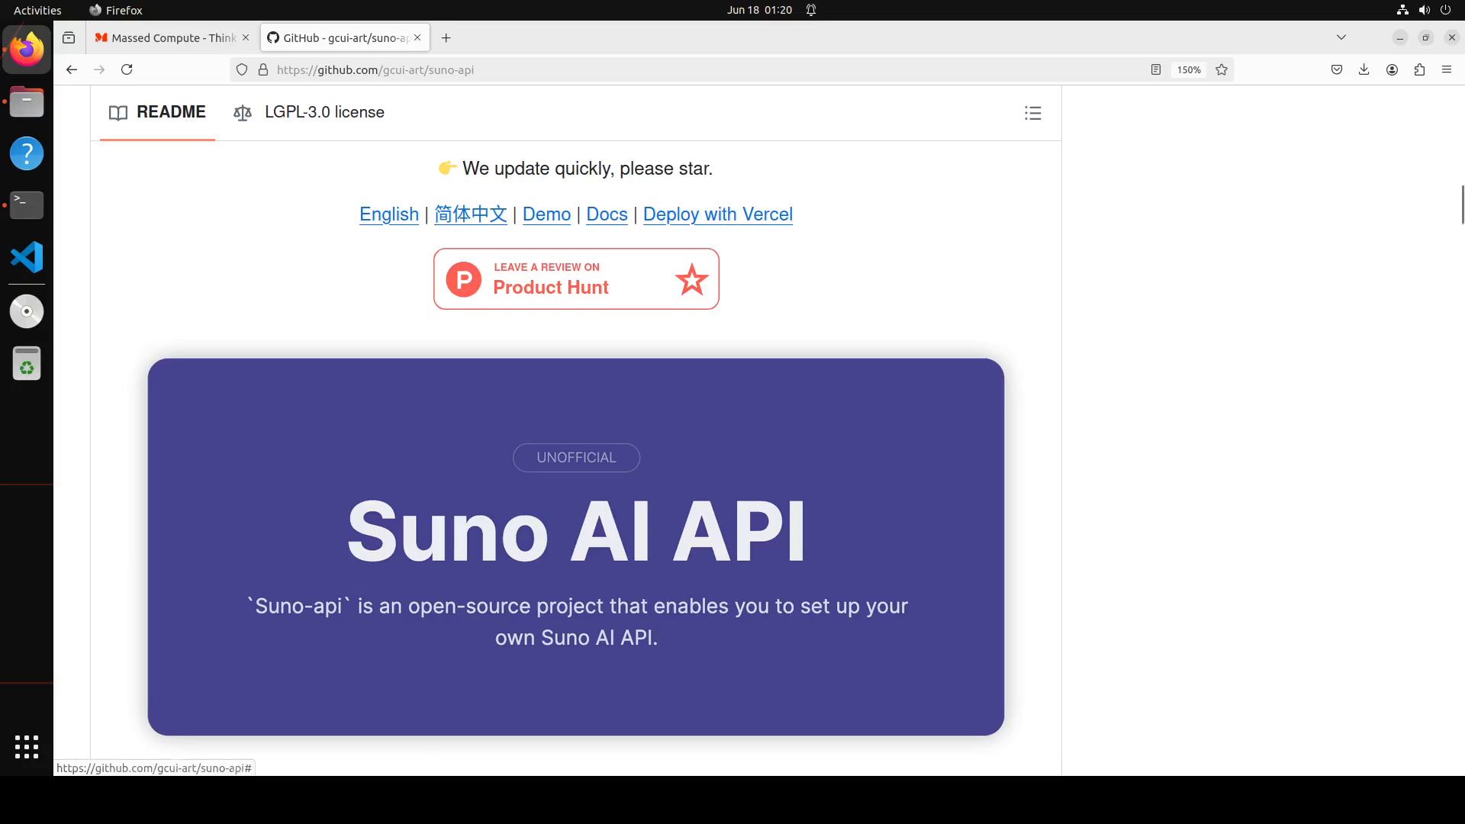
# Switch Firefox from the suno-api readme to the Massed Compute homepage.
pyautogui.click(171, 37)
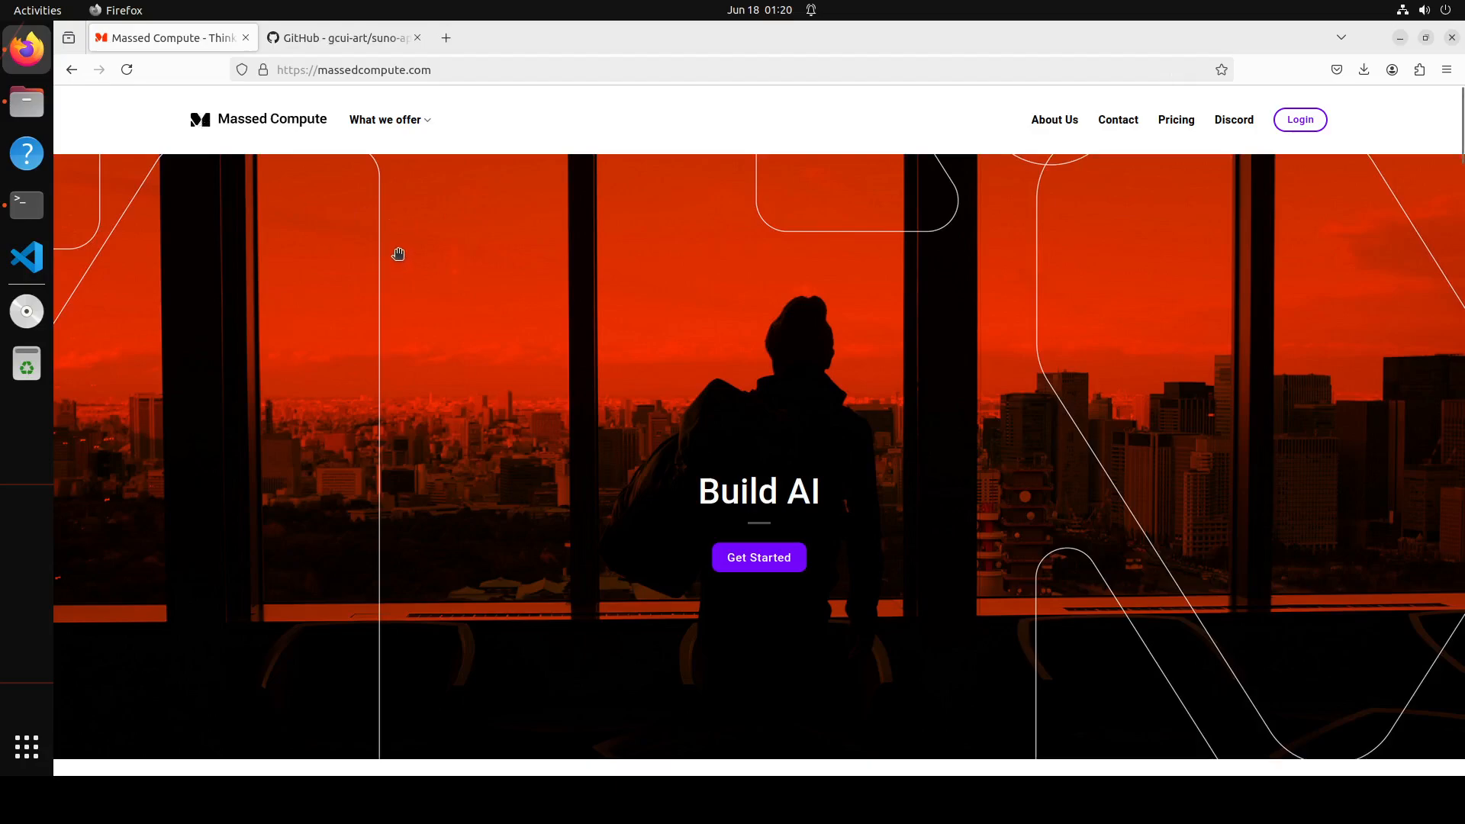
# Check the VM's RTX A6000 GPU in the terminal, then clear the screen.
pyautogui.click(26, 204)
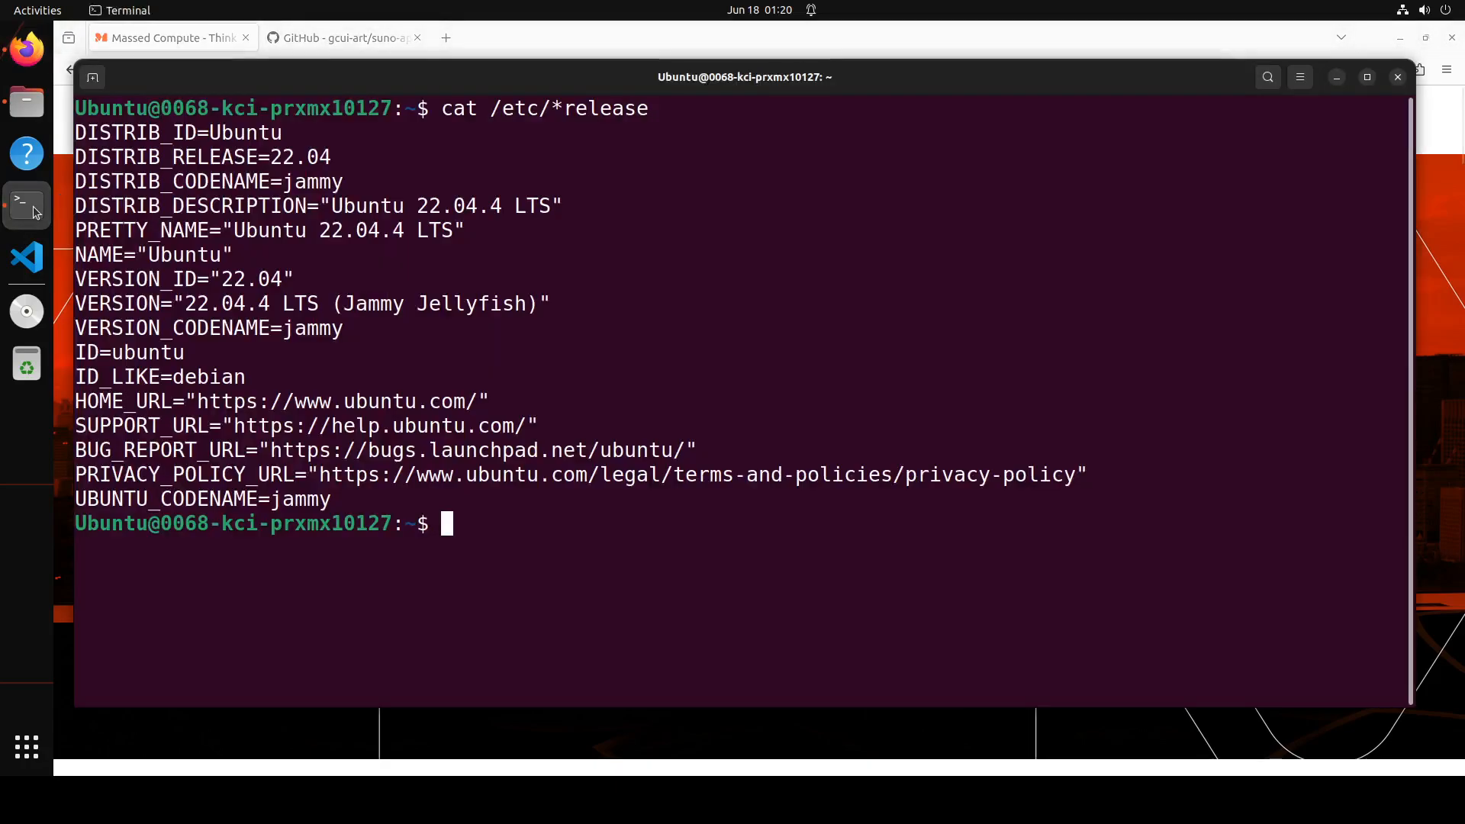
pyautogui.moveTo(642, 344)
pyautogui.write('nvidia-smi')
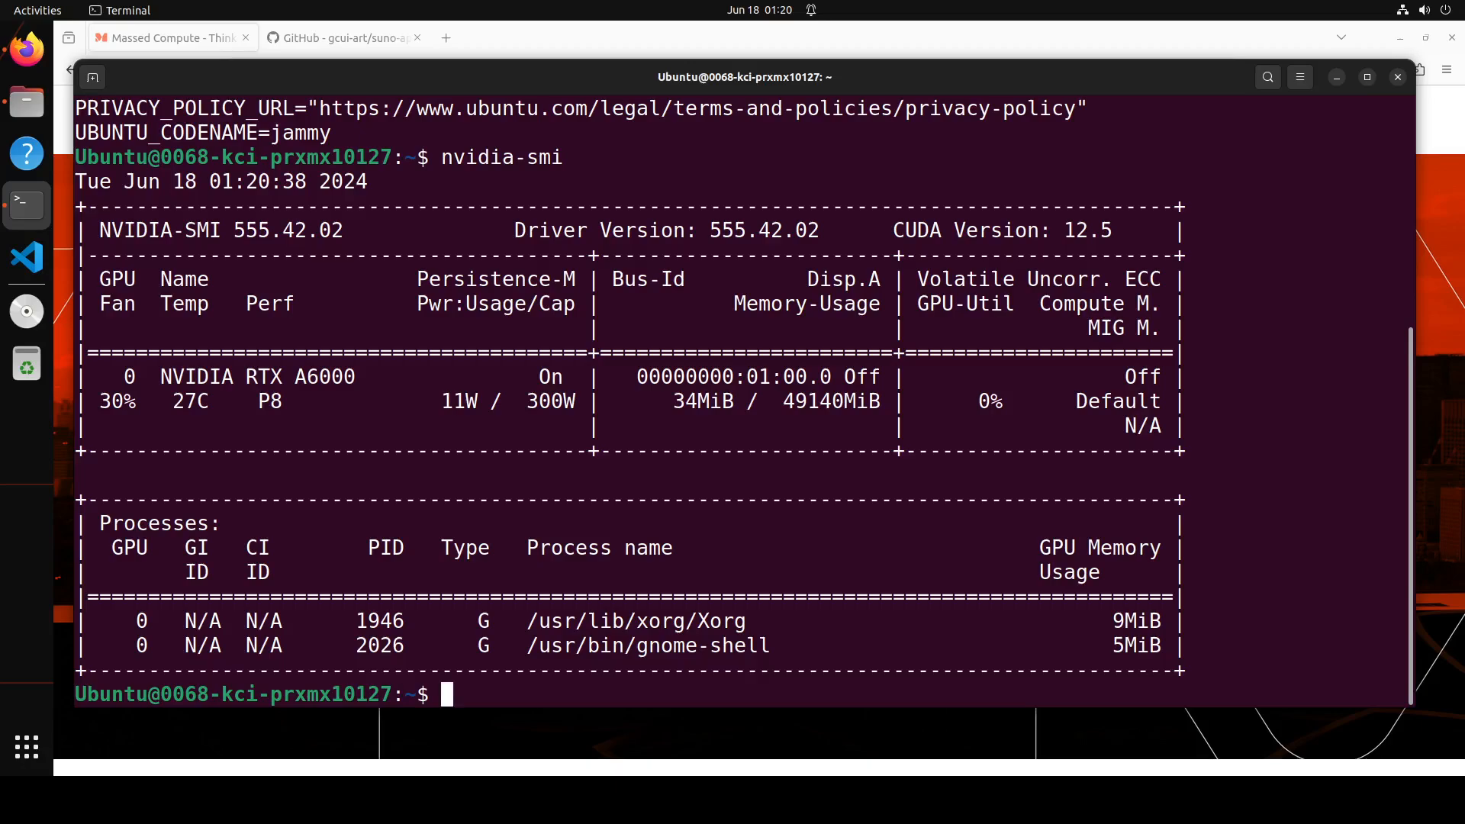
pyautogui.write('clear')
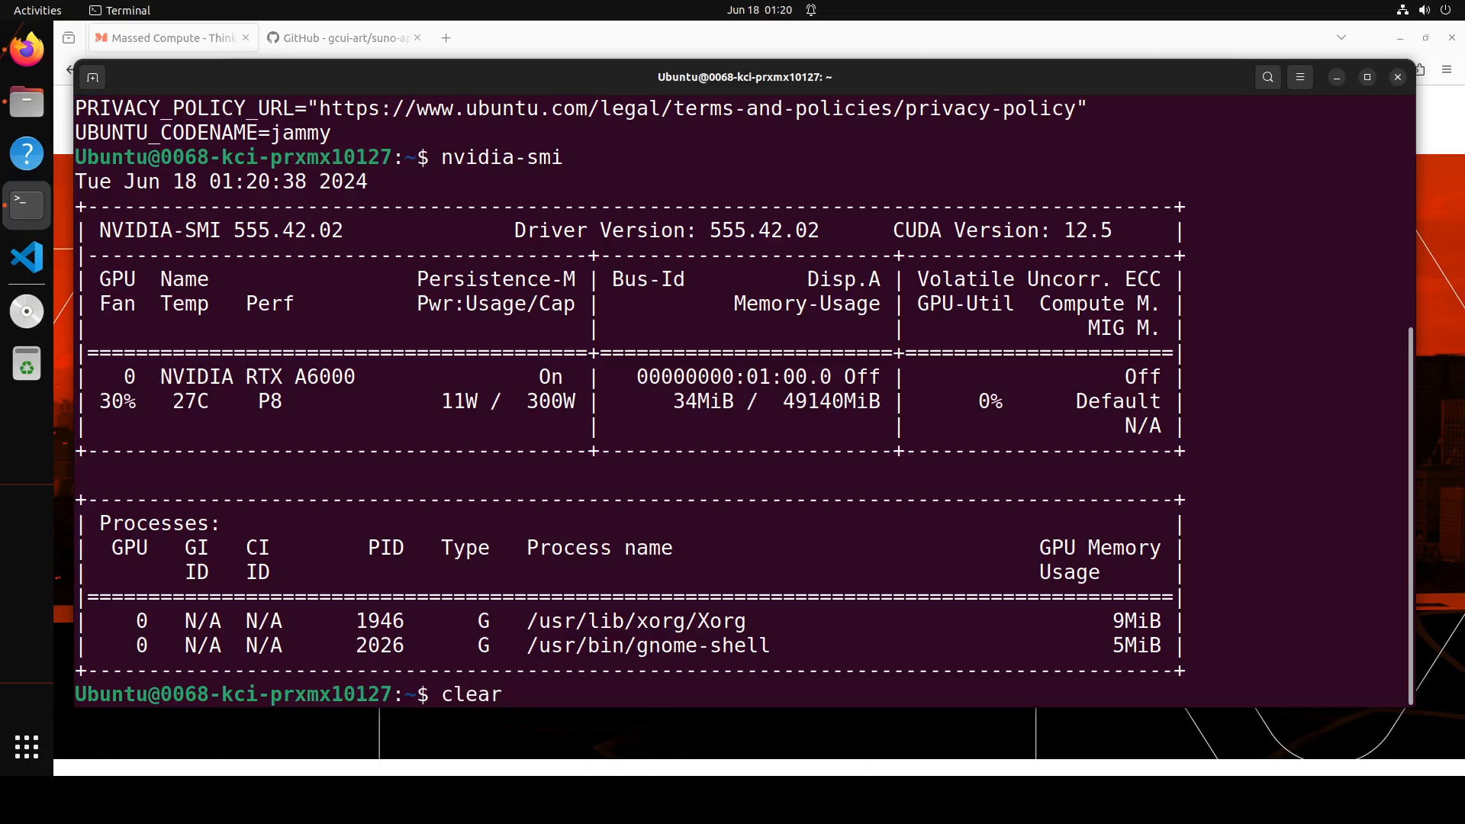
pyautogui.moveTo(506, 695)
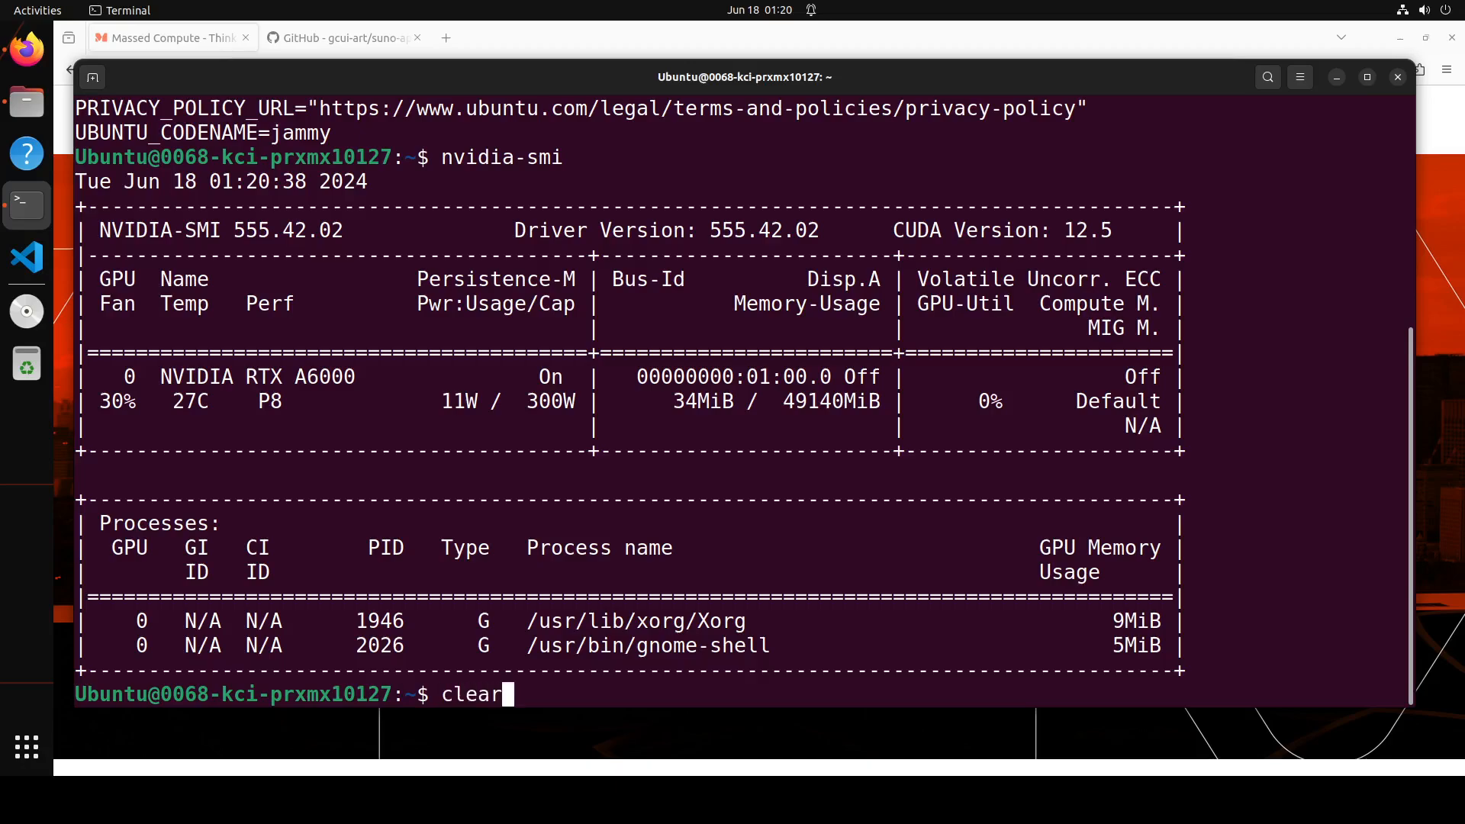
pyautogui.press('Return')
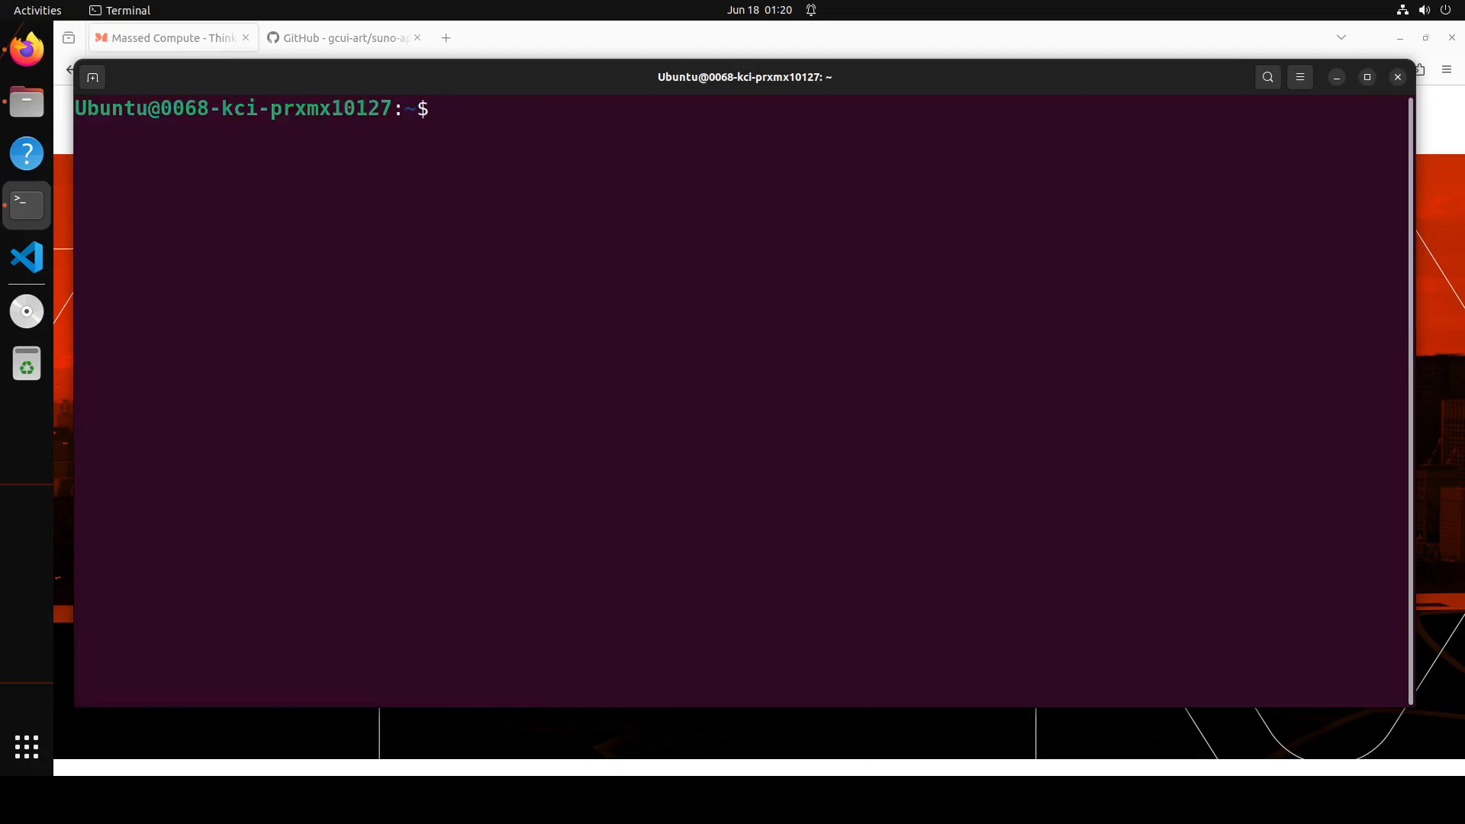
pyautogui.moveTo(70, 546)
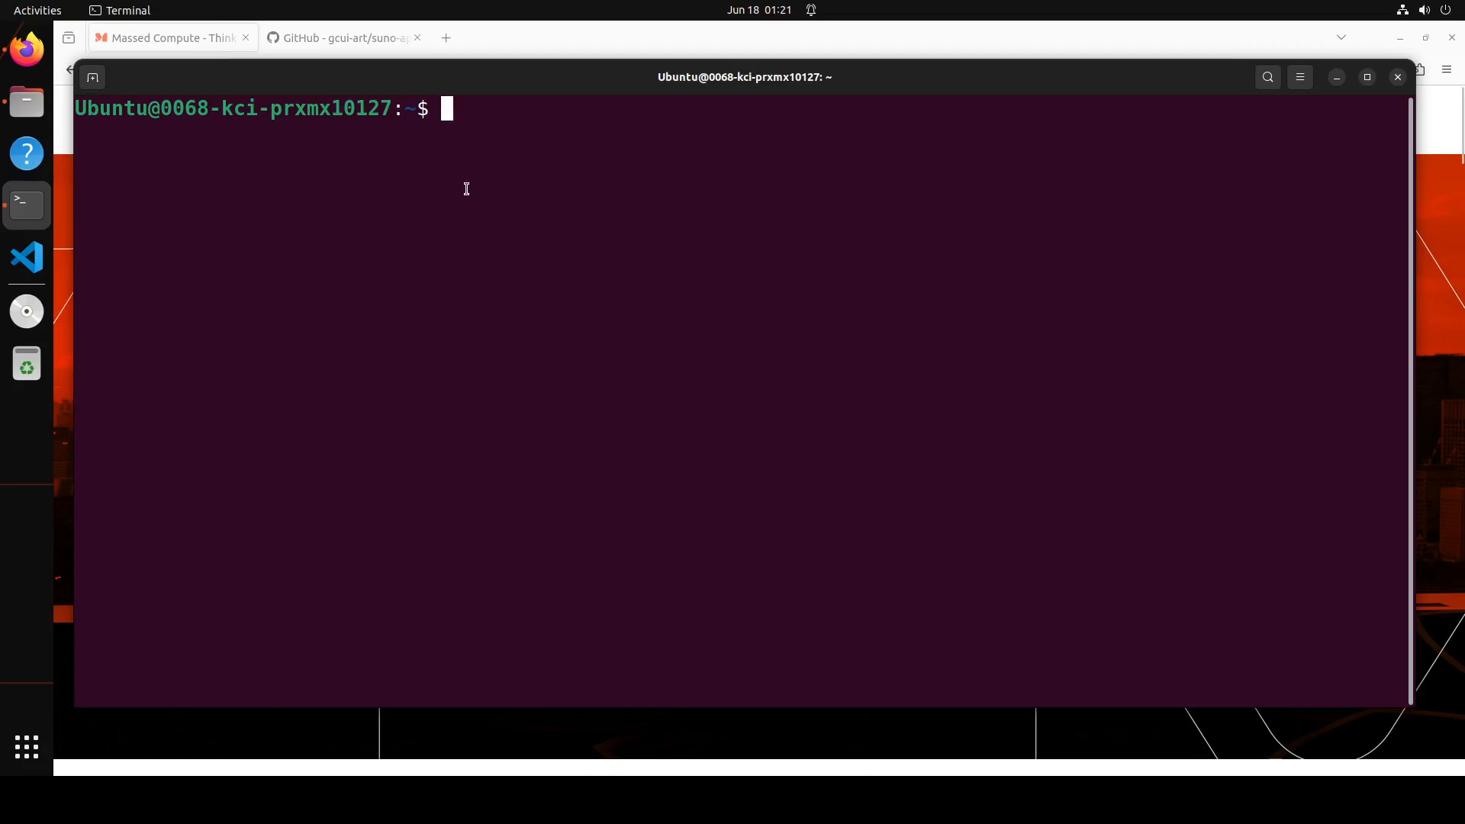
# Create the Python 3.11 conda environment sunoai and activate it.
pyautogui.write('conda create -n sunoai python=3.11 -y')
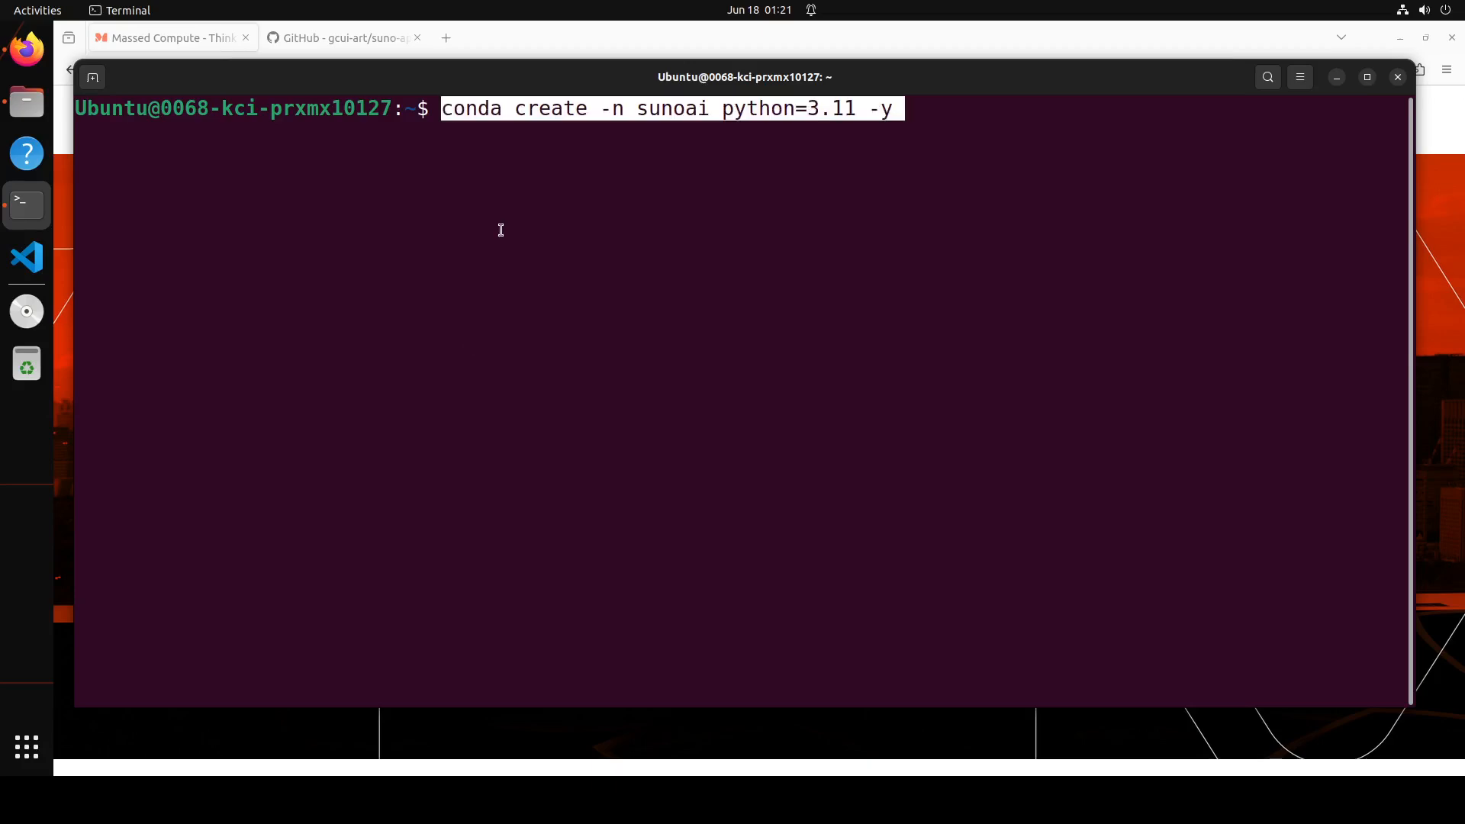
pyautogui.moveTo(963, 231)
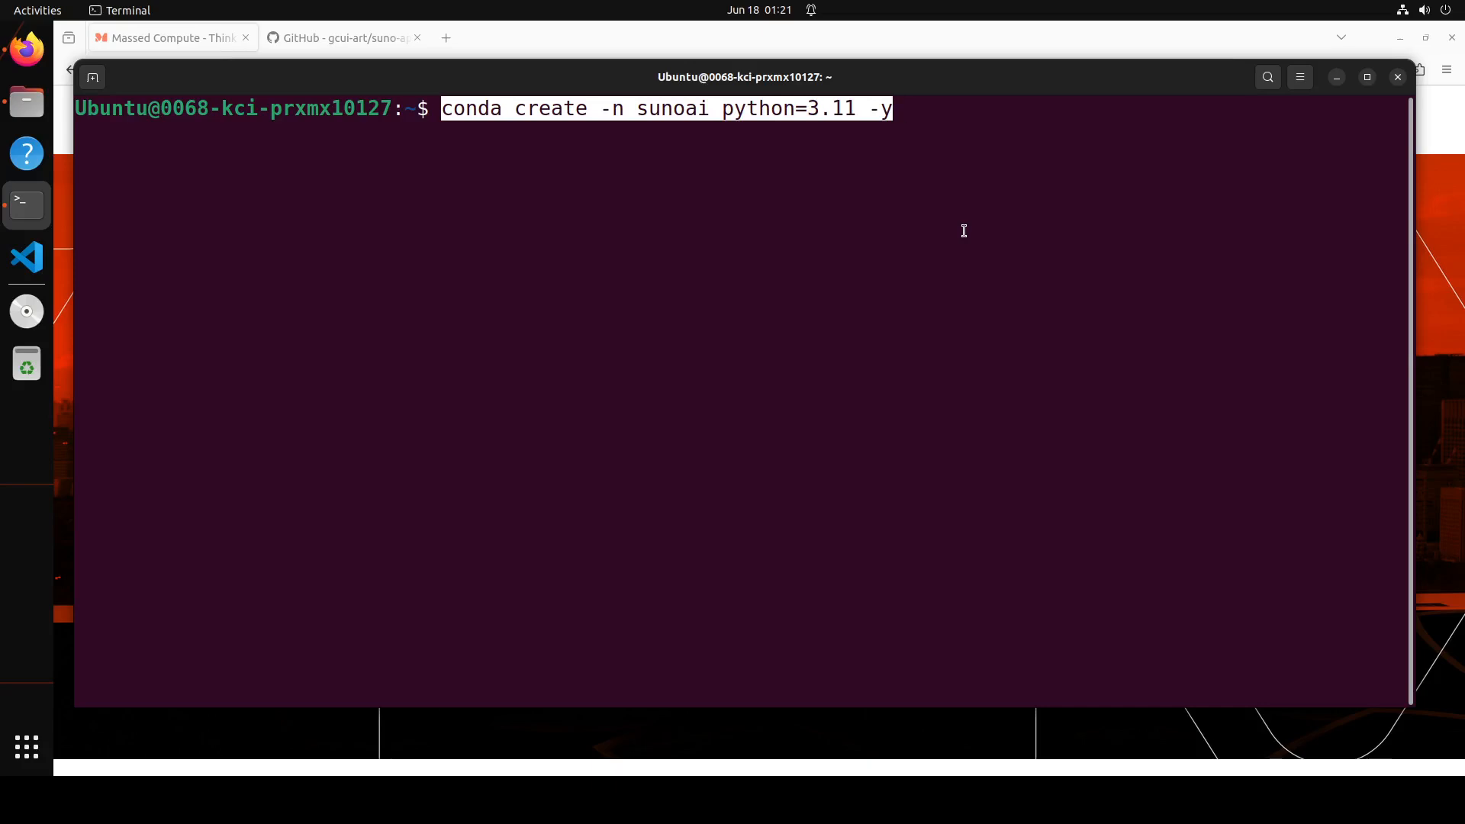
pyautogui.press('Return')
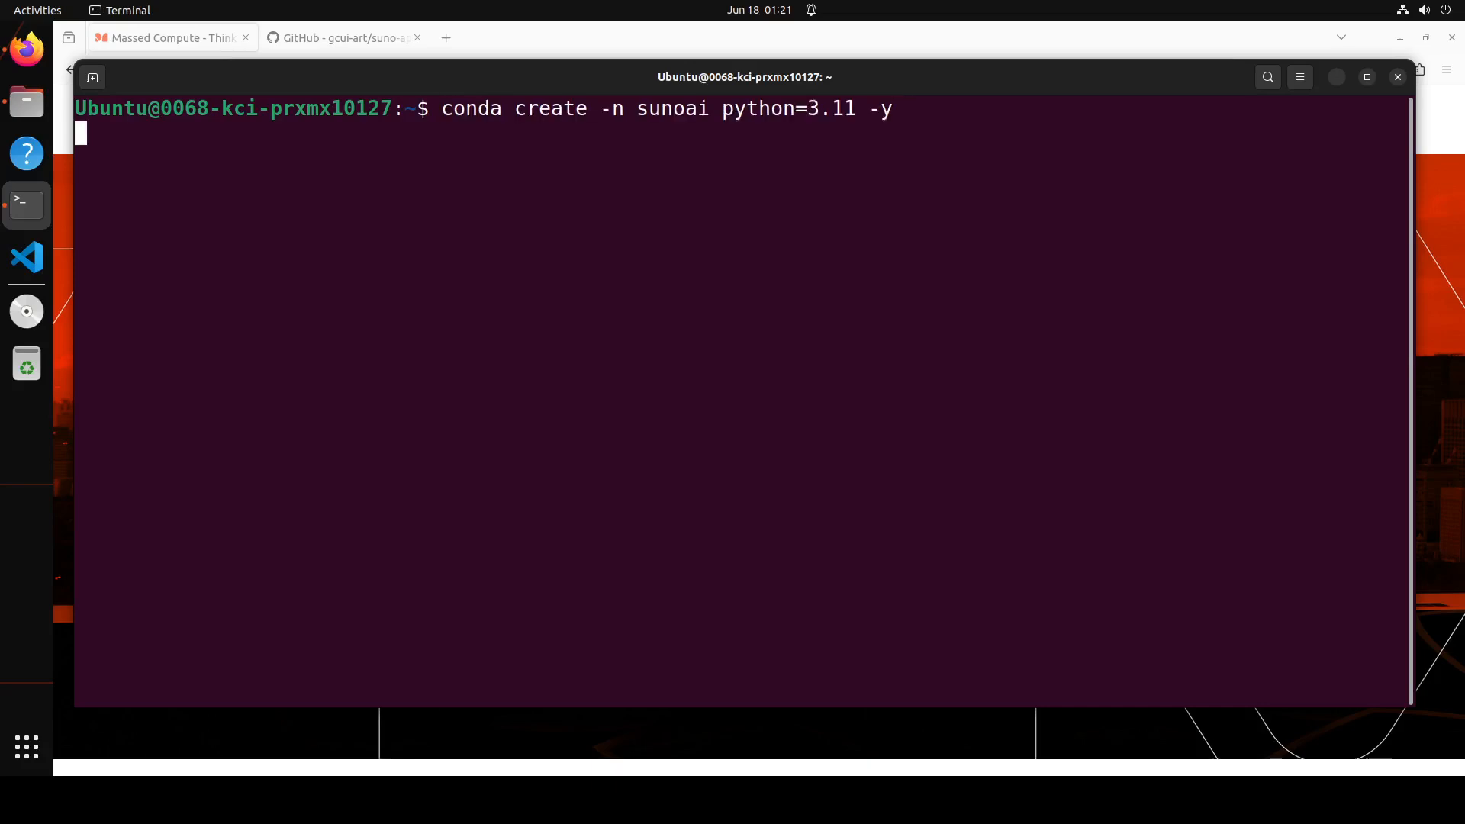
pyautogui.press('Return')
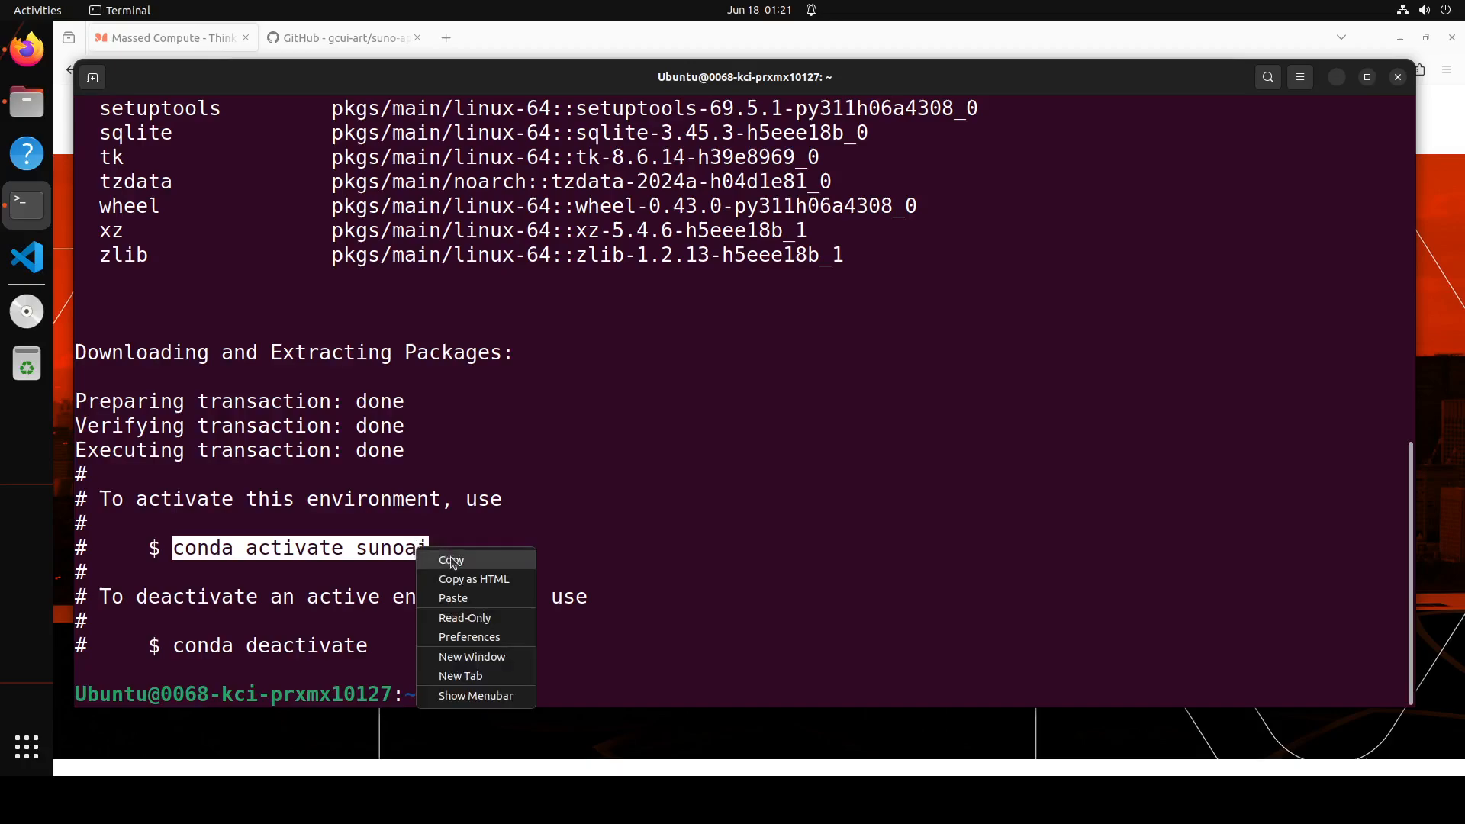
pyautogui.click(452, 597)
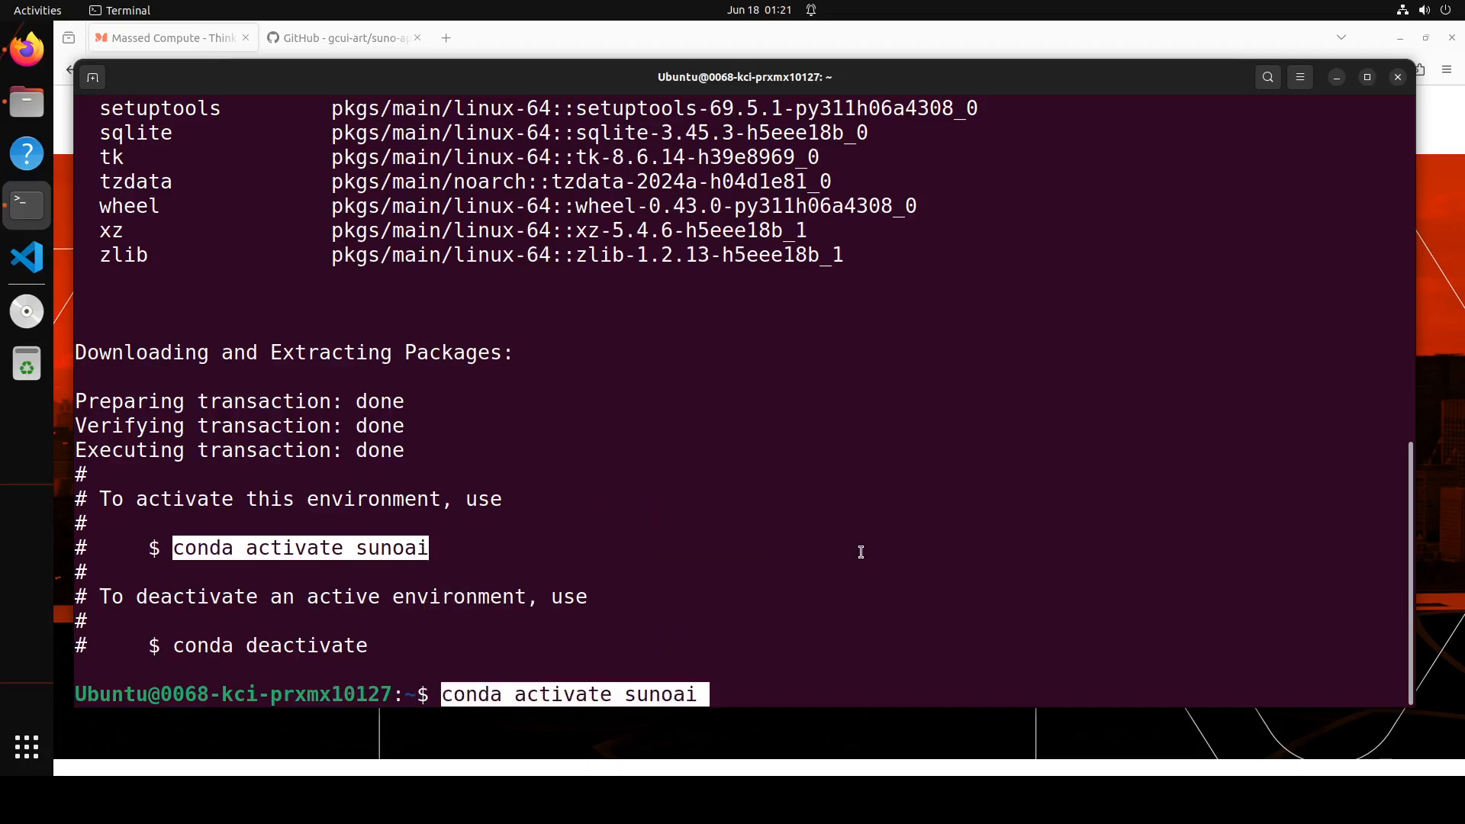
pyautogui.press('Return')
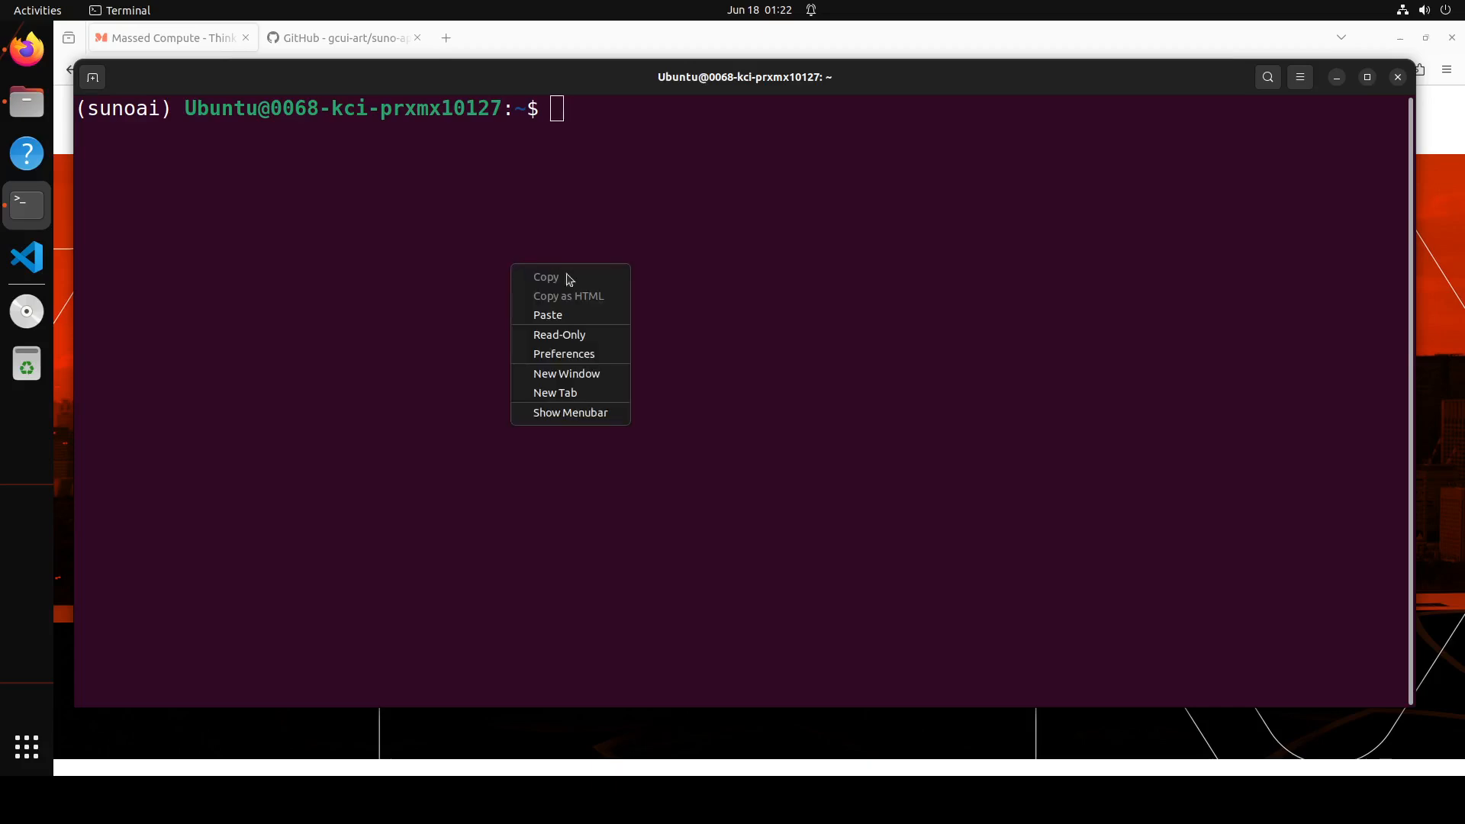
# Clone the gcui-art/suno-api repository, move into its folder and list its files.
pyautogui.click(548, 315)
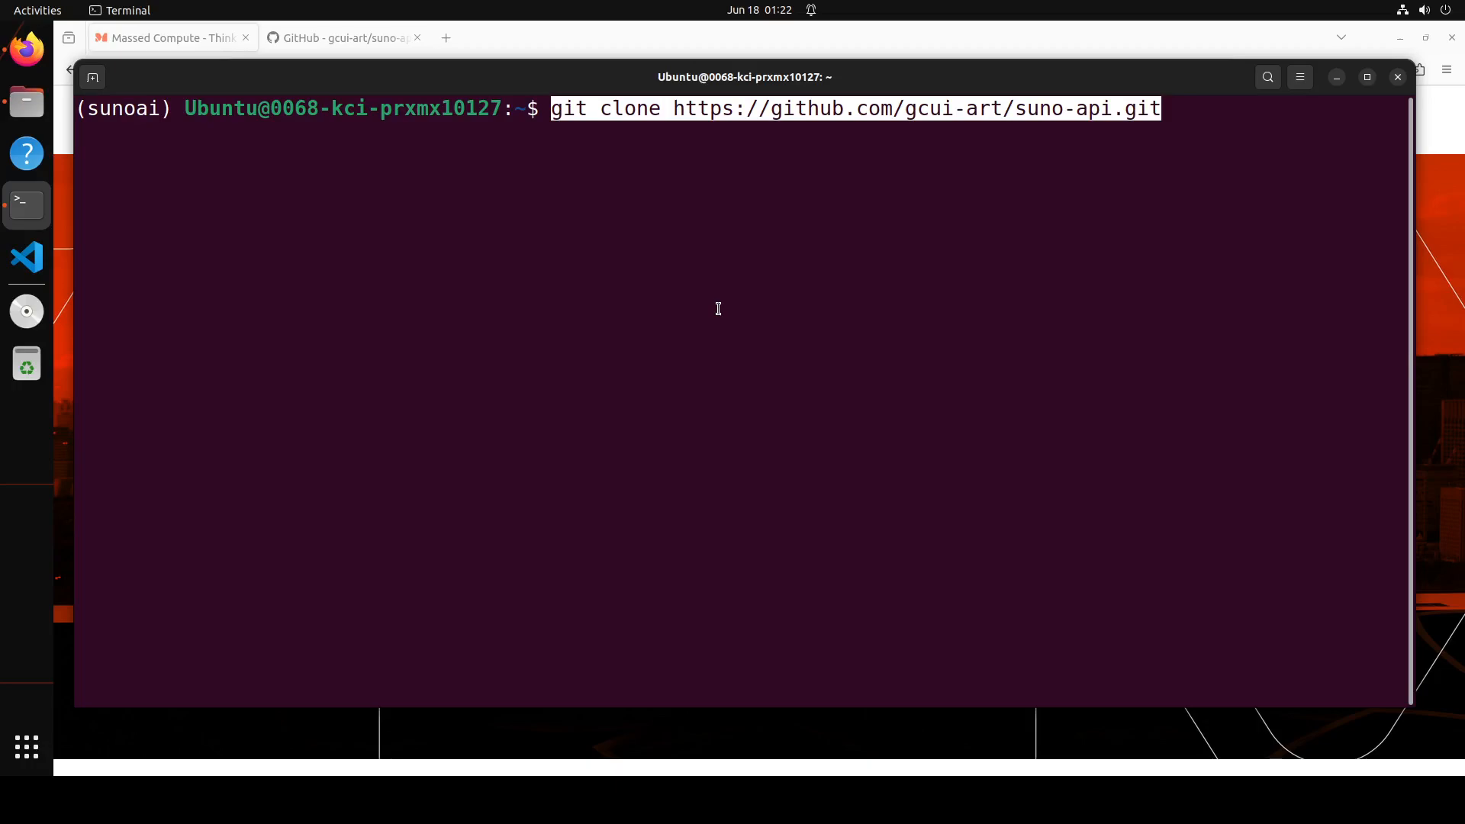
pyautogui.press('Return')
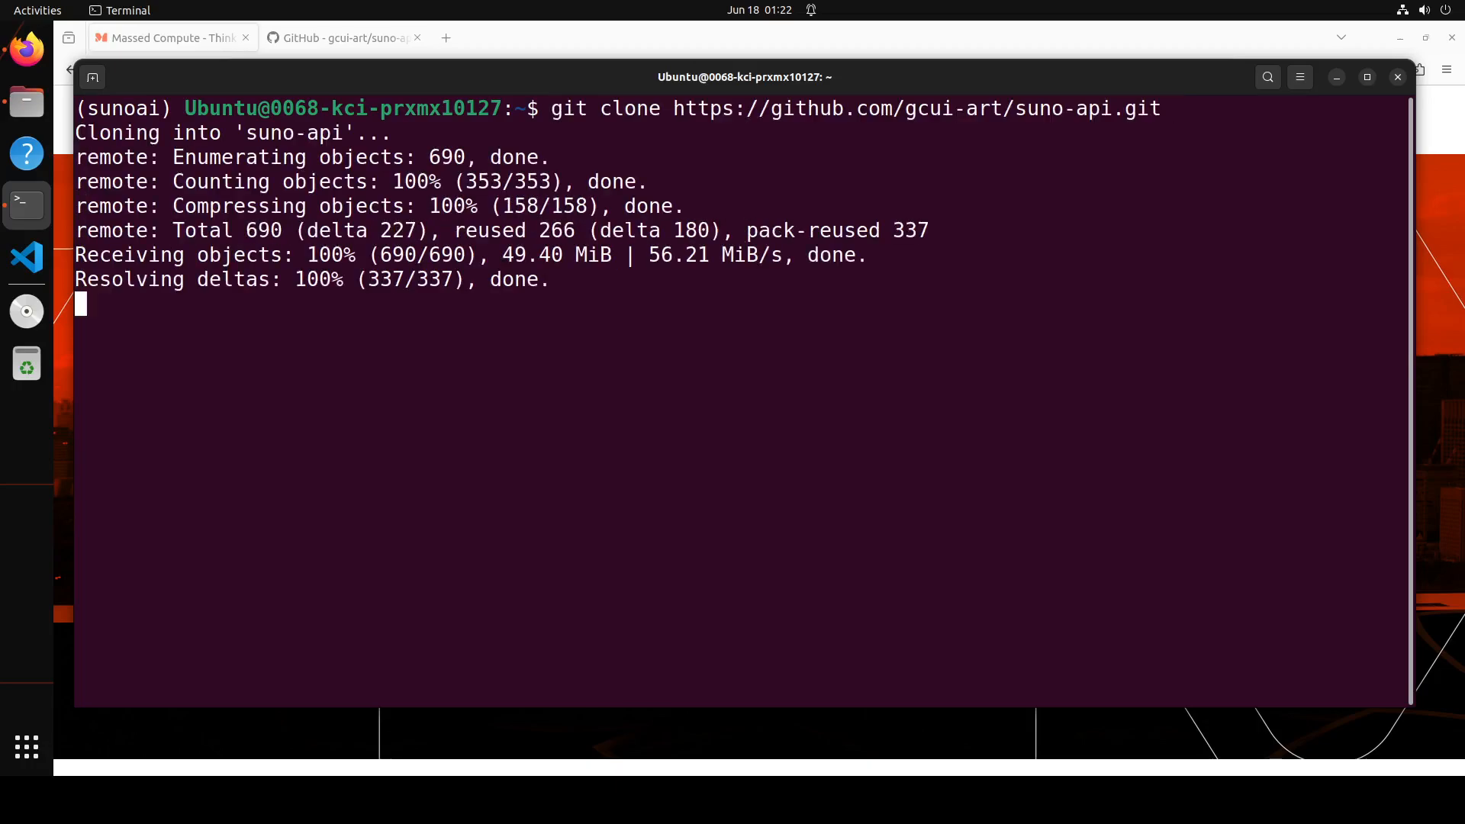
pyautogui.write('ci-prxmx10127:~$ c')
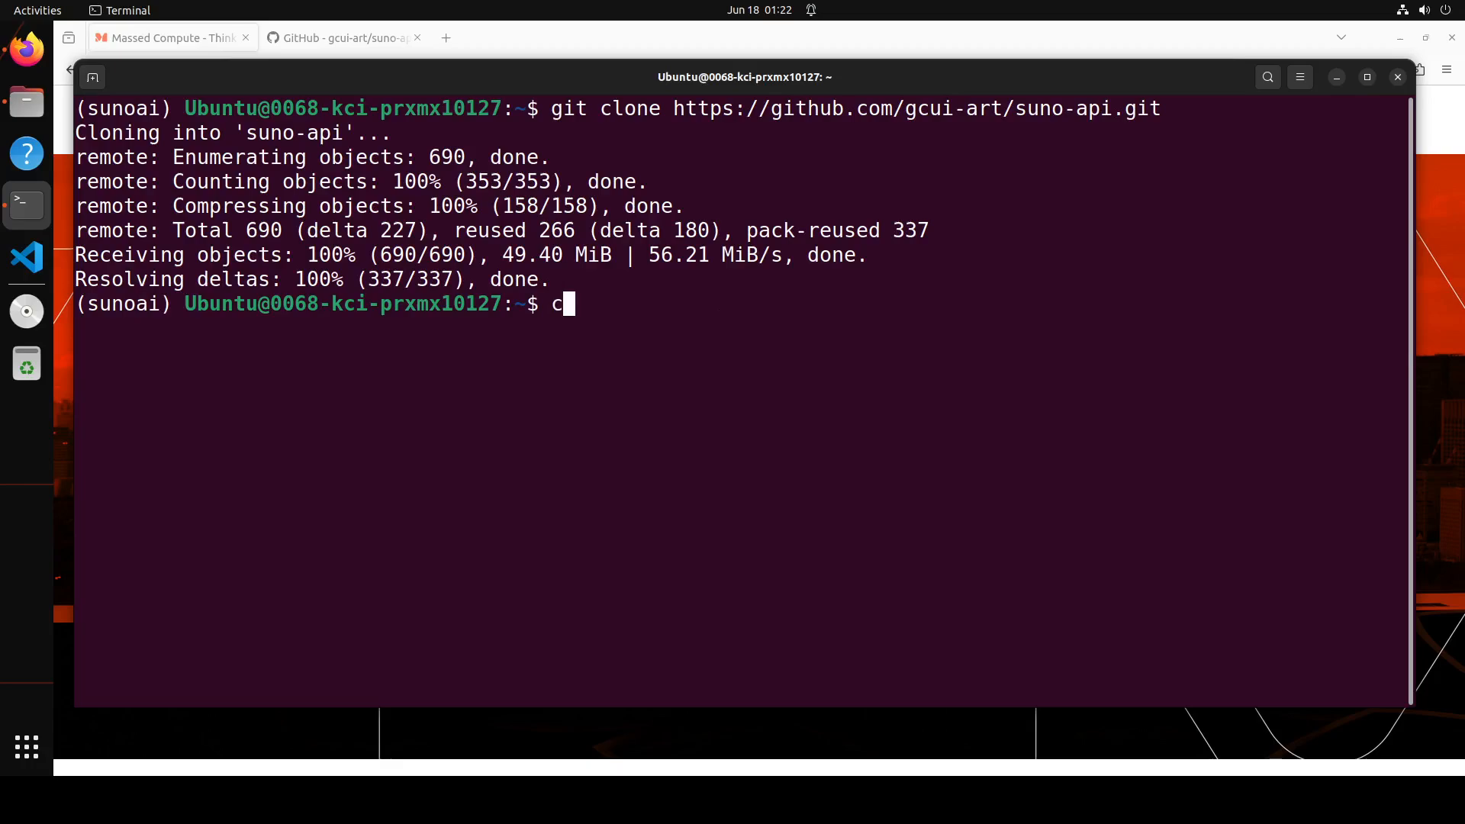
pyautogui.write('d suno-api/')
pyautogui.write('cle')
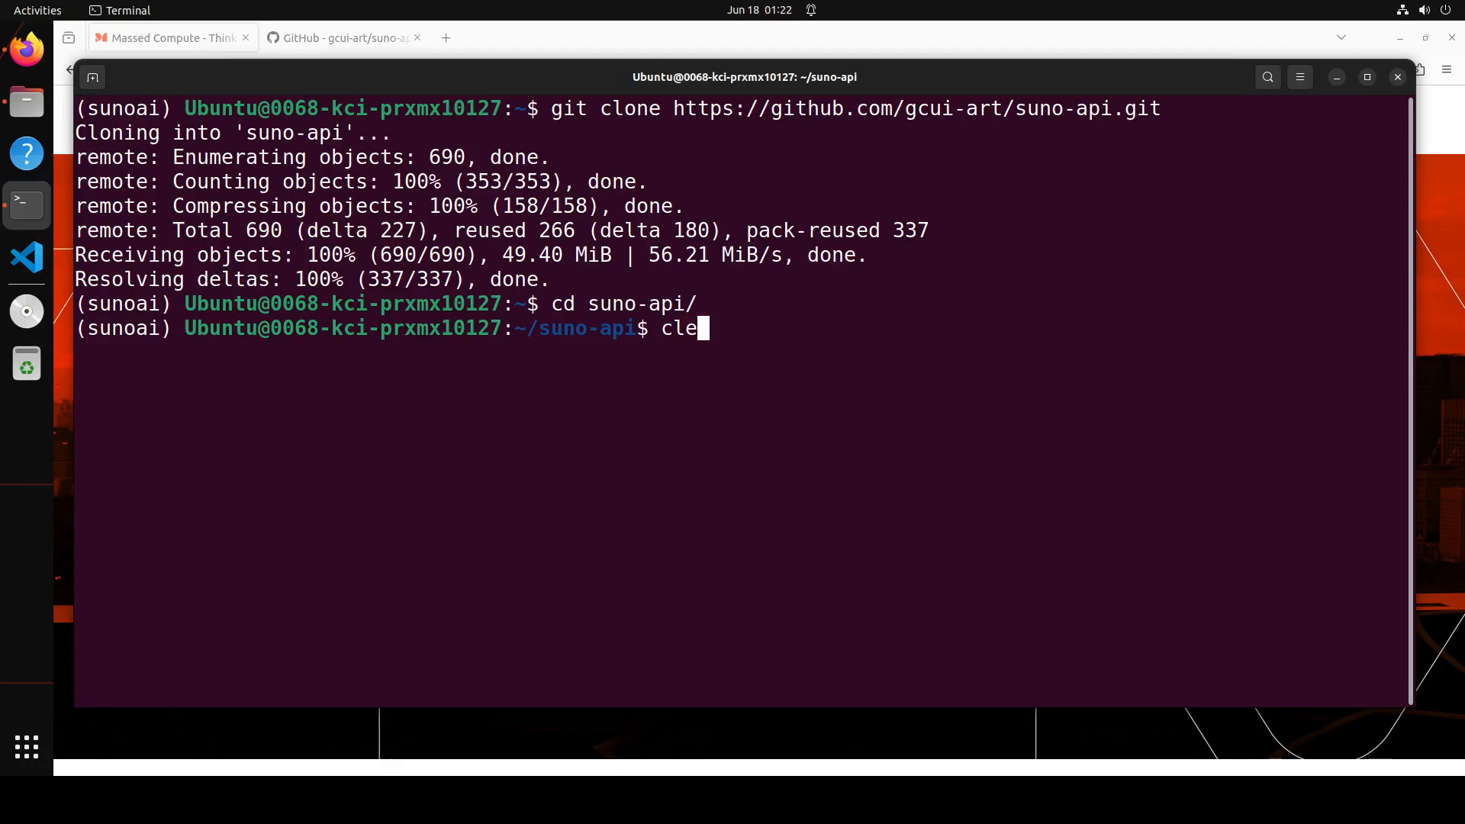
pyautogui.press('Return')
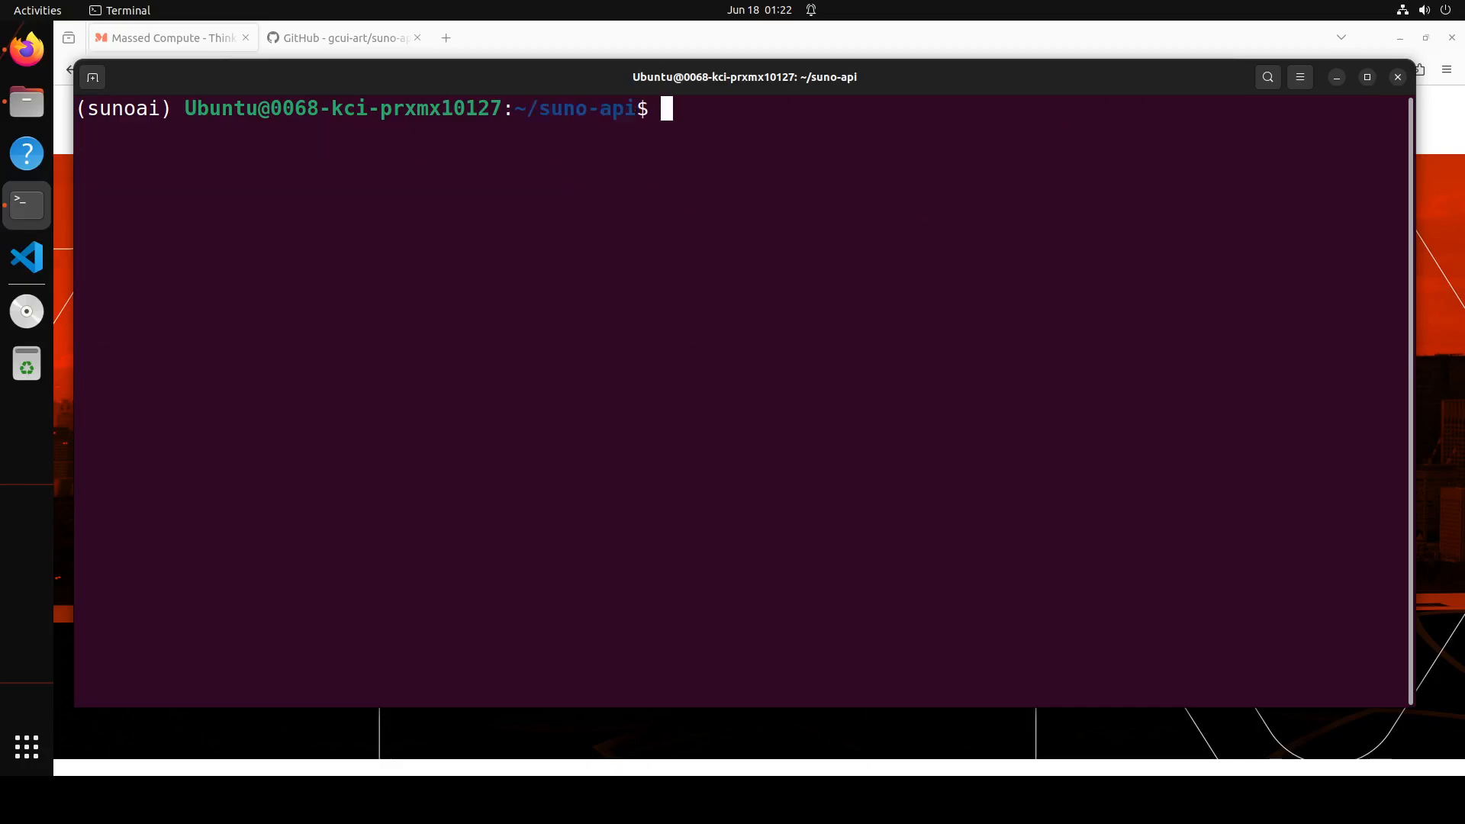
pyautogui.press('Return')
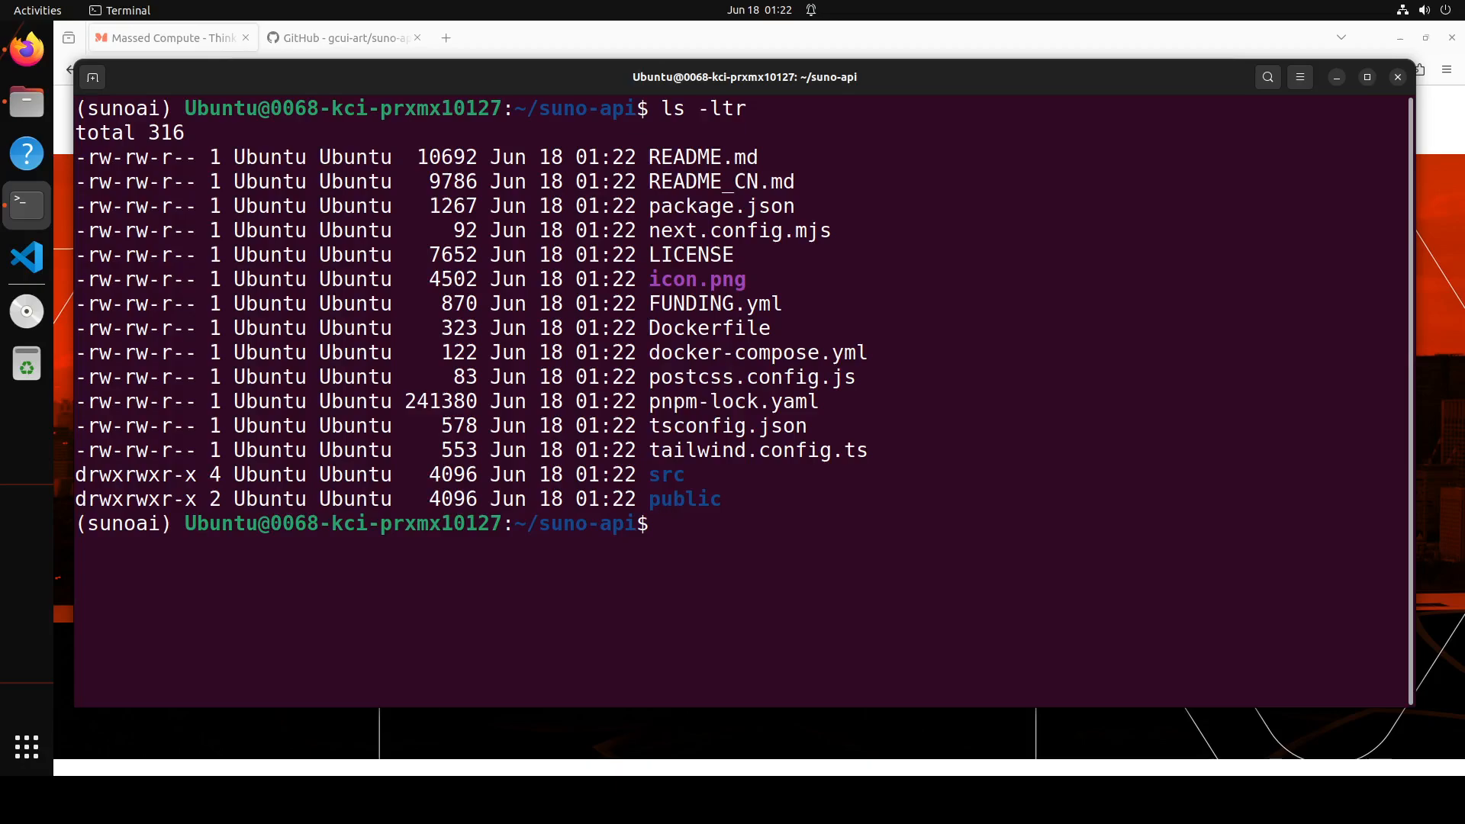
# Confirm the Docker and npm versions, then run npm install for the project.
pyautogui.write('docker --version')
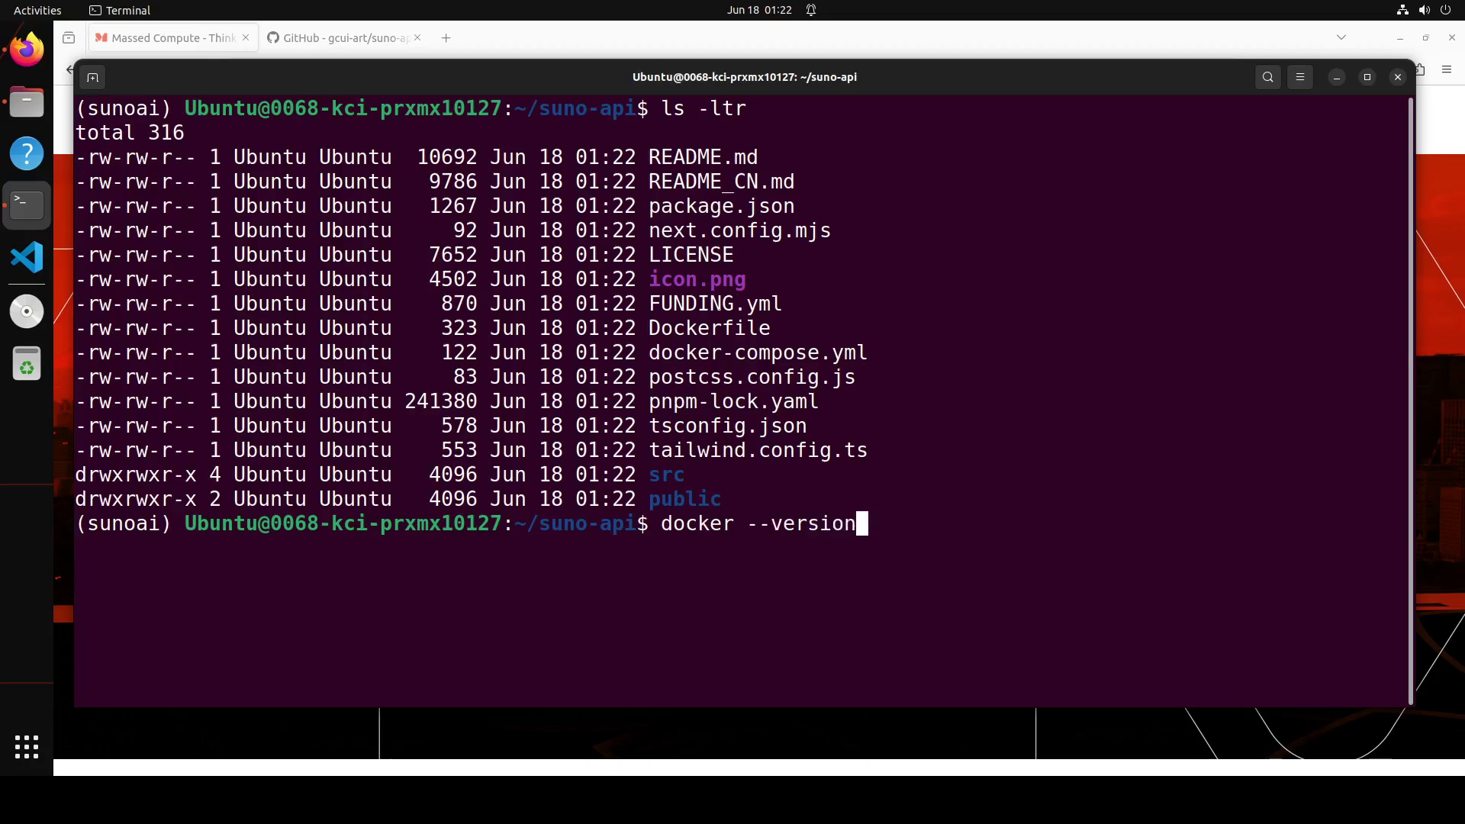
pyautogui.write('cl')
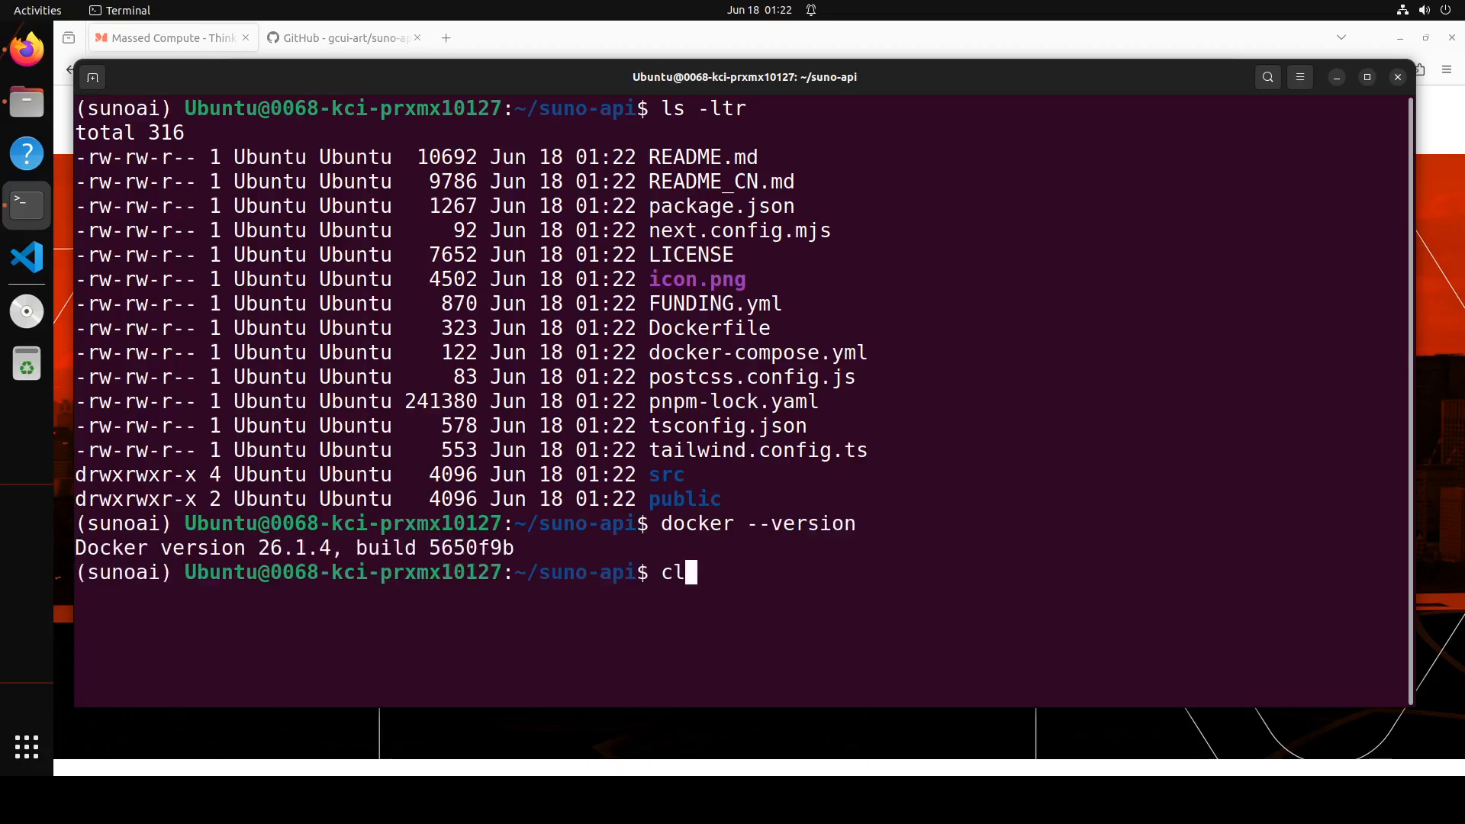
pyautogui.press('Return')
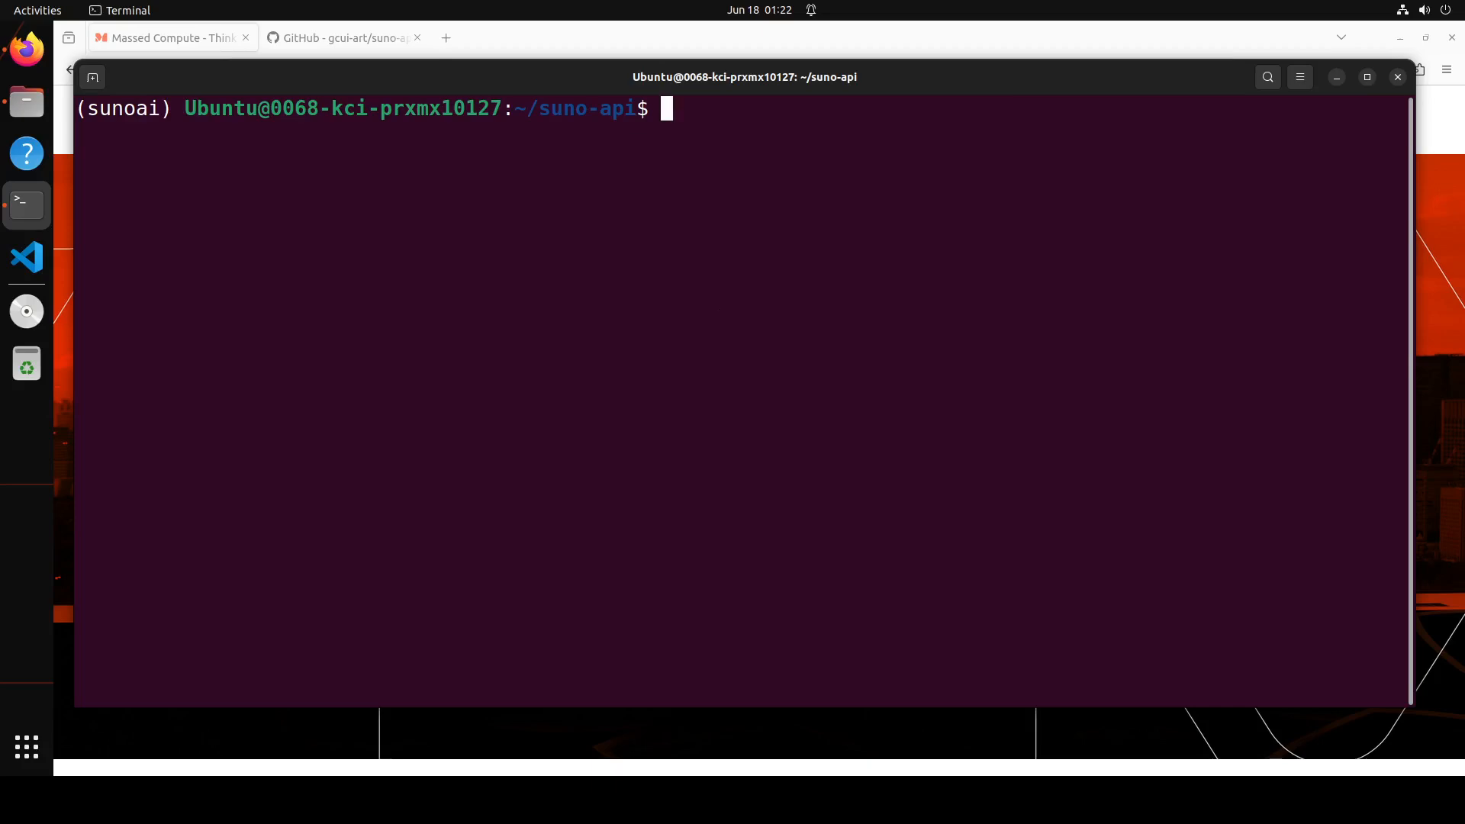
pyautogui.write('npm --version')
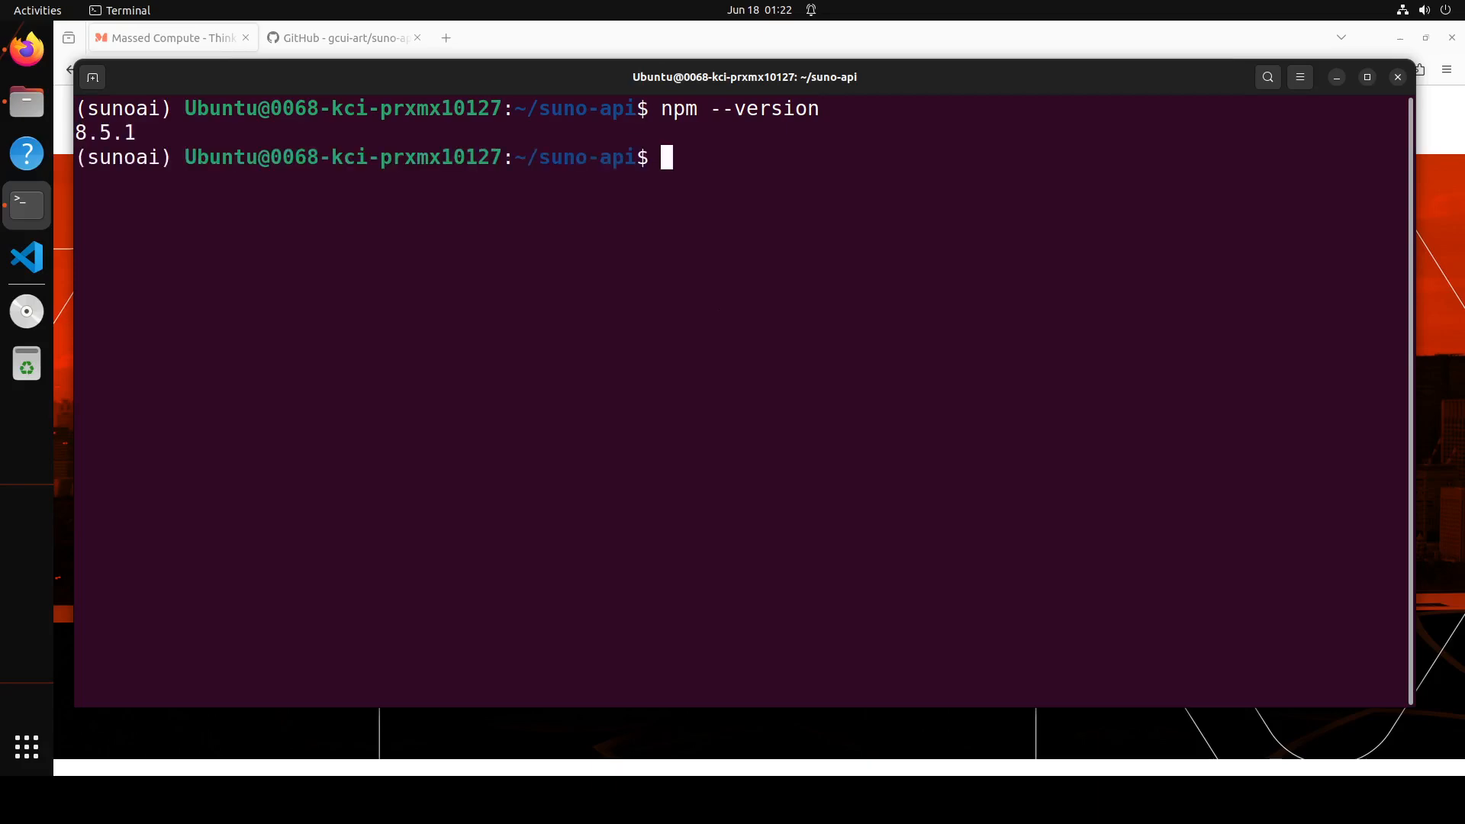
pyautogui.write('clear')
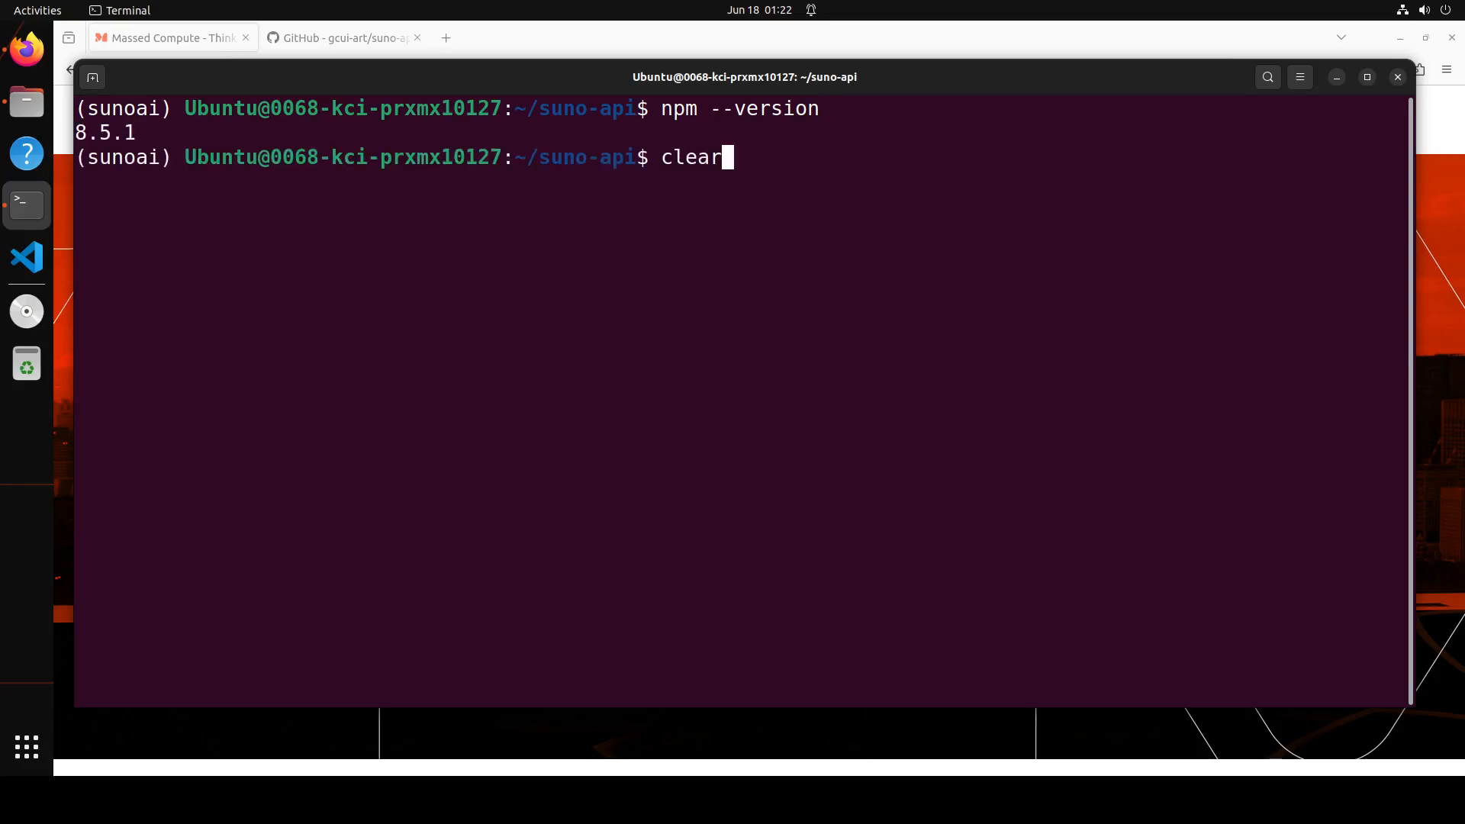
pyautogui.press('BackSpace')
pyautogui.write('n')
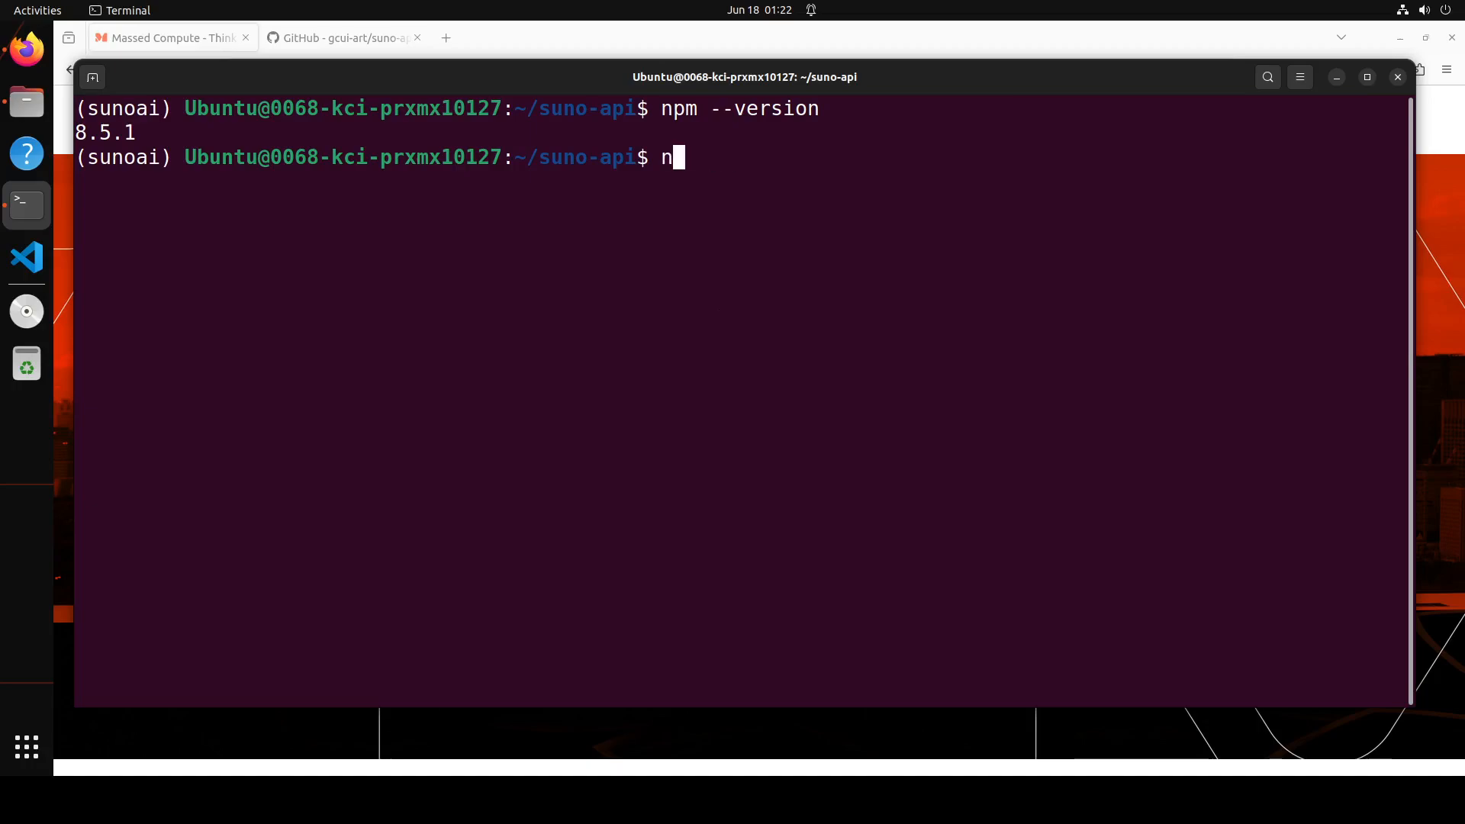
pyautogui.write('pm install')
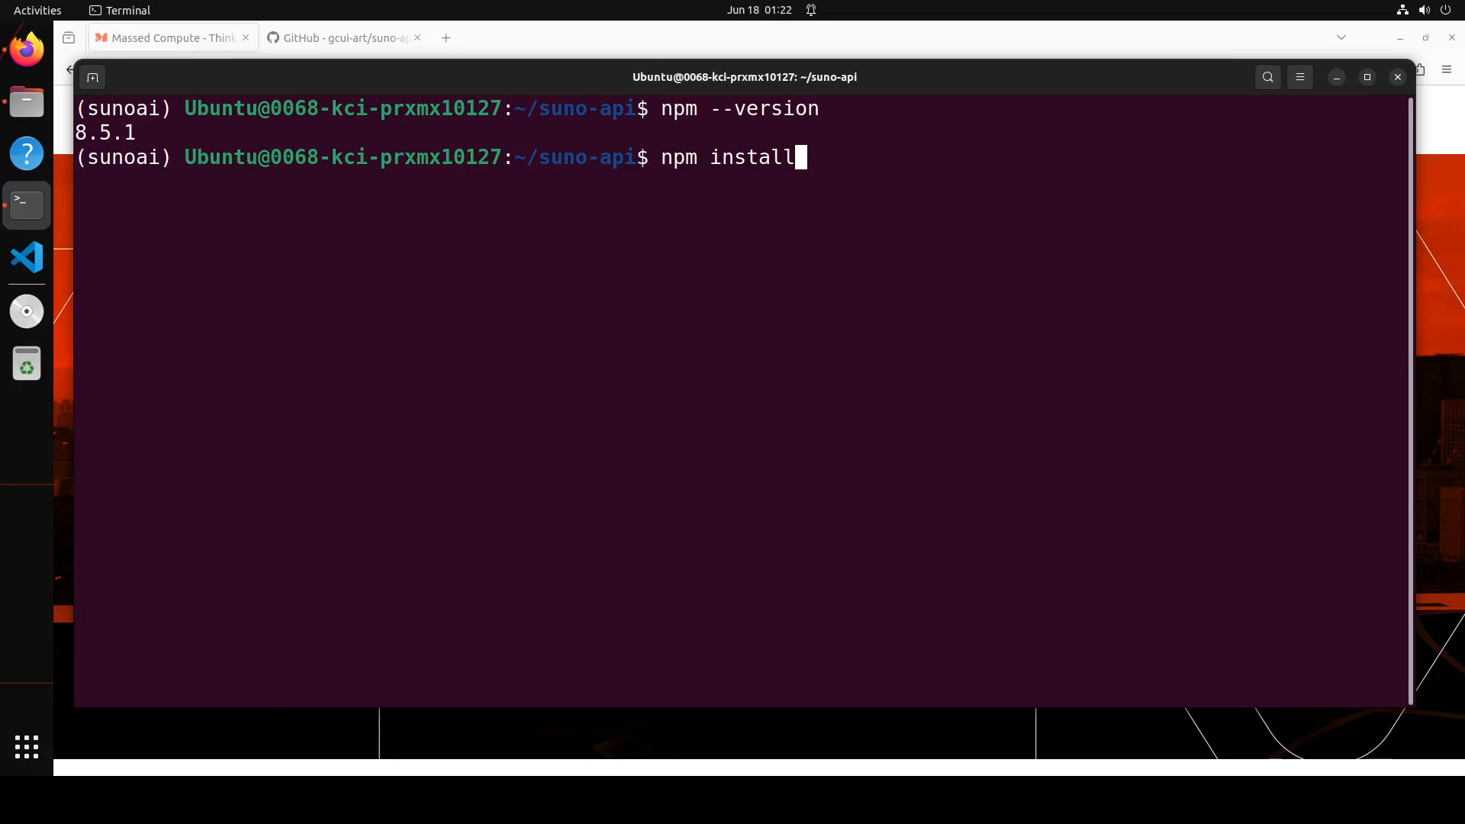
pyautogui.press('ctrl+c')
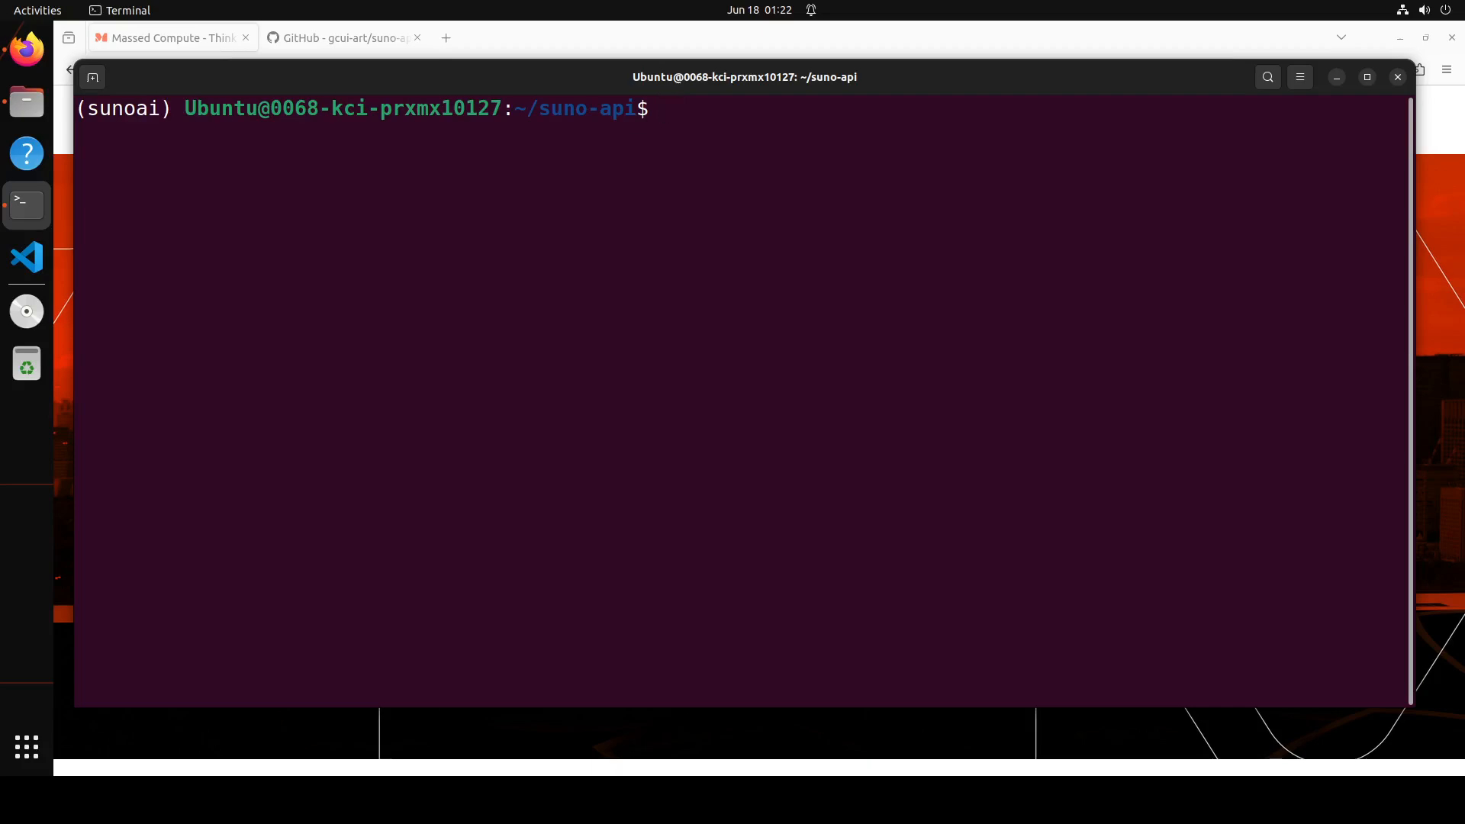
# Build and start the suno-api containers with docker compose build && docker compose up.
pyautogui.write('docker compose build && docker compose up')
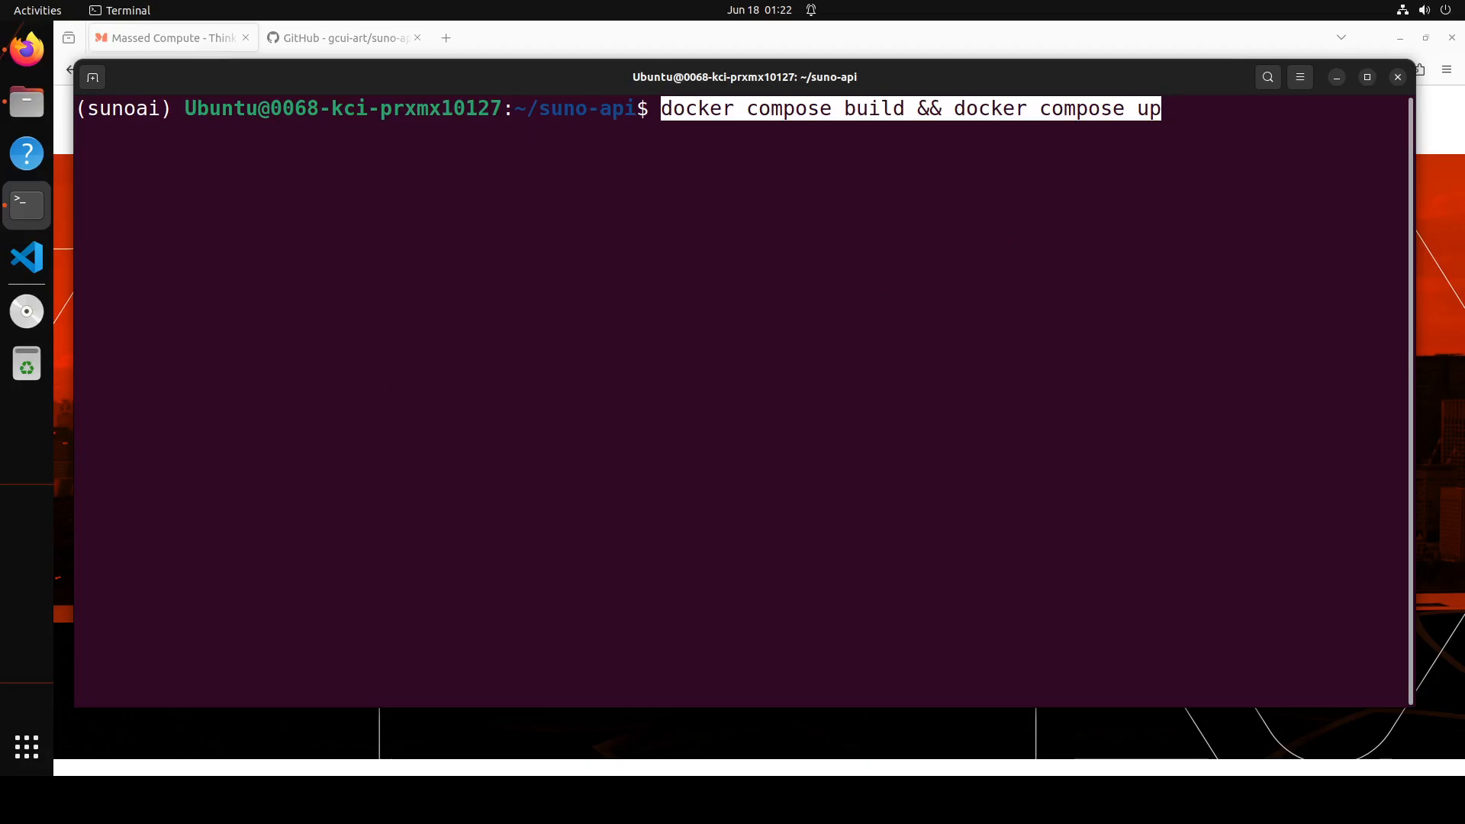
pyautogui.press('Return')
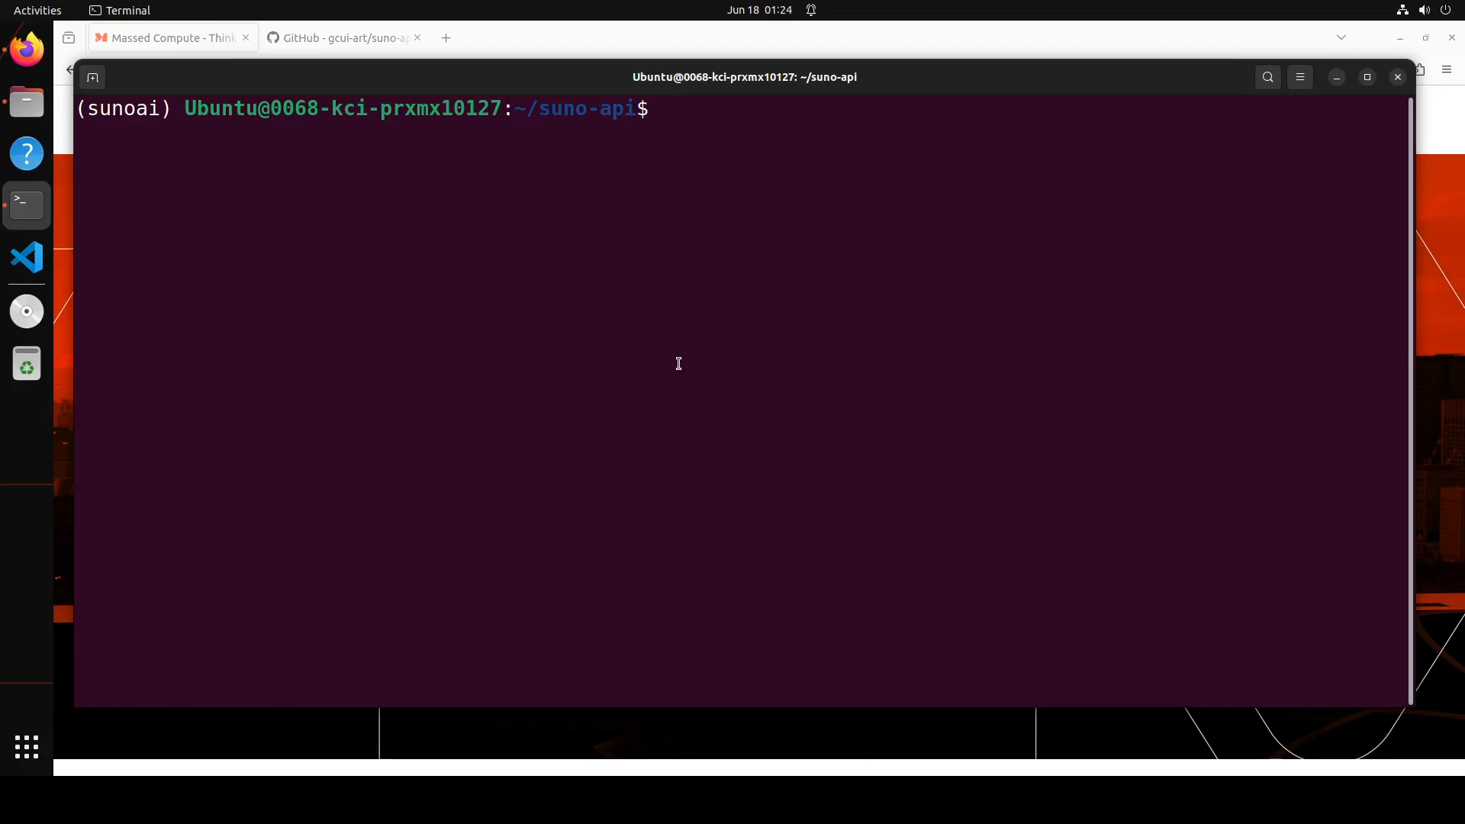
# Create an empty .env file in suno-api and type the docker compose build and up command.
pyautogui.write('touch')
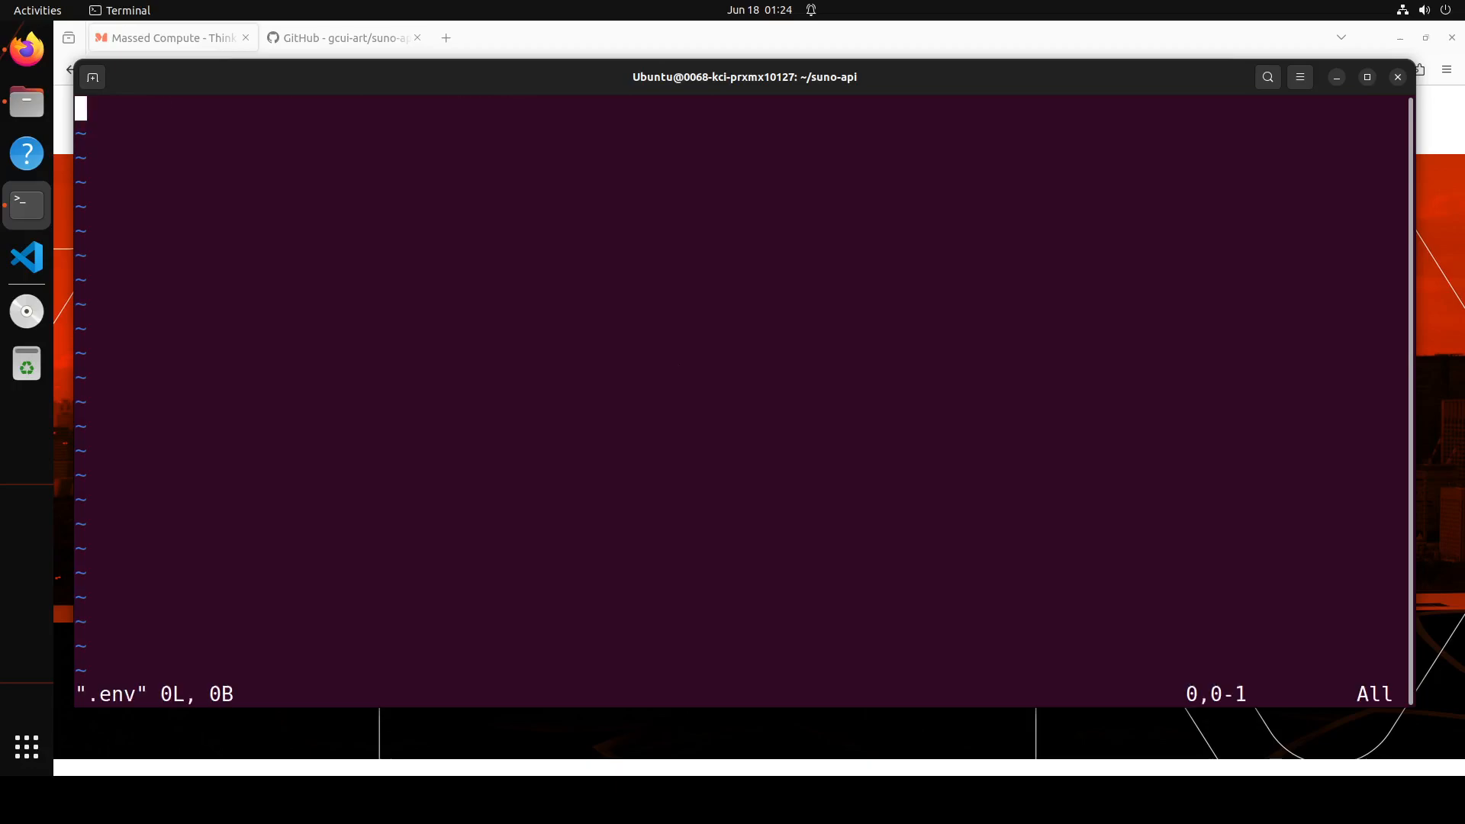
pyautogui.press('i')
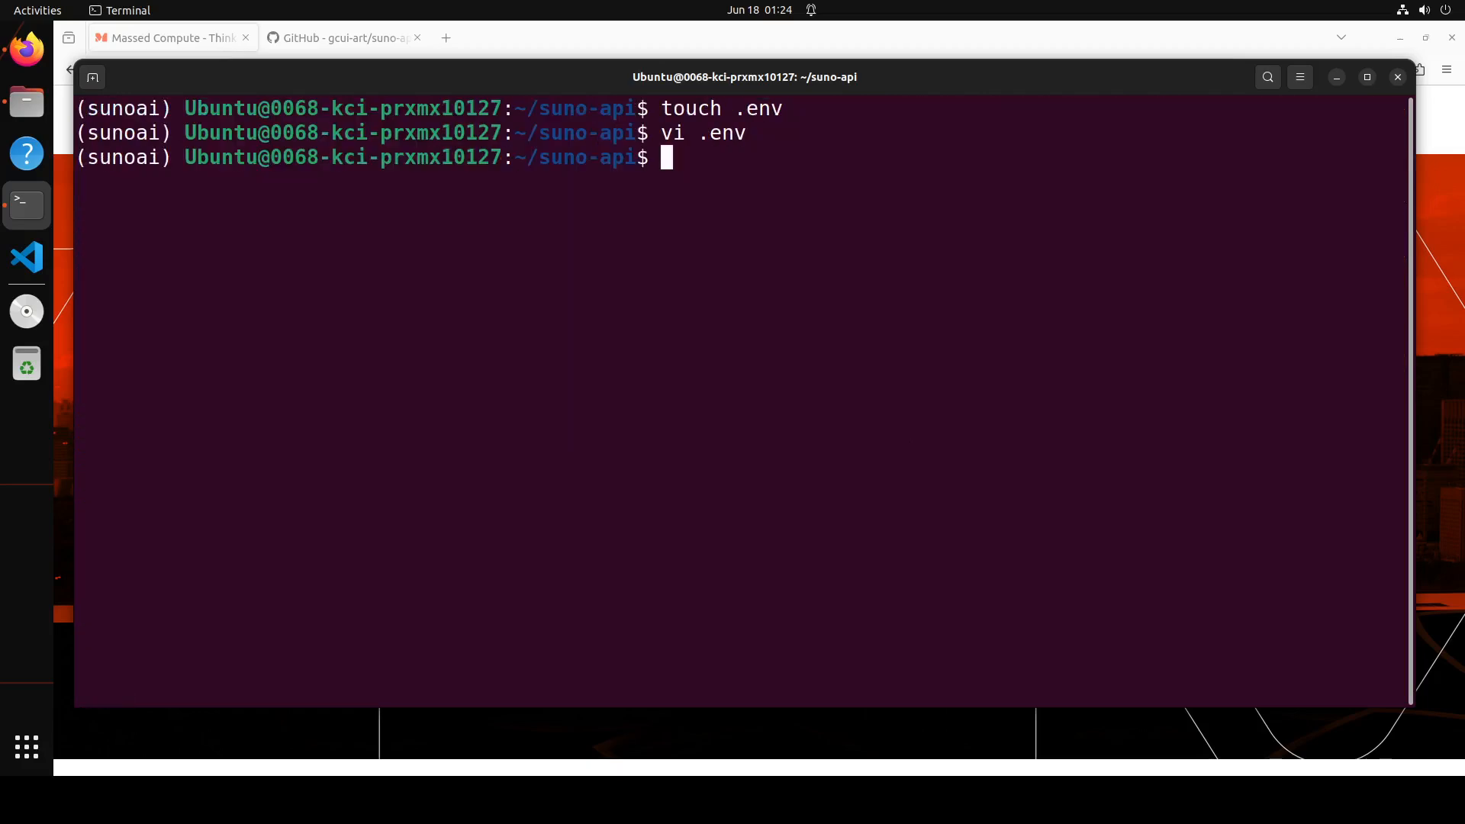
pyautogui.write('clear')
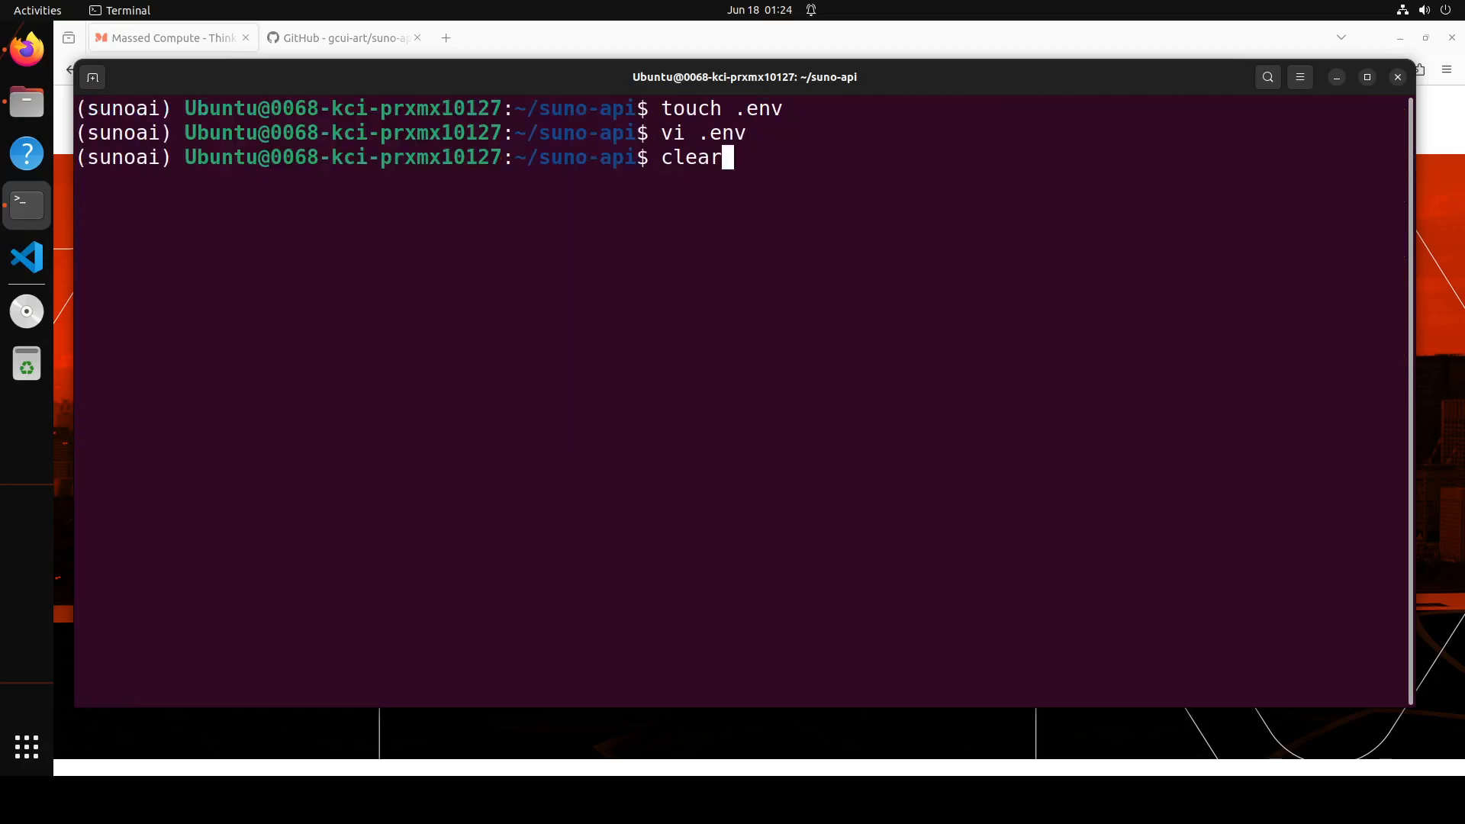
pyautogui.press('Return')
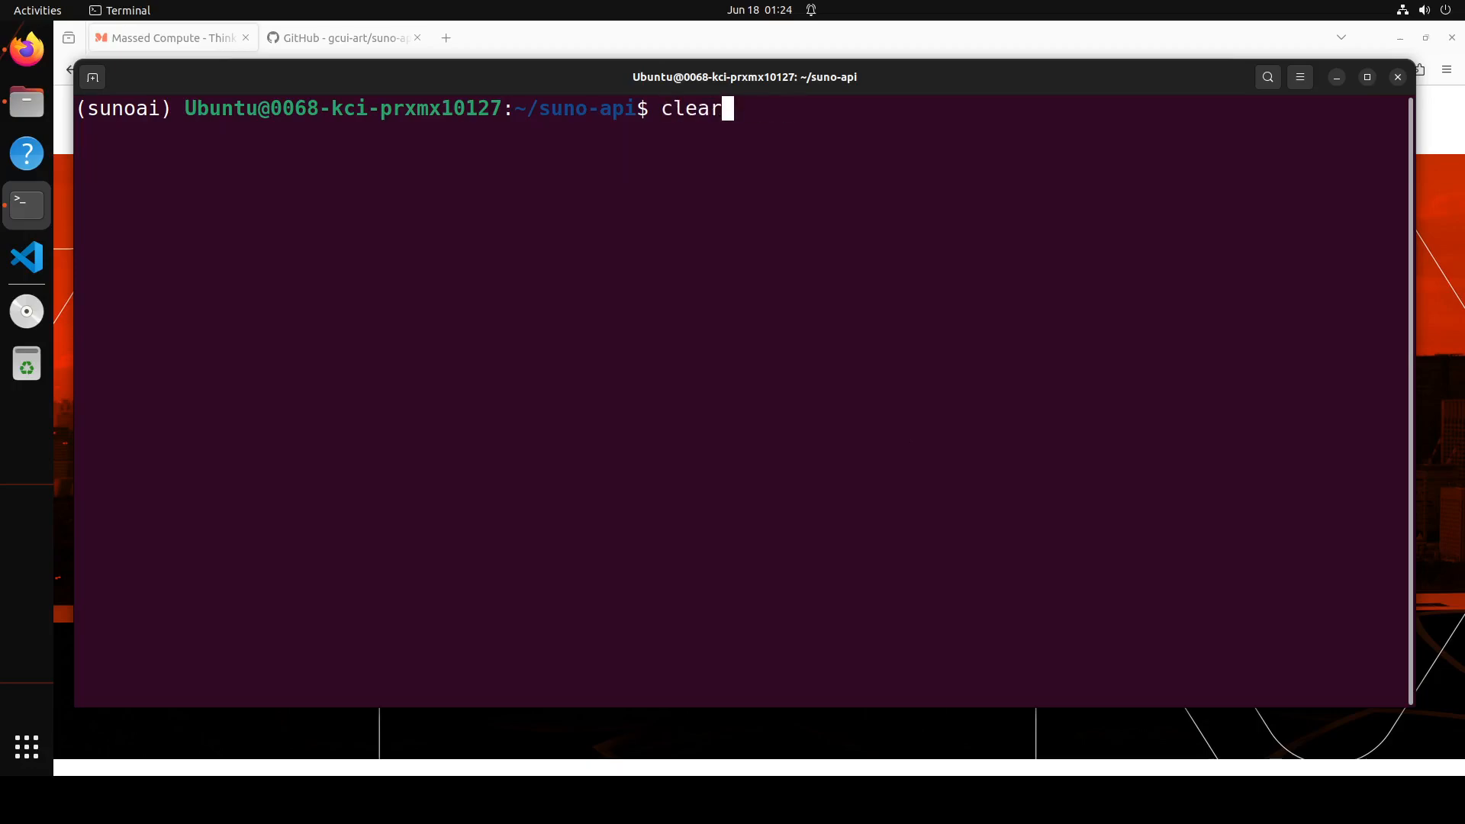
pyautogui.write('docker compose build && docker compose up')
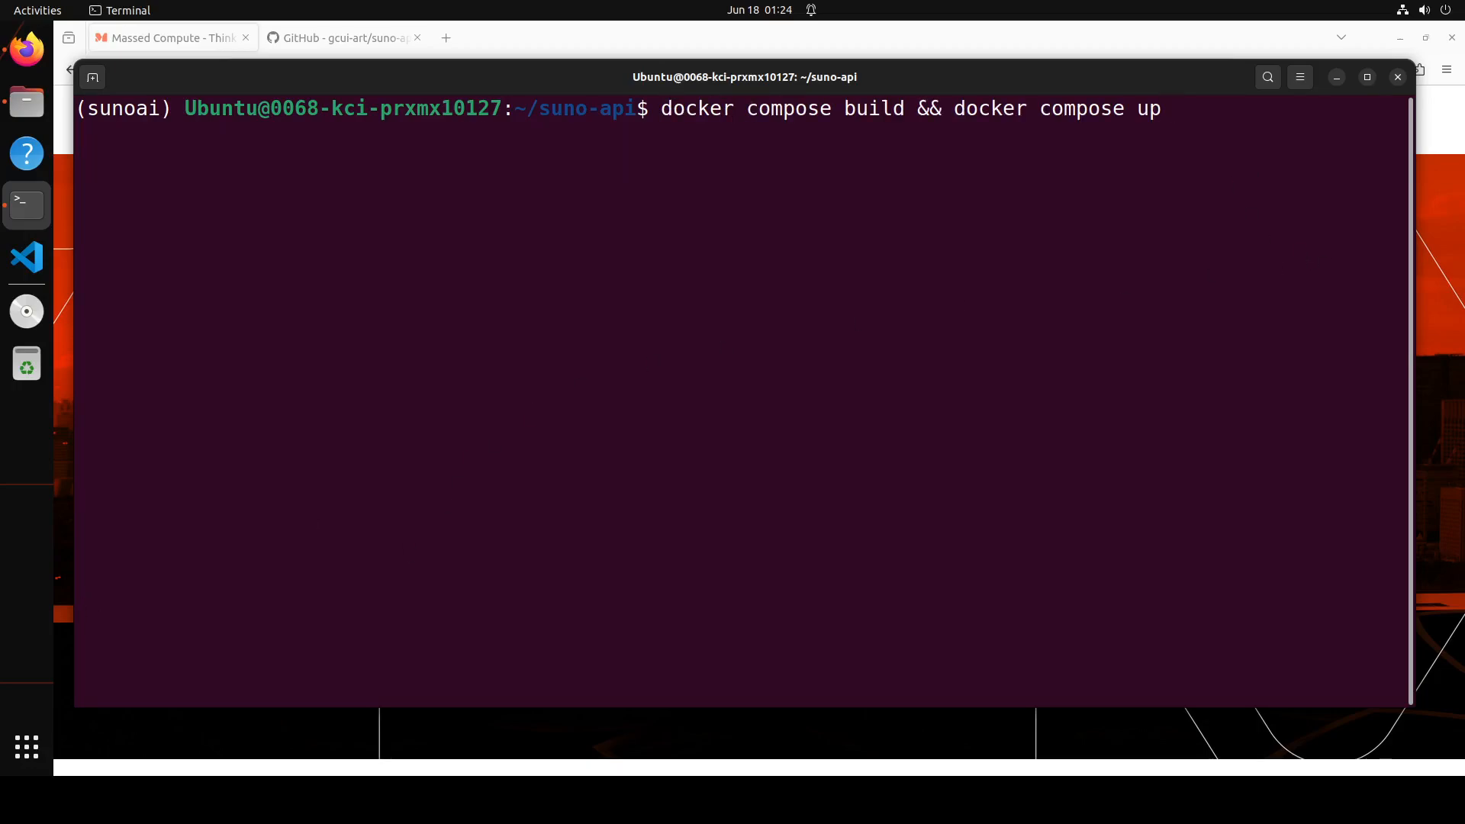
# Run the docker compose build and up, which fails because port 3000 is already allocated.
pyautogui.press('Return')
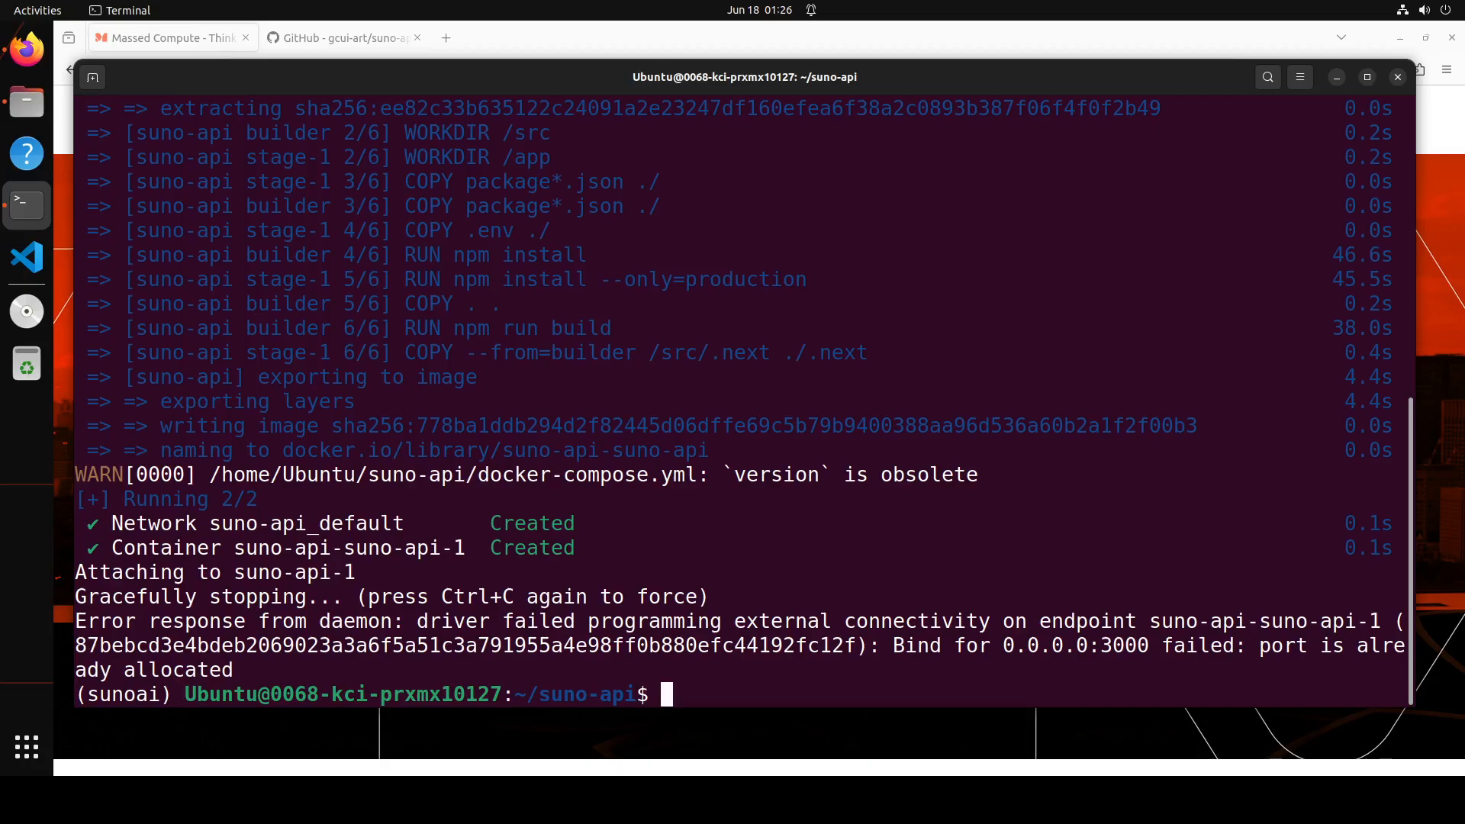
pyautogui.write('c')
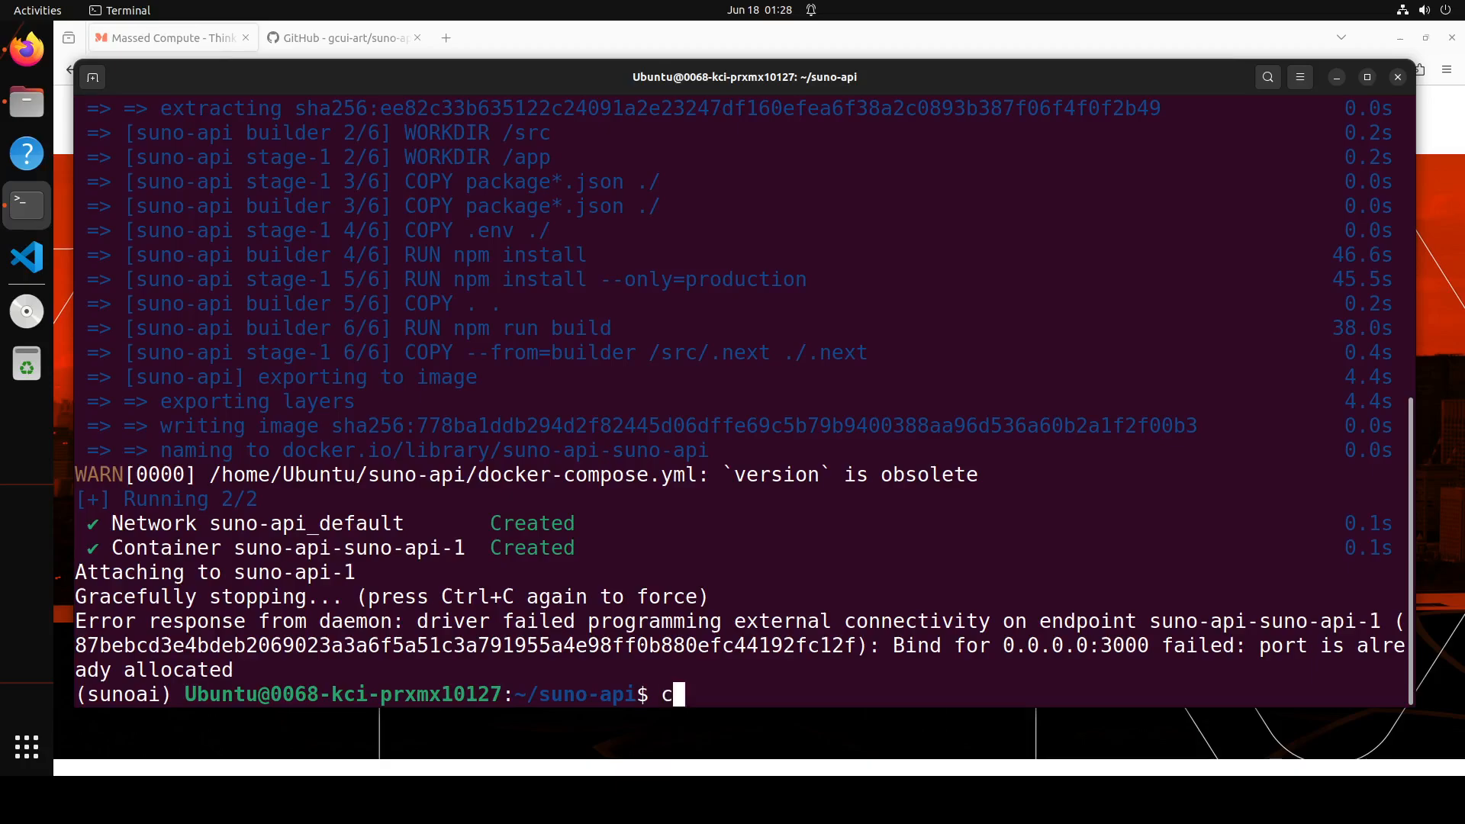
# Check which process holds port 3000 and stop the open-webui container occupying it.
pyautogui.rightClick(730, 272)
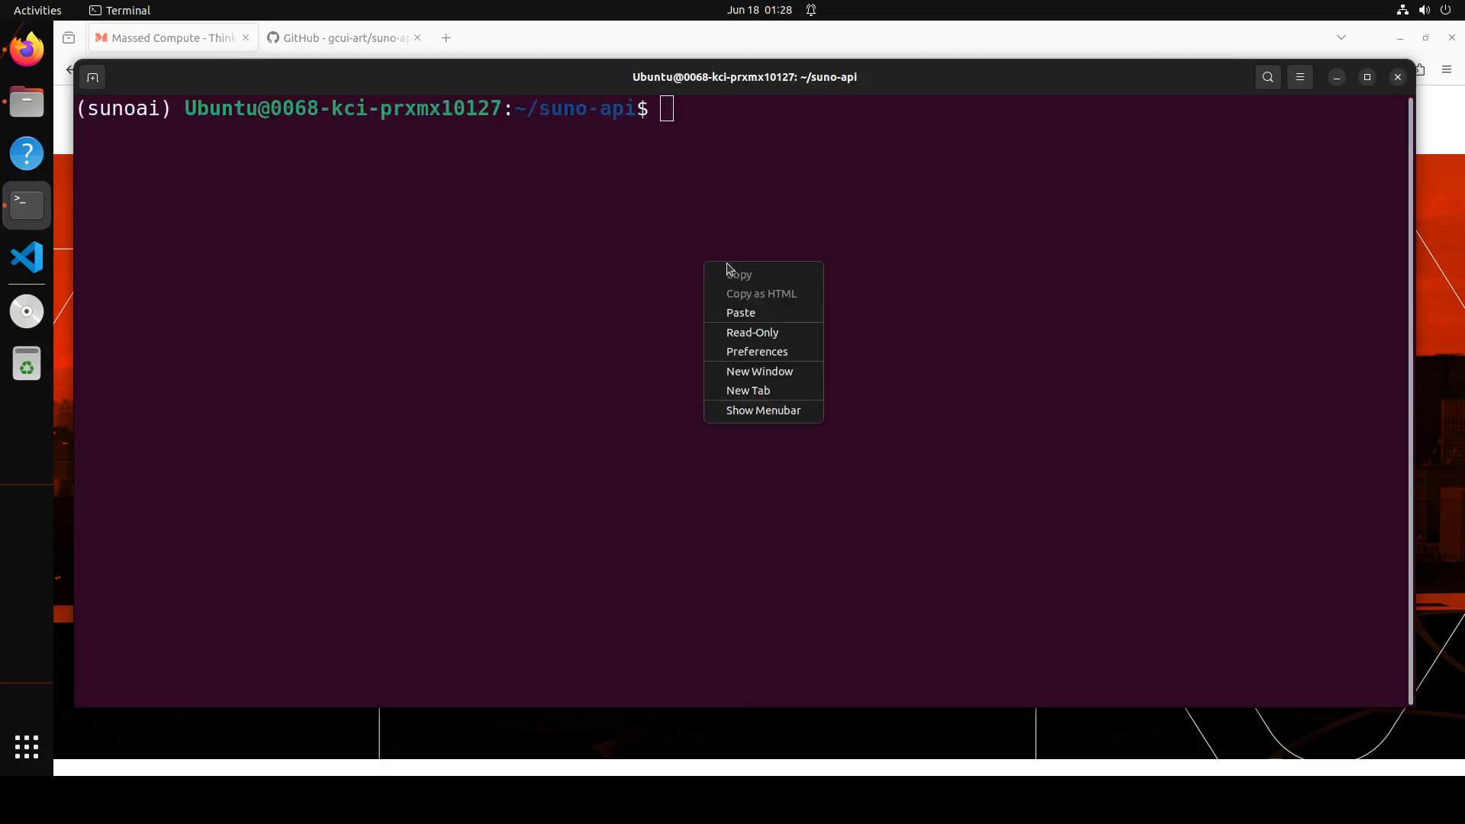
pyautogui.click(741, 311)
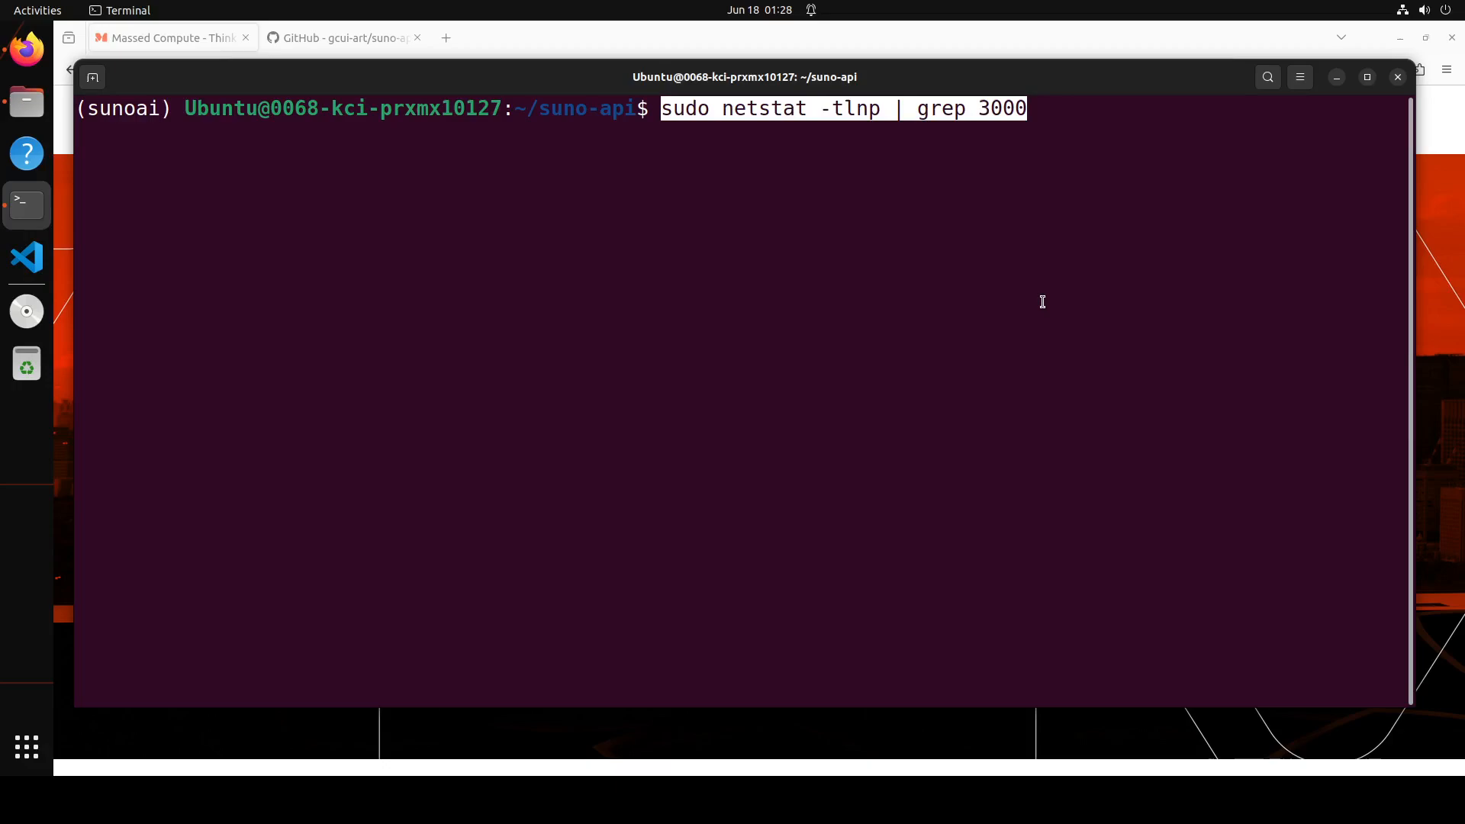
pyautogui.press('Return')
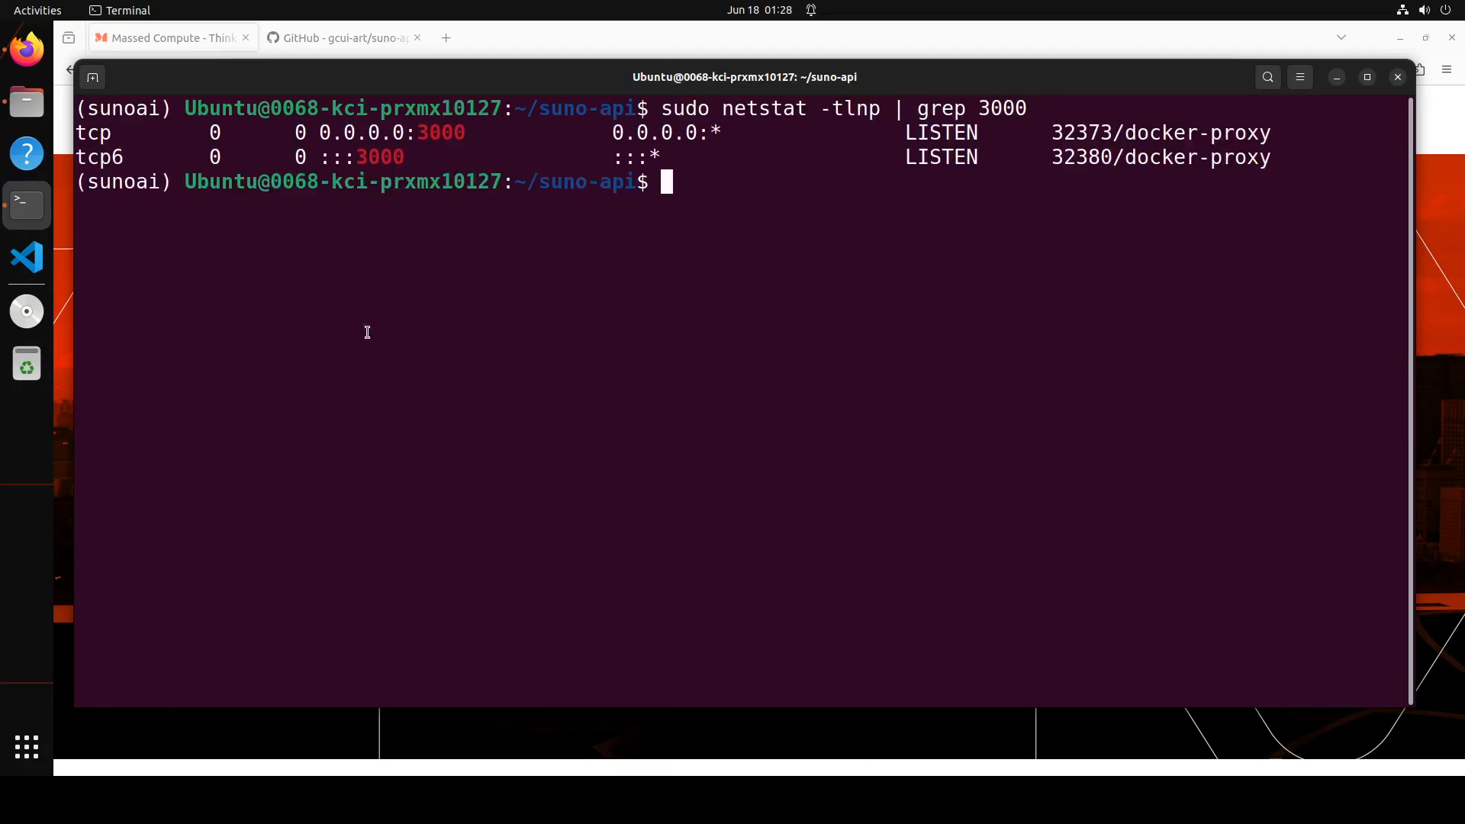
pyautogui.moveTo(517, 330)
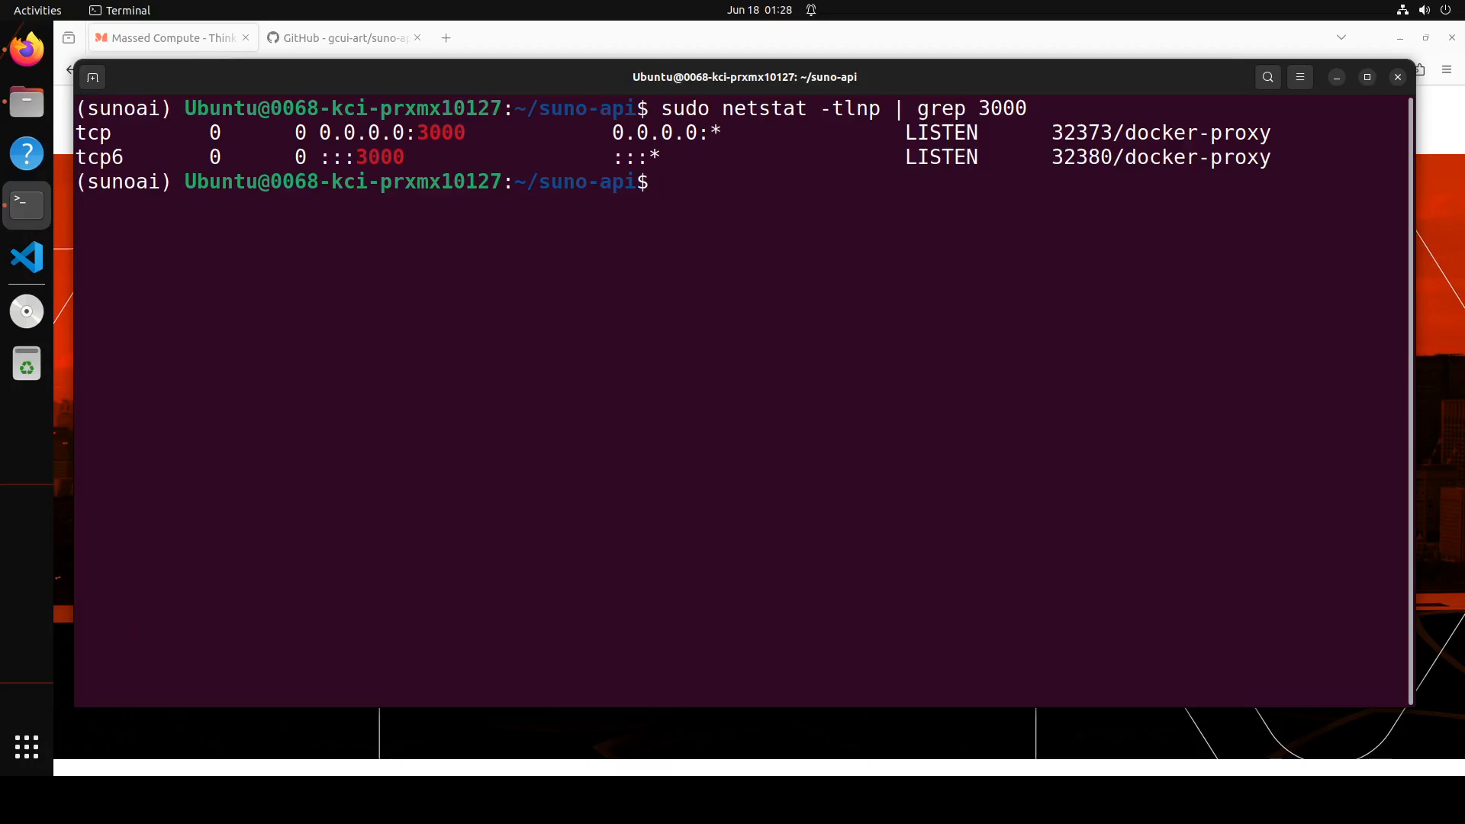
pyautogui.press('ctrl+c')
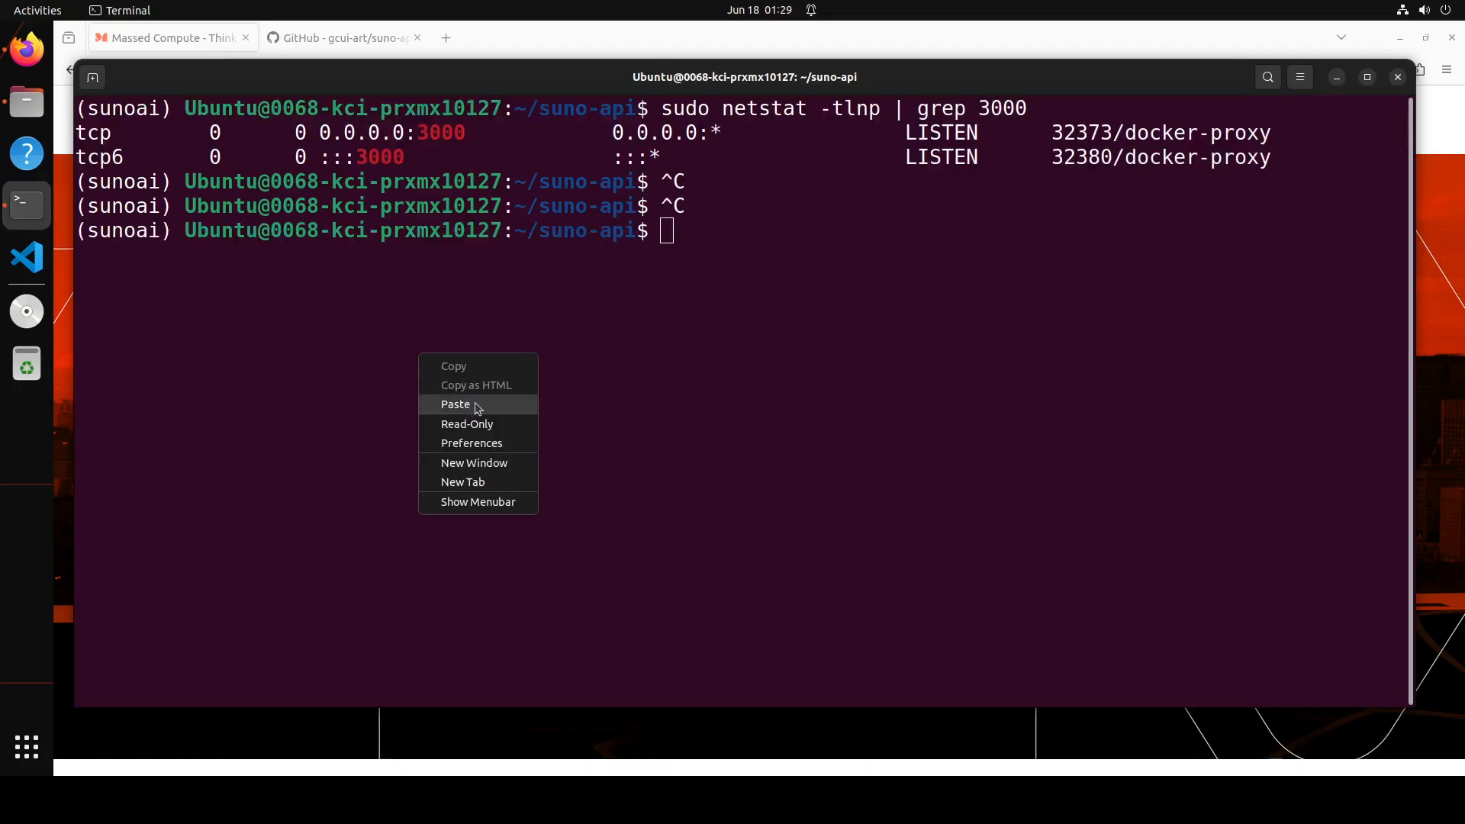
# Rerun docker compose build && docker compose up for suno-api.
pyautogui.click(456, 402)
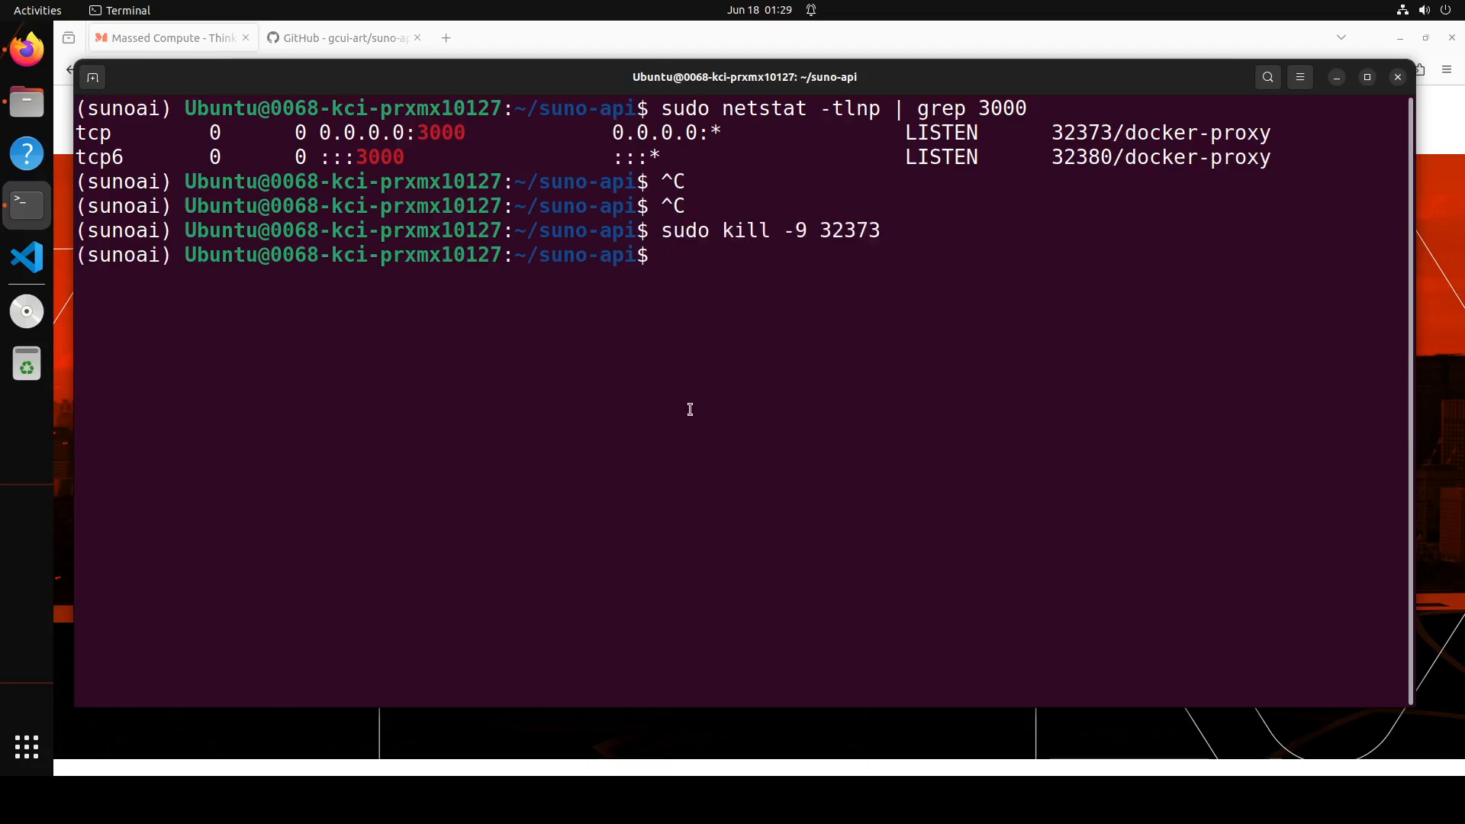
pyautogui.write('docker compose build && docker compose up')
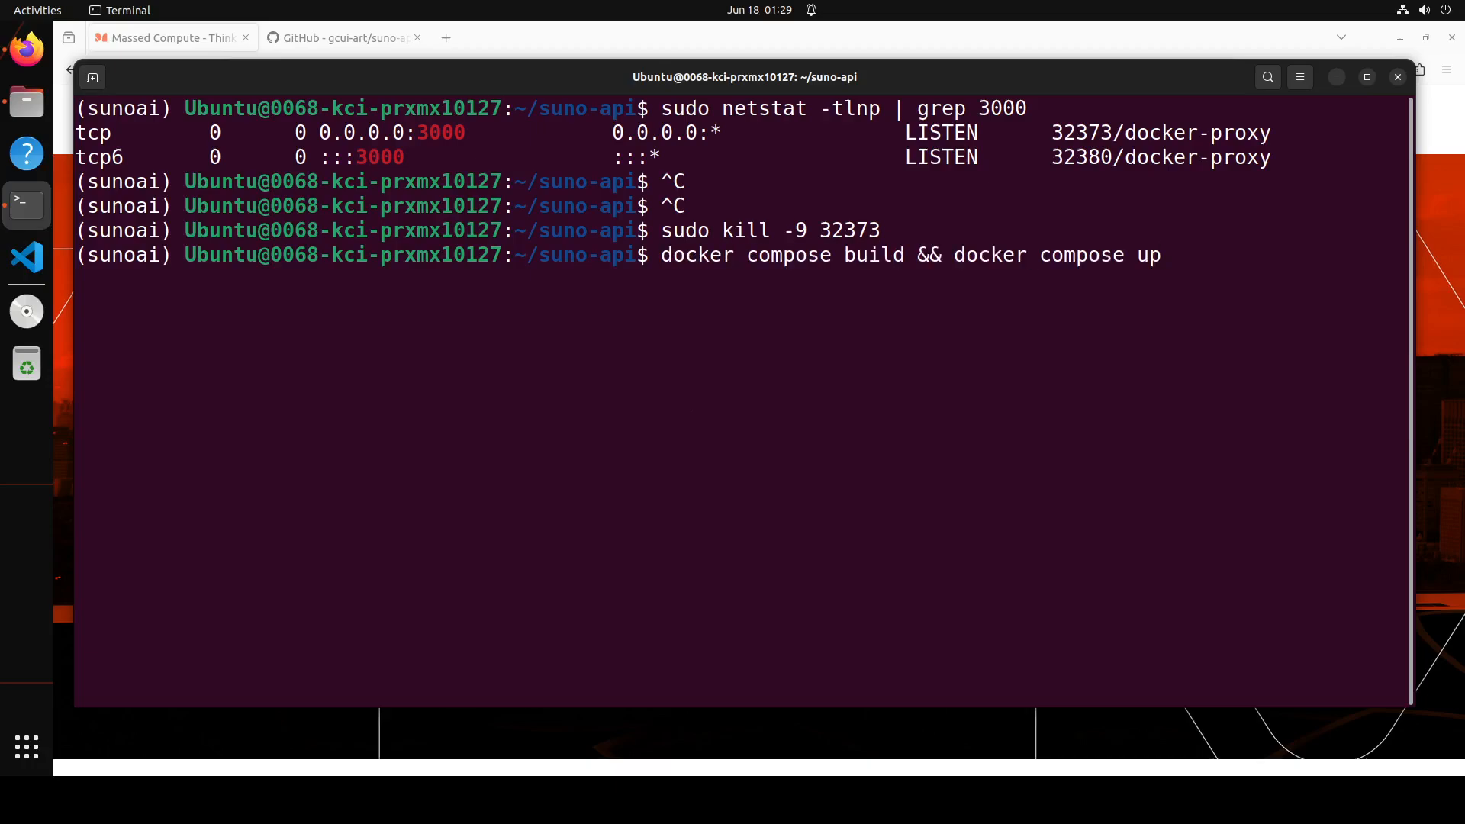
pyautogui.press('Return')
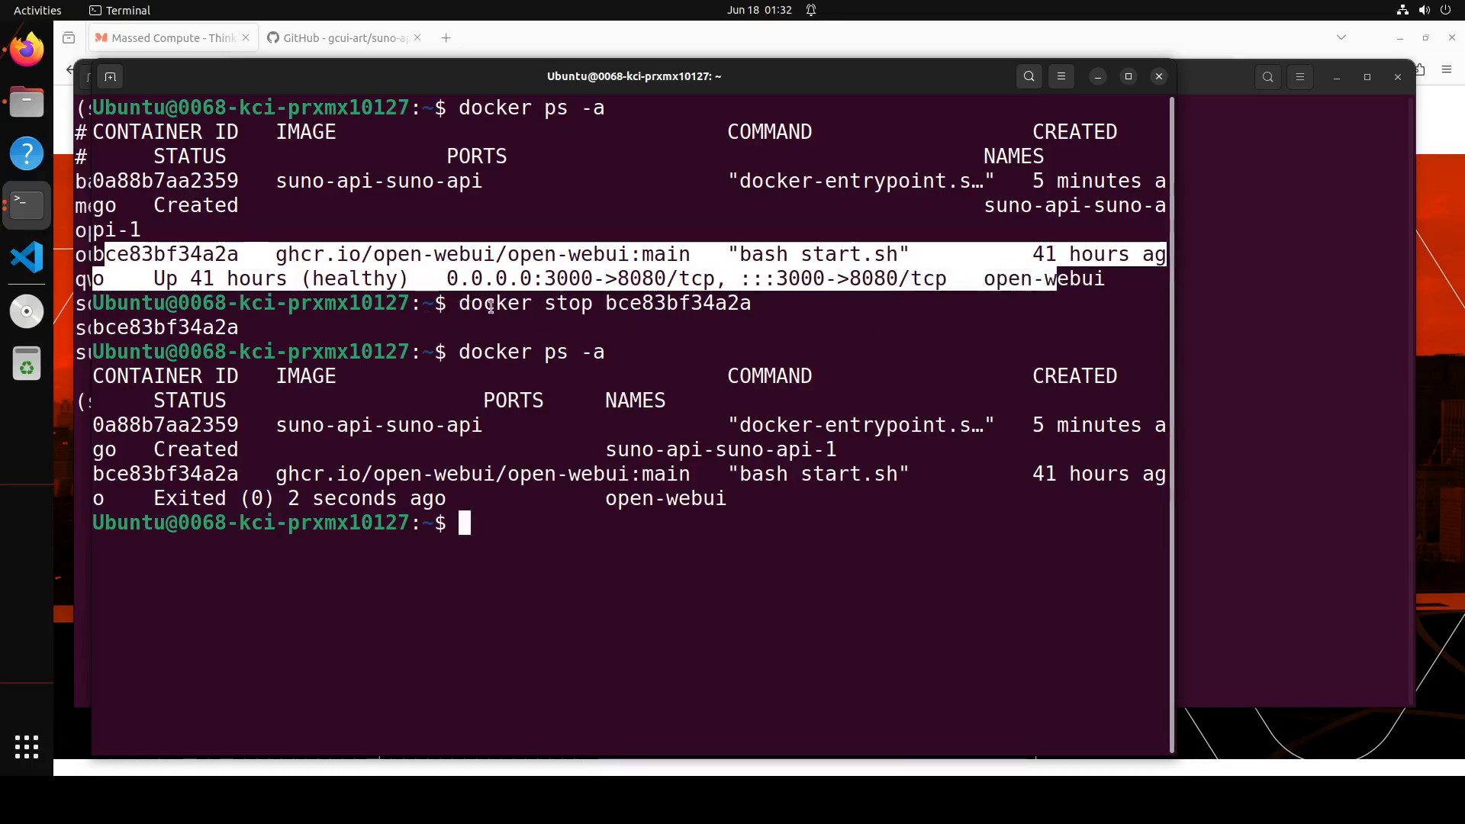
# Rerun 'docker compose build && docker compose up' so suno-api serves on localhost:3000.
pyautogui.doubleClick(606, 302)
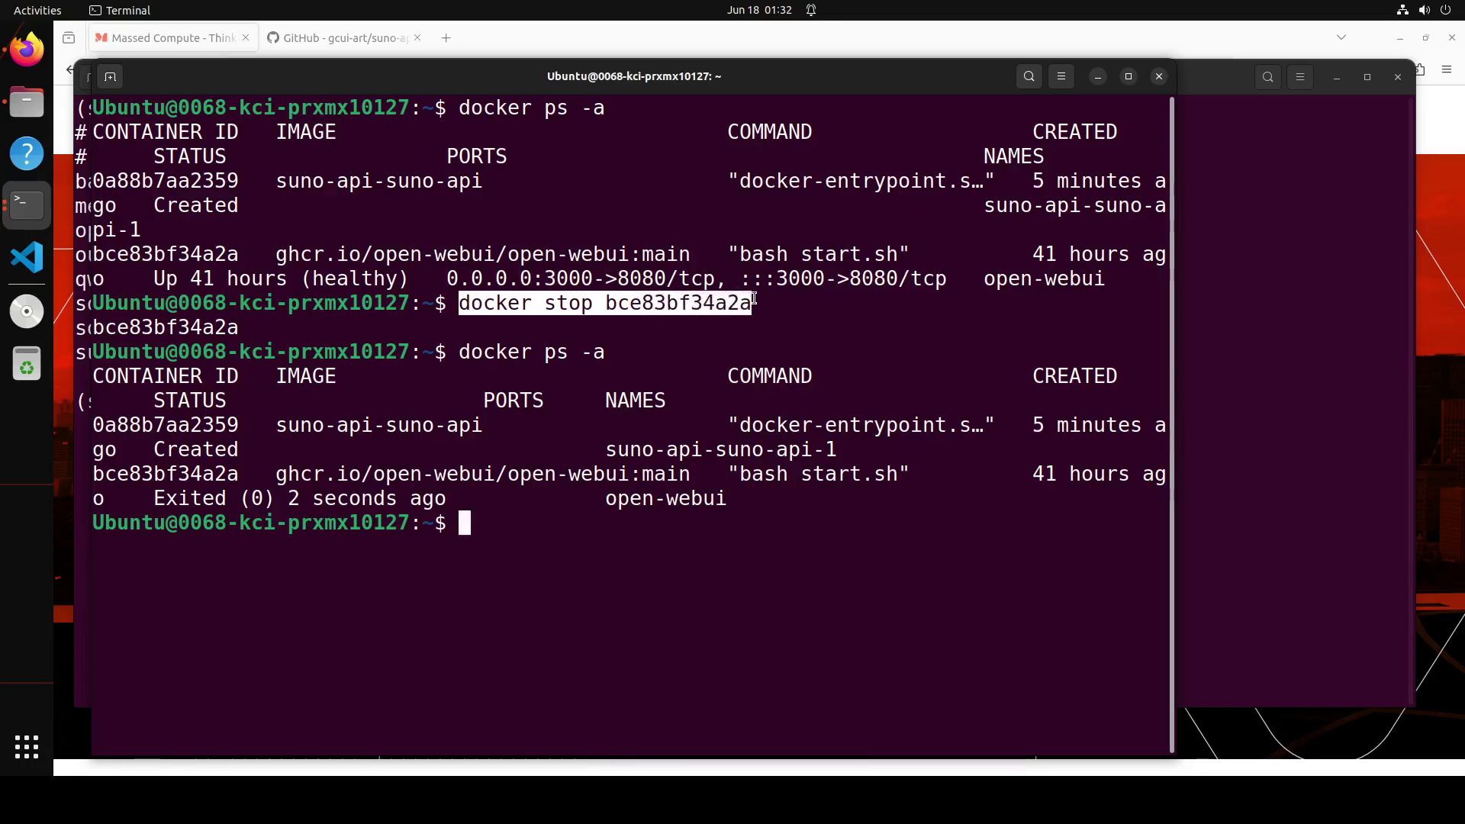
pyautogui.doubleClick(513, 353)
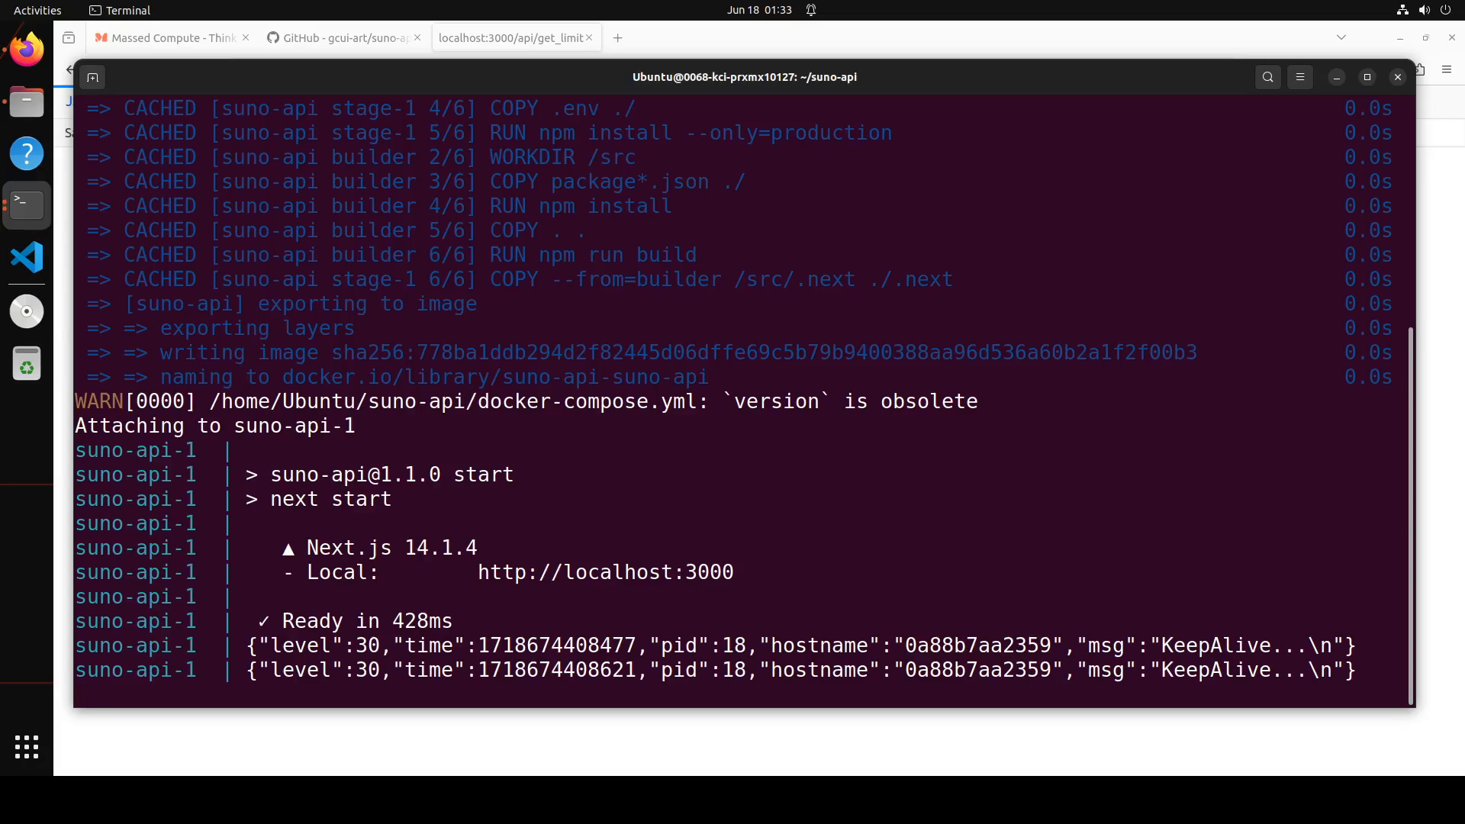
# Check localhost:3000/api/get_limit in Firefox shows 600 credits left, monthly limit 50, zero usage.
pyautogui.click(513, 36)
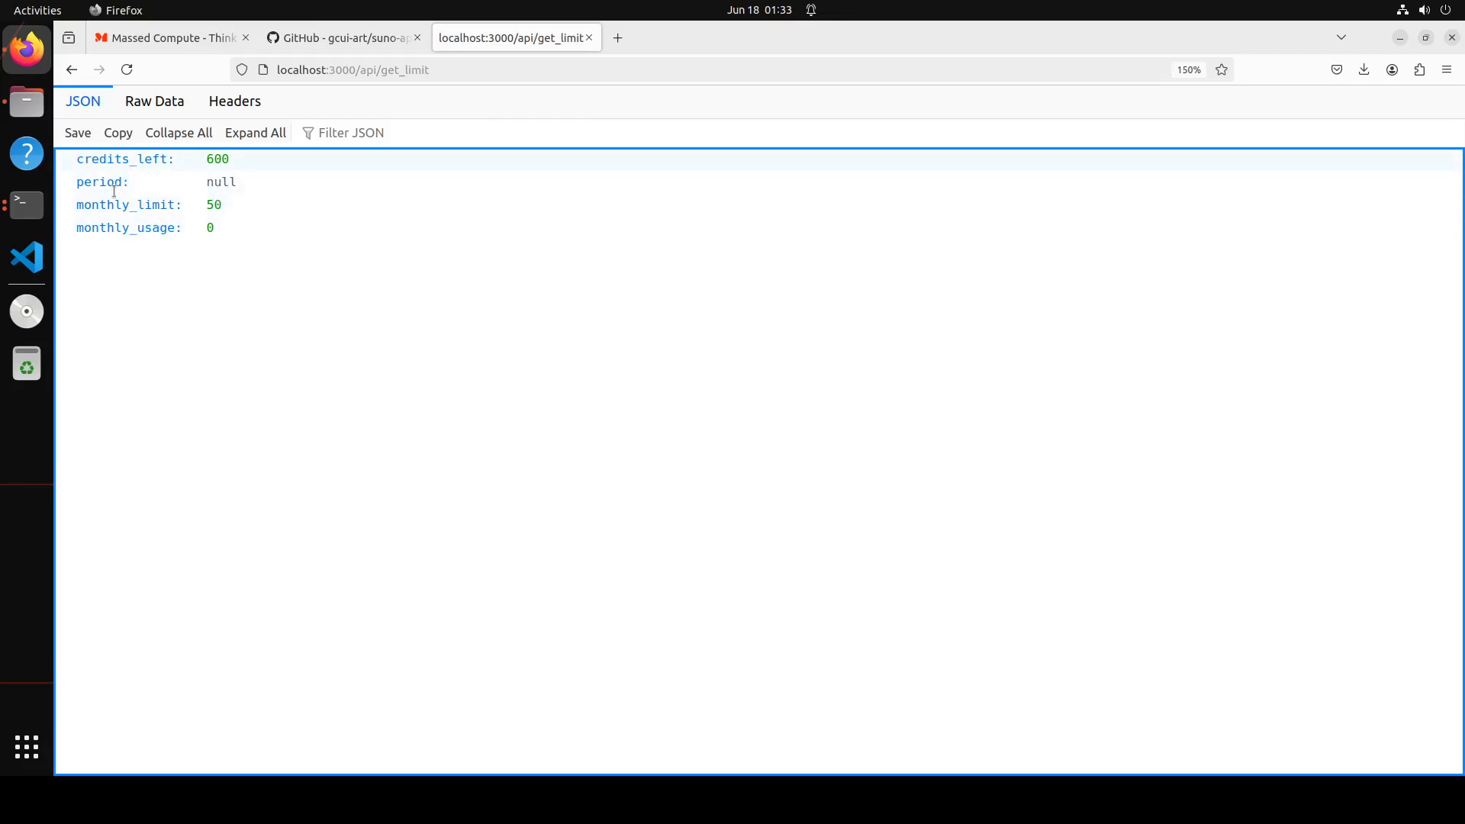
pyautogui.moveTo(186, 215)
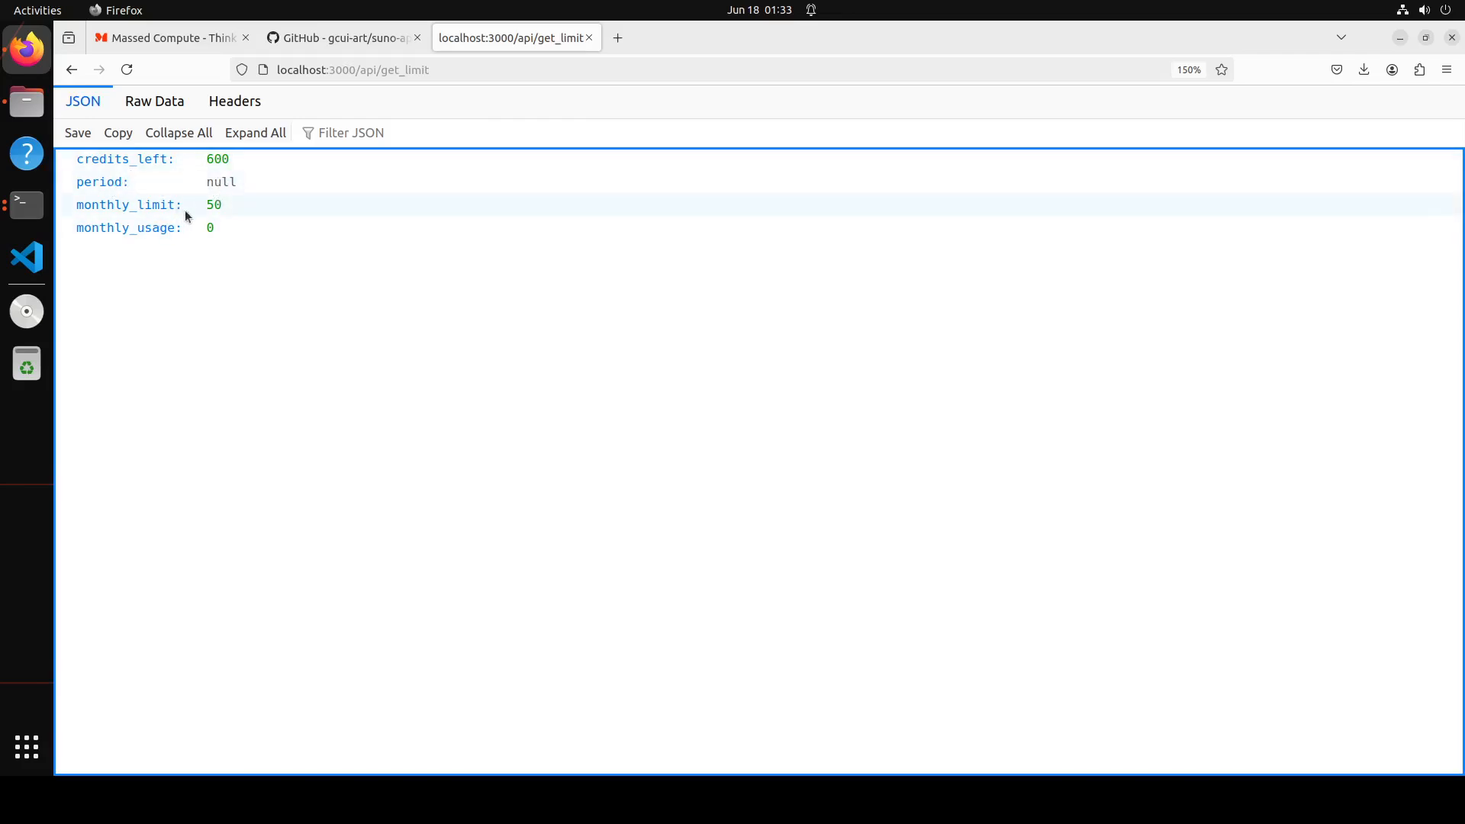
pyautogui.moveTo(224, 227)
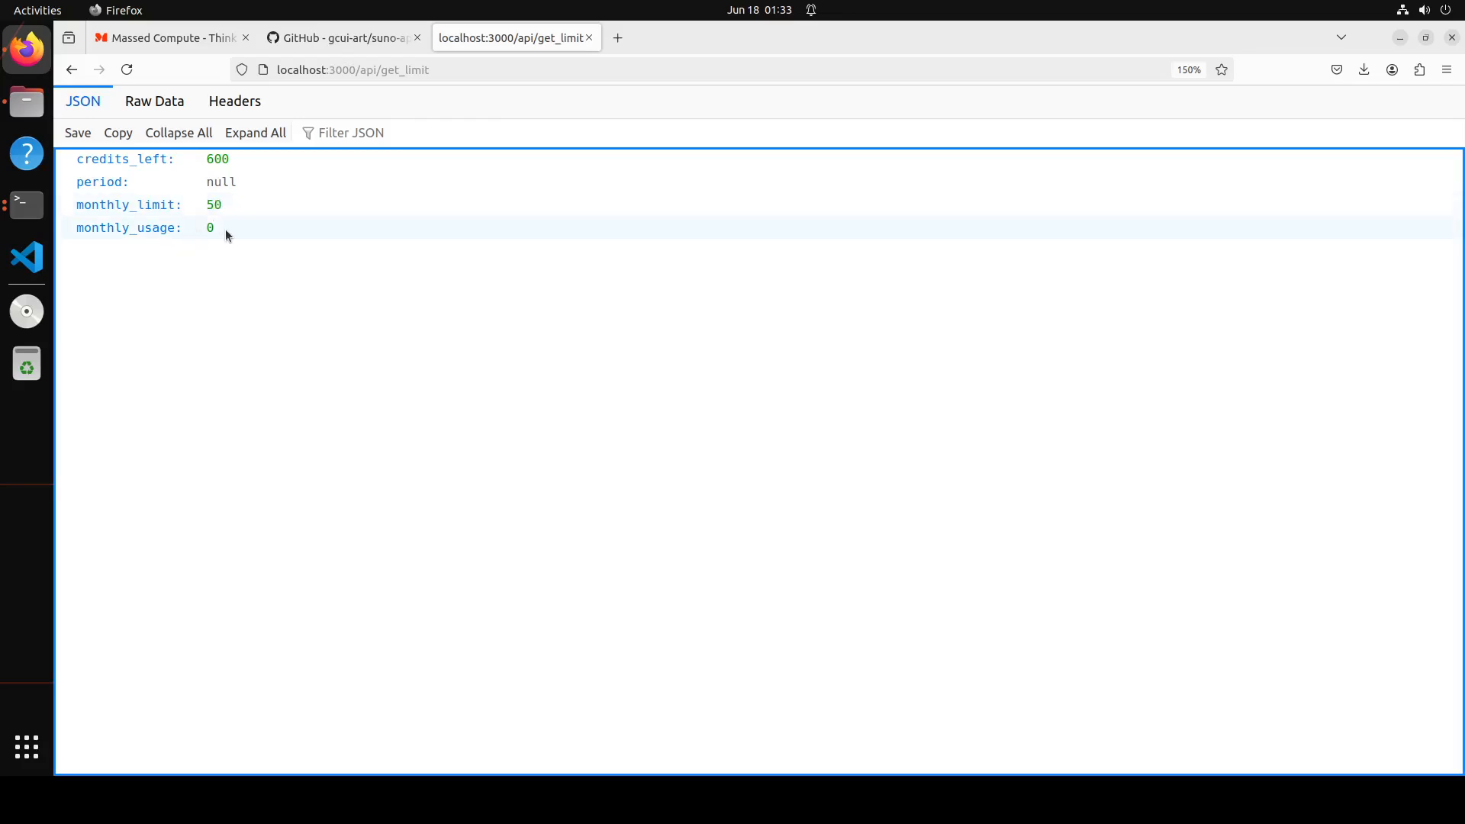
pyautogui.moveTo(251, 222)
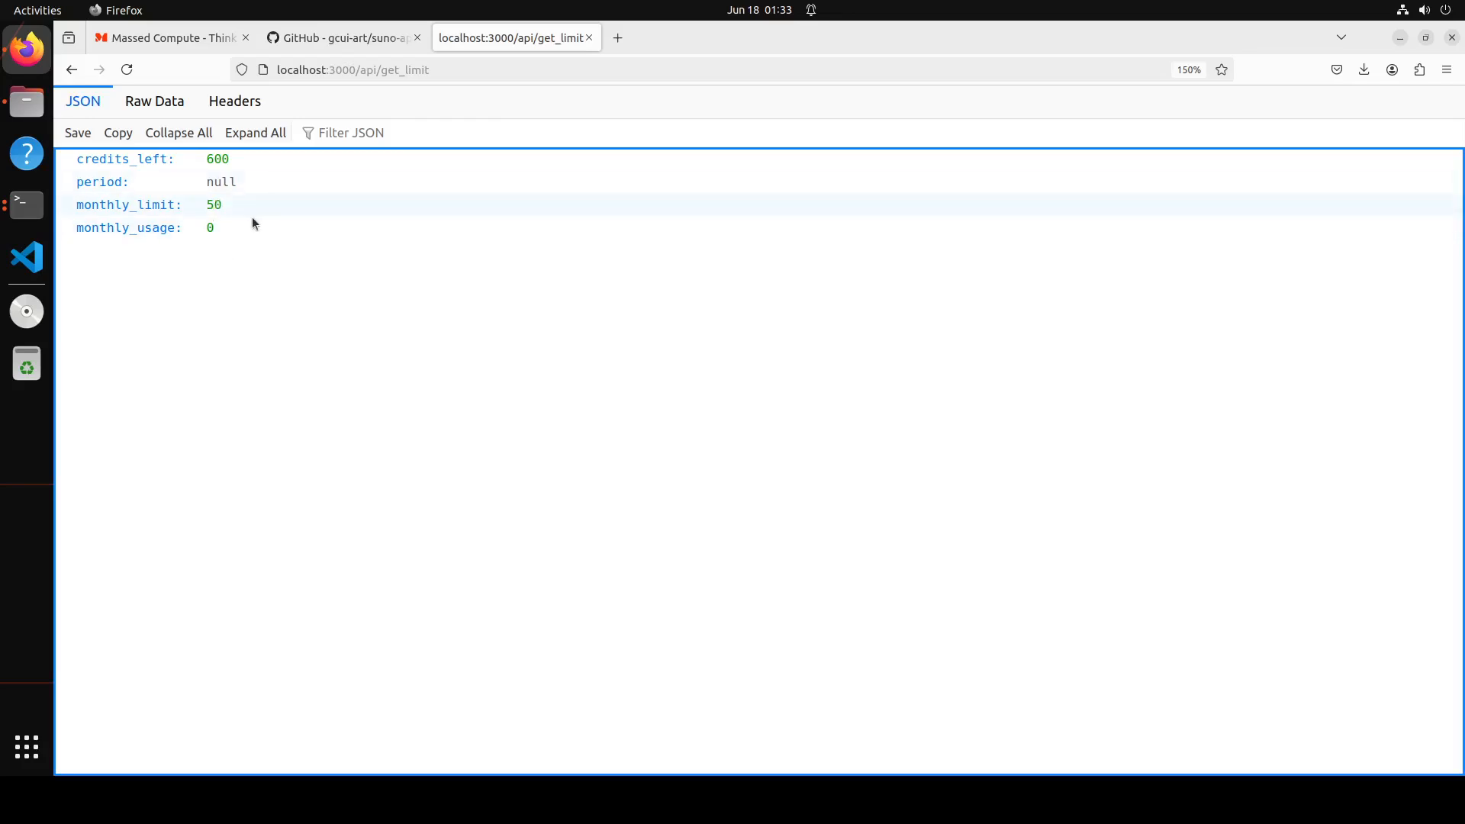
pyautogui.moveTo(9, 564)
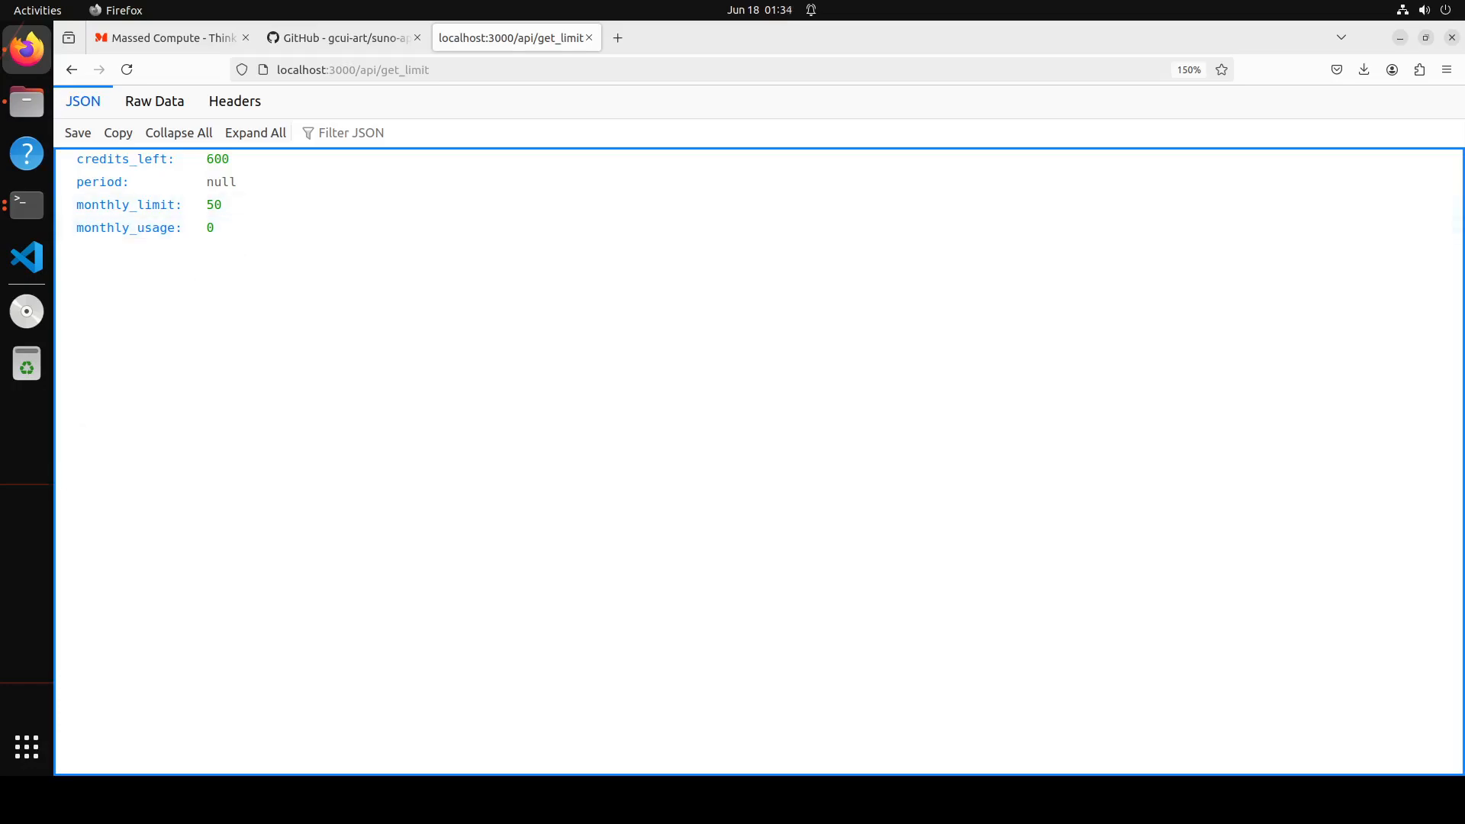
pyautogui.click(26, 205)
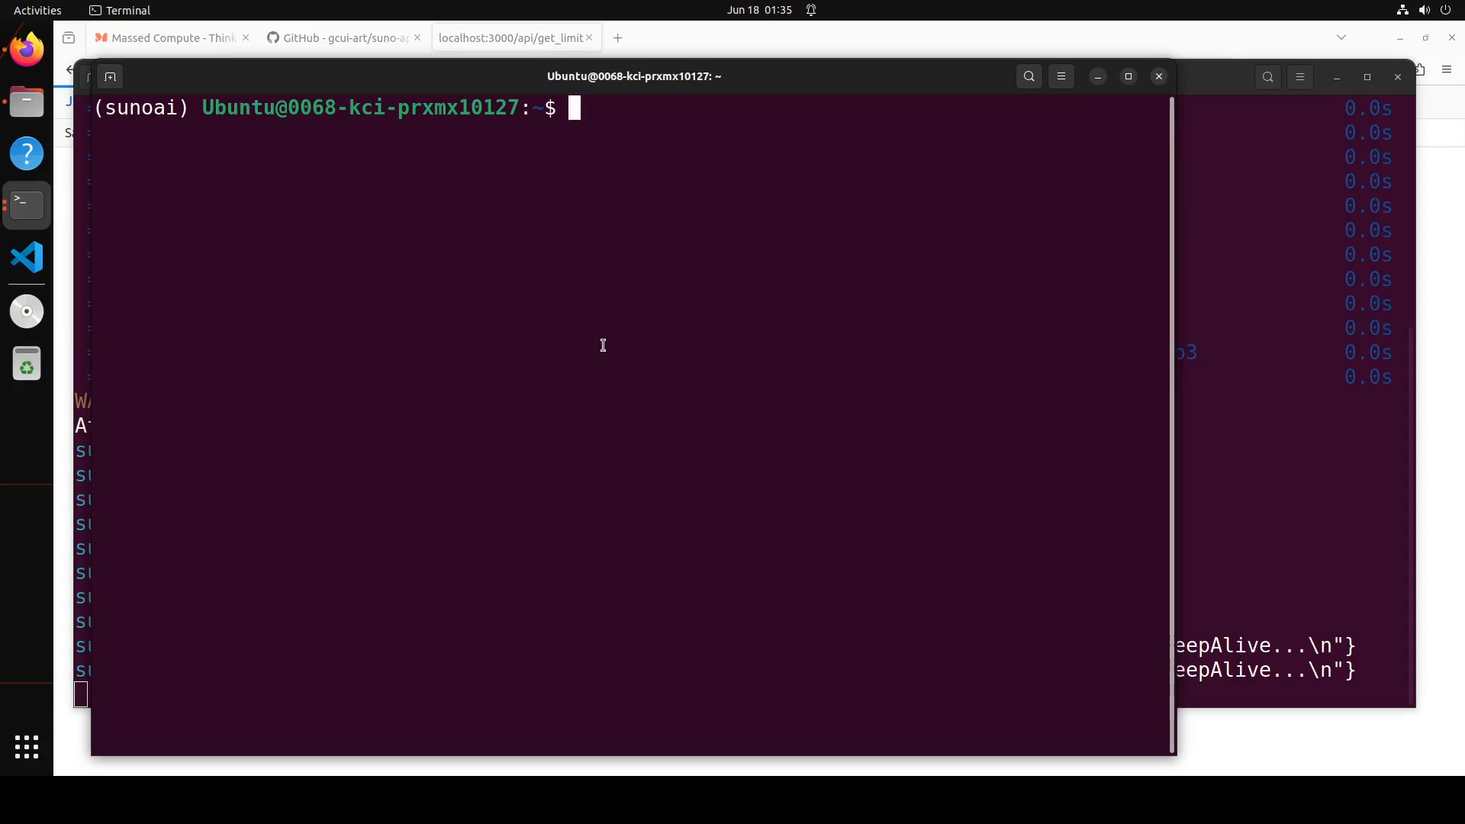
# Clear the screen and scroll through mysong.py in vi, reviewing the opera-song request and polling code.
pyautogui.write('clear')
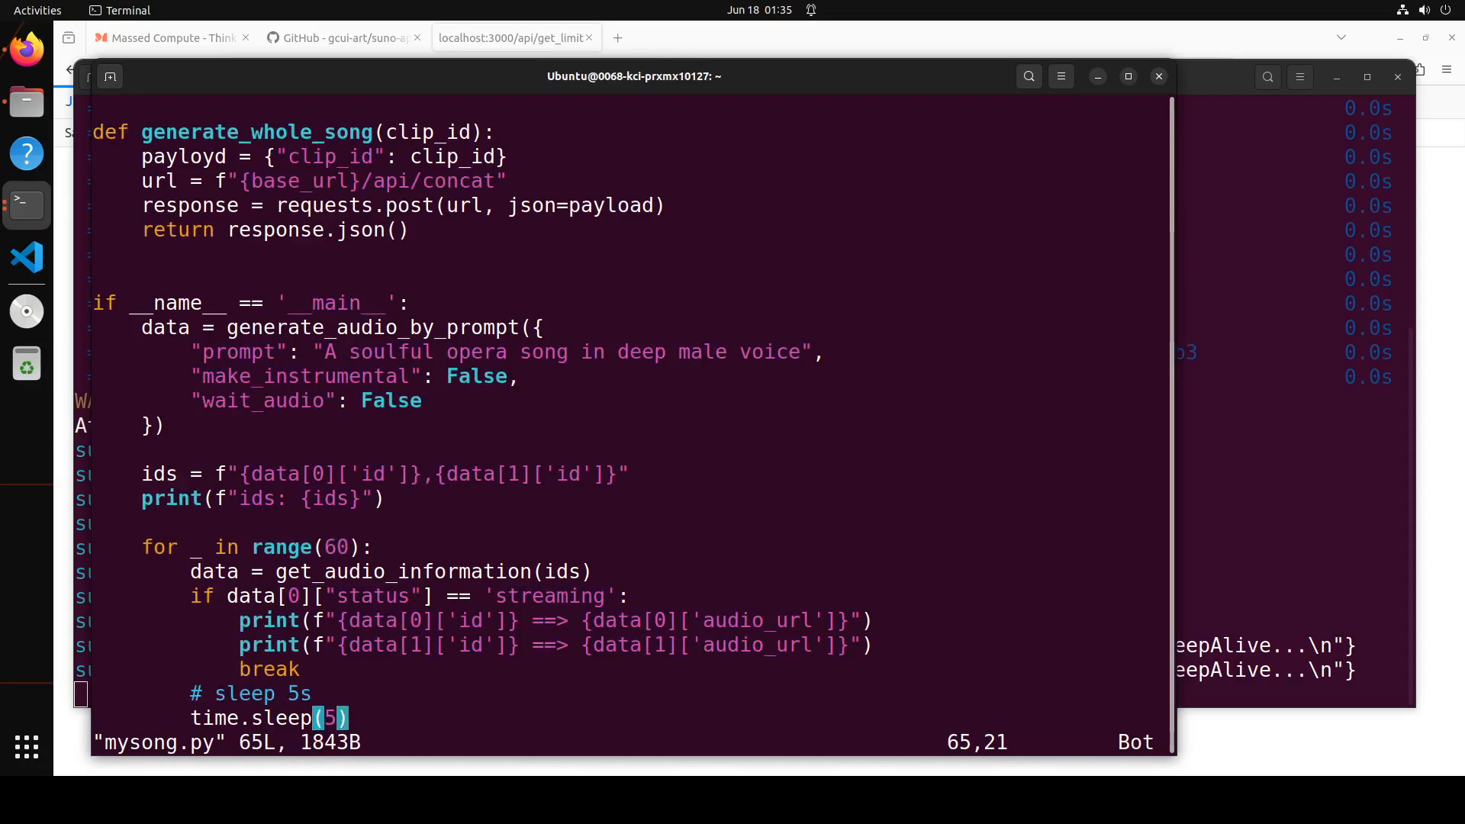
pyautogui.scroll(3)
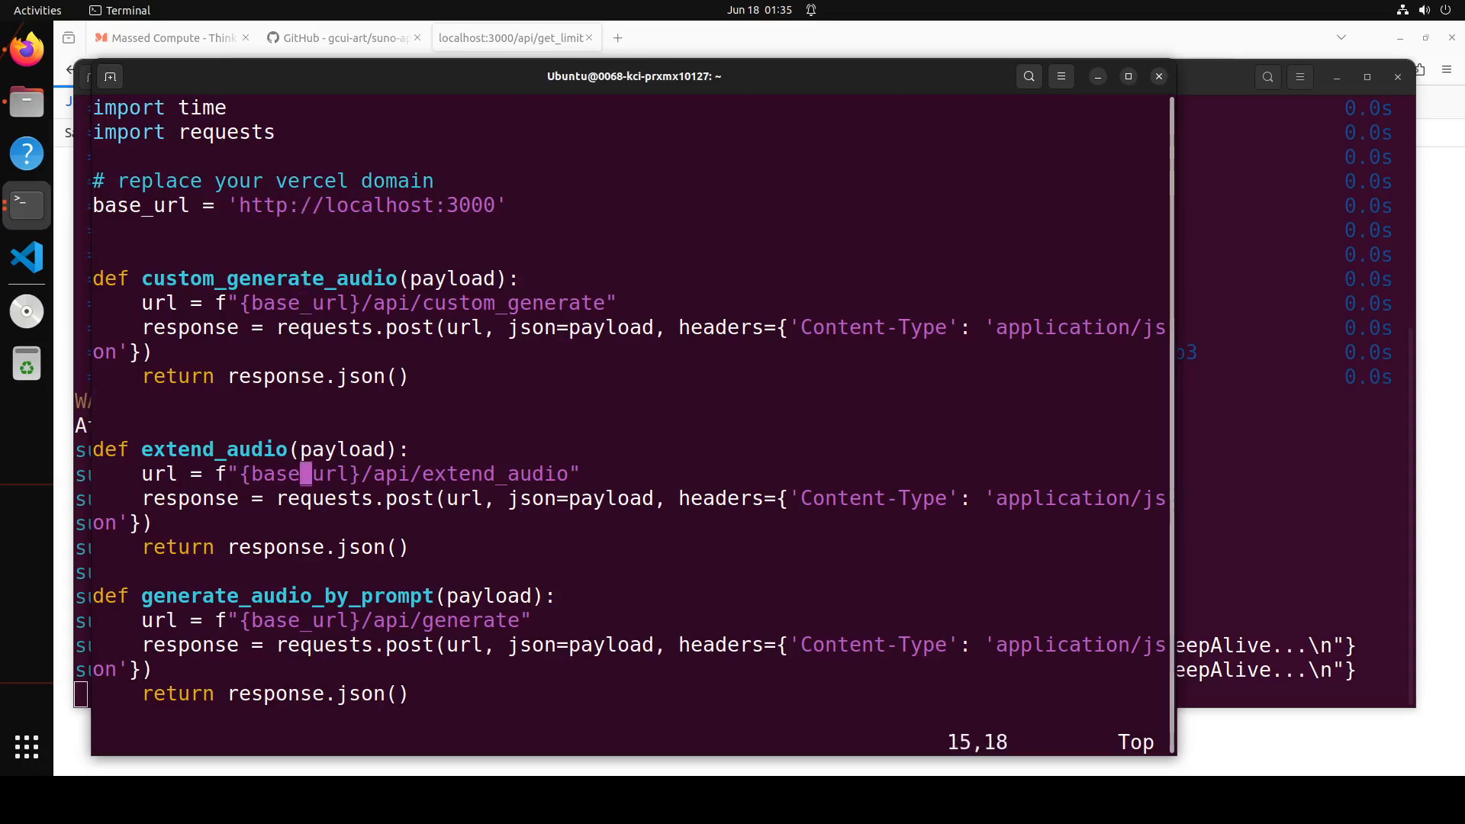
pyautogui.scroll(-3)
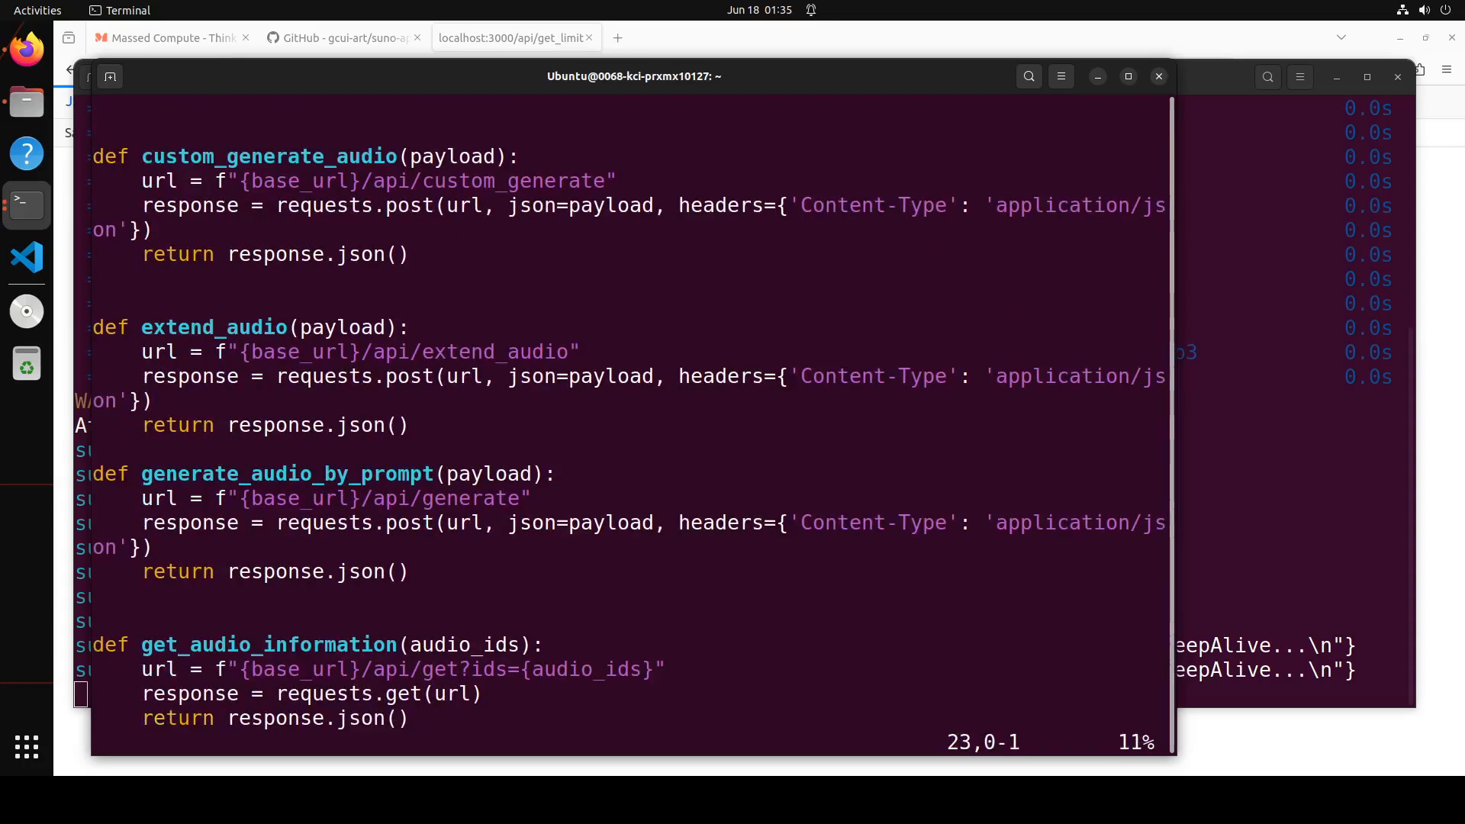
pyautogui.scroll(-3)
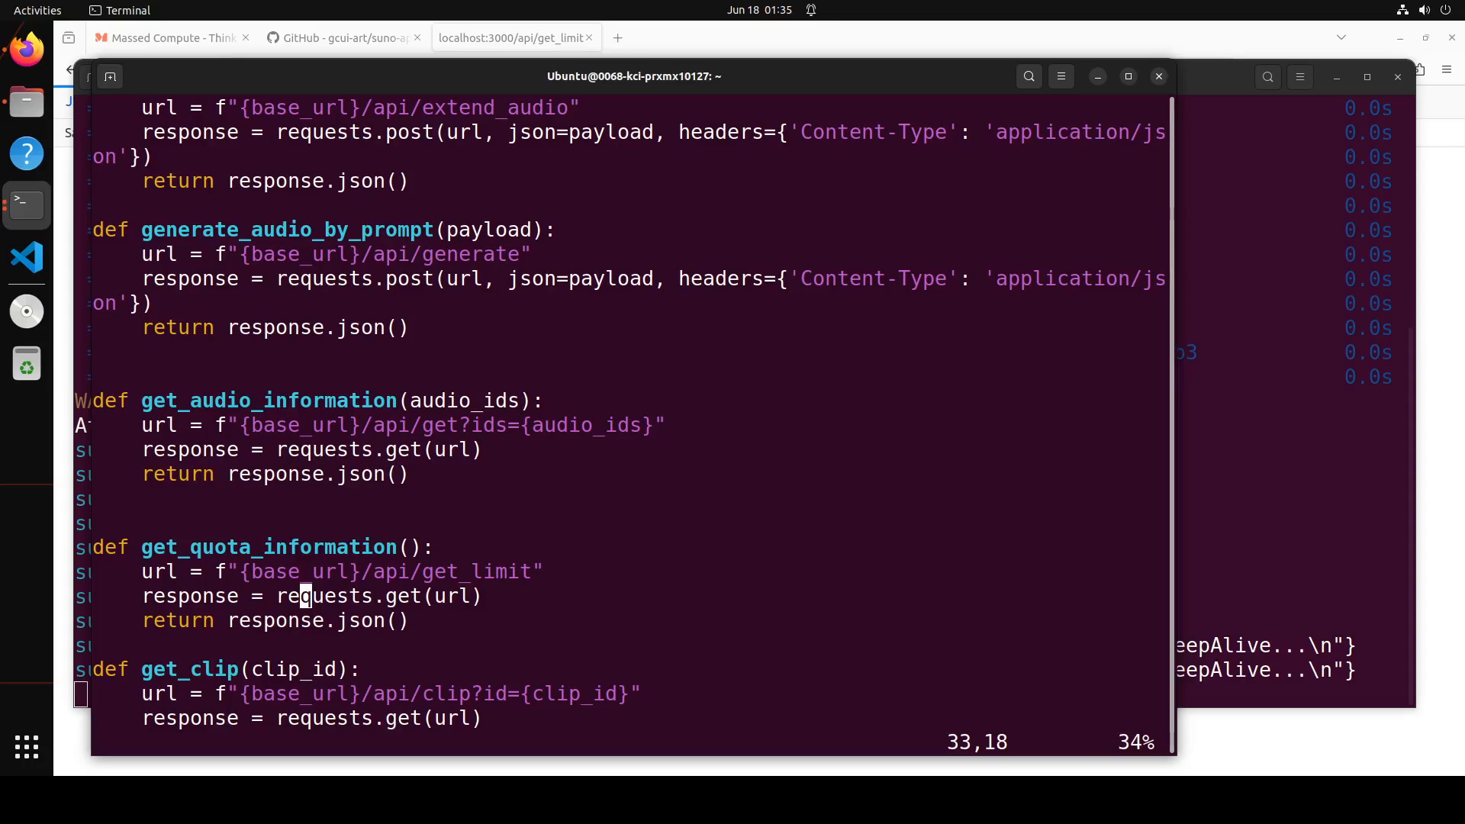
pyautogui.scroll(-3)
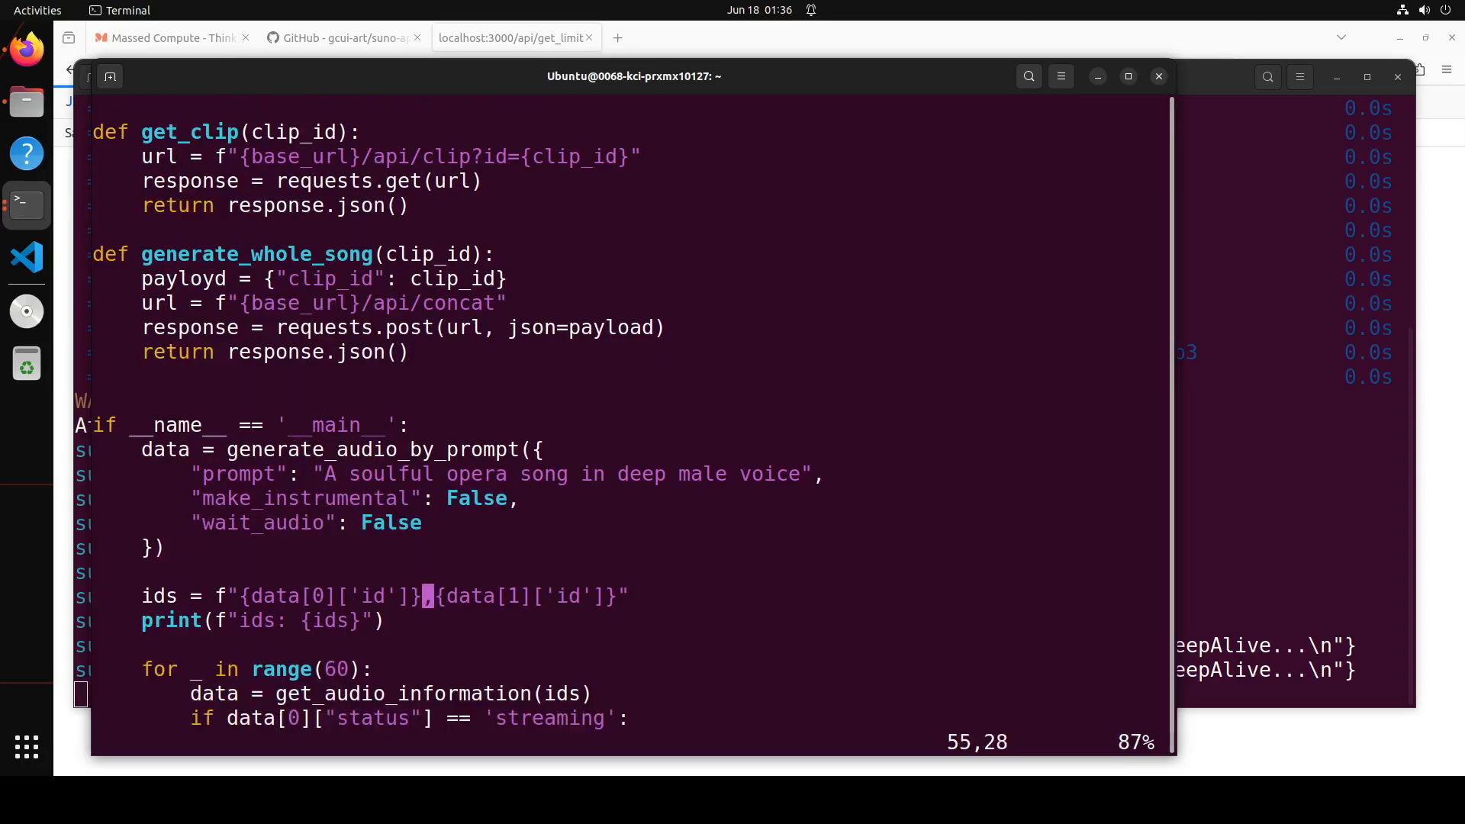
pyautogui.scroll(-3)
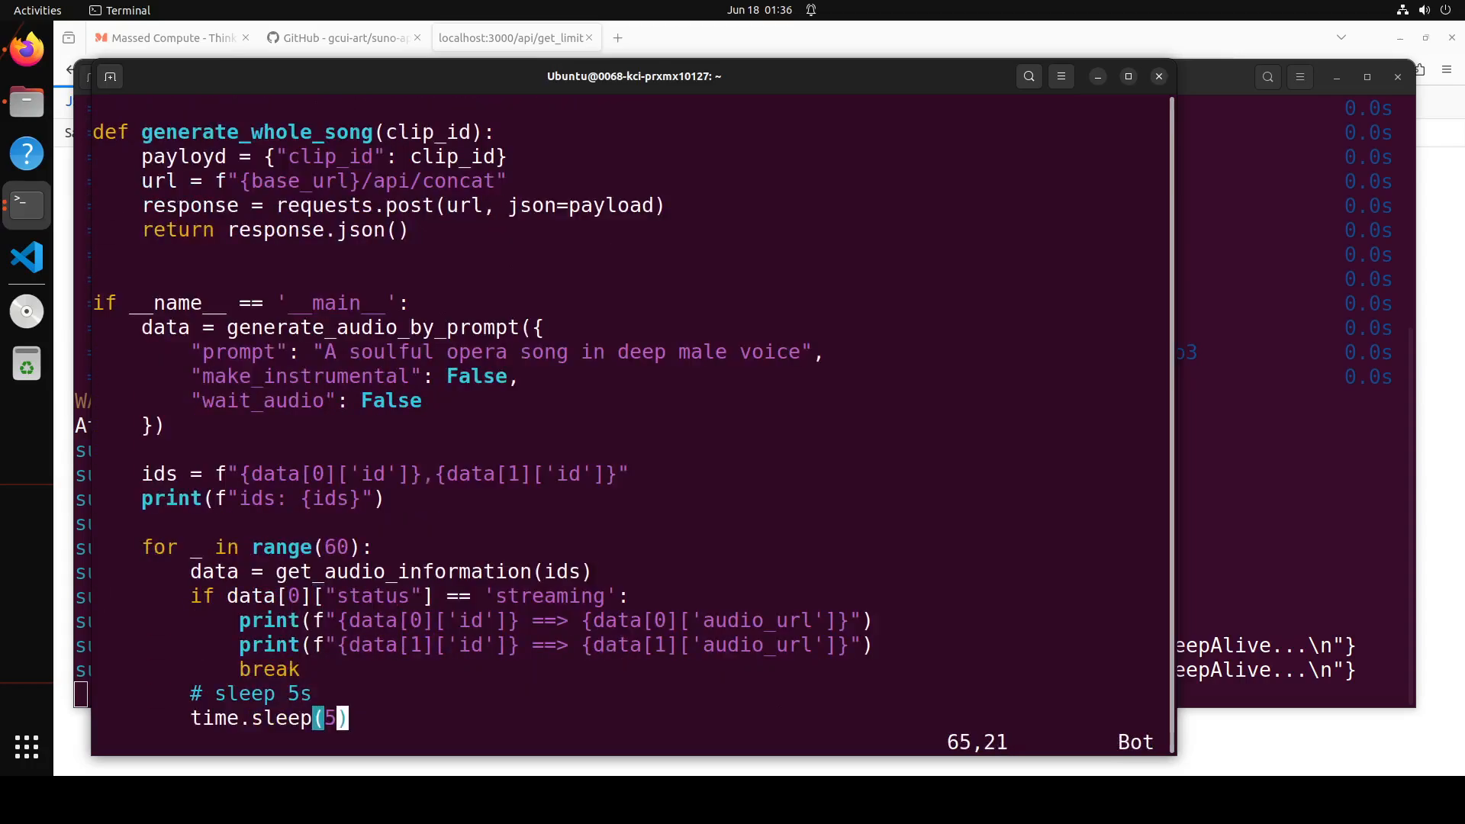
# Save mysong.py and quit the editor with :wq.
pyautogui.press('Escape')
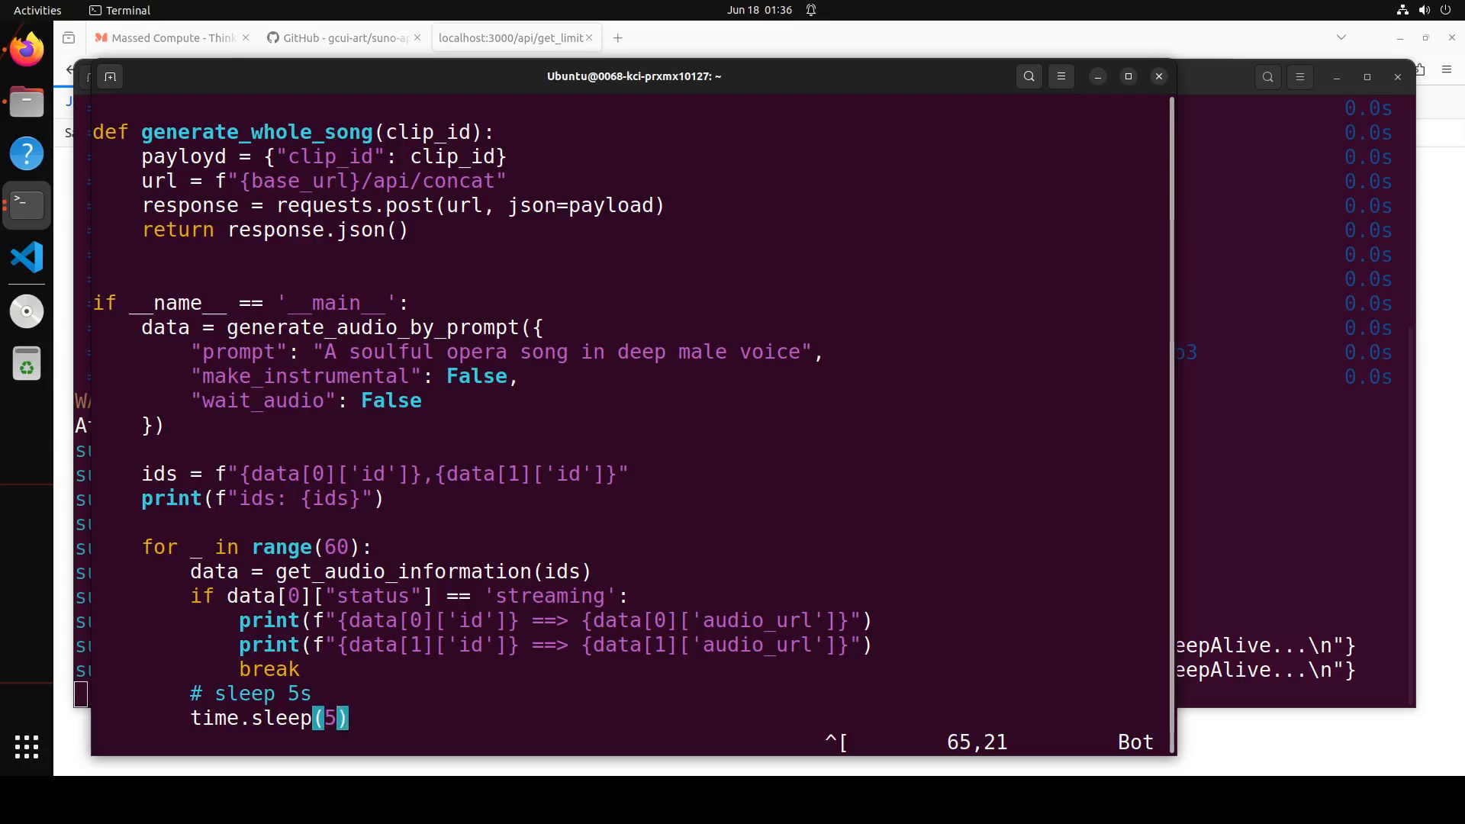
pyautogui.write(':wq')
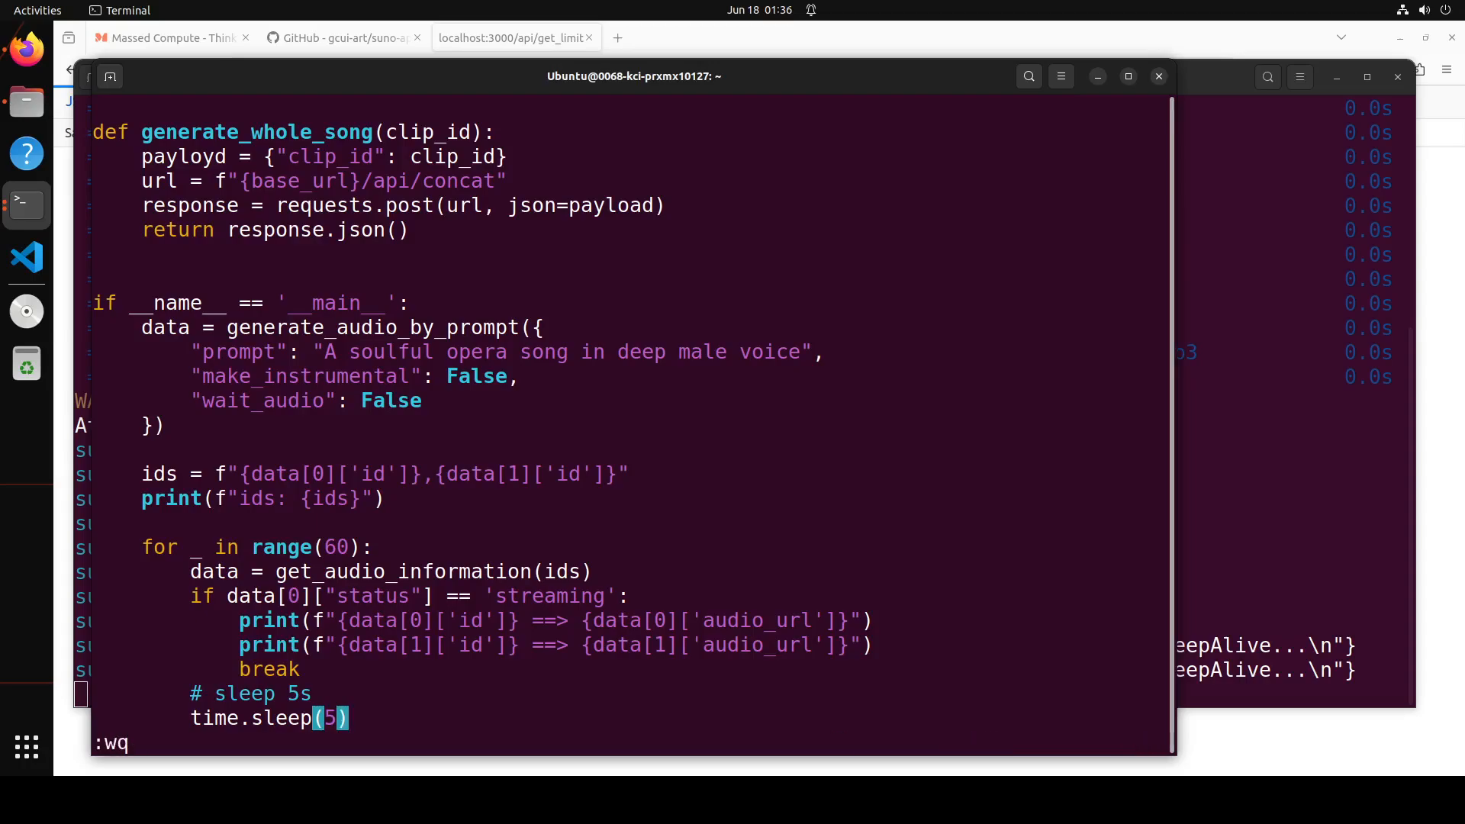
pyautogui.press('Return')
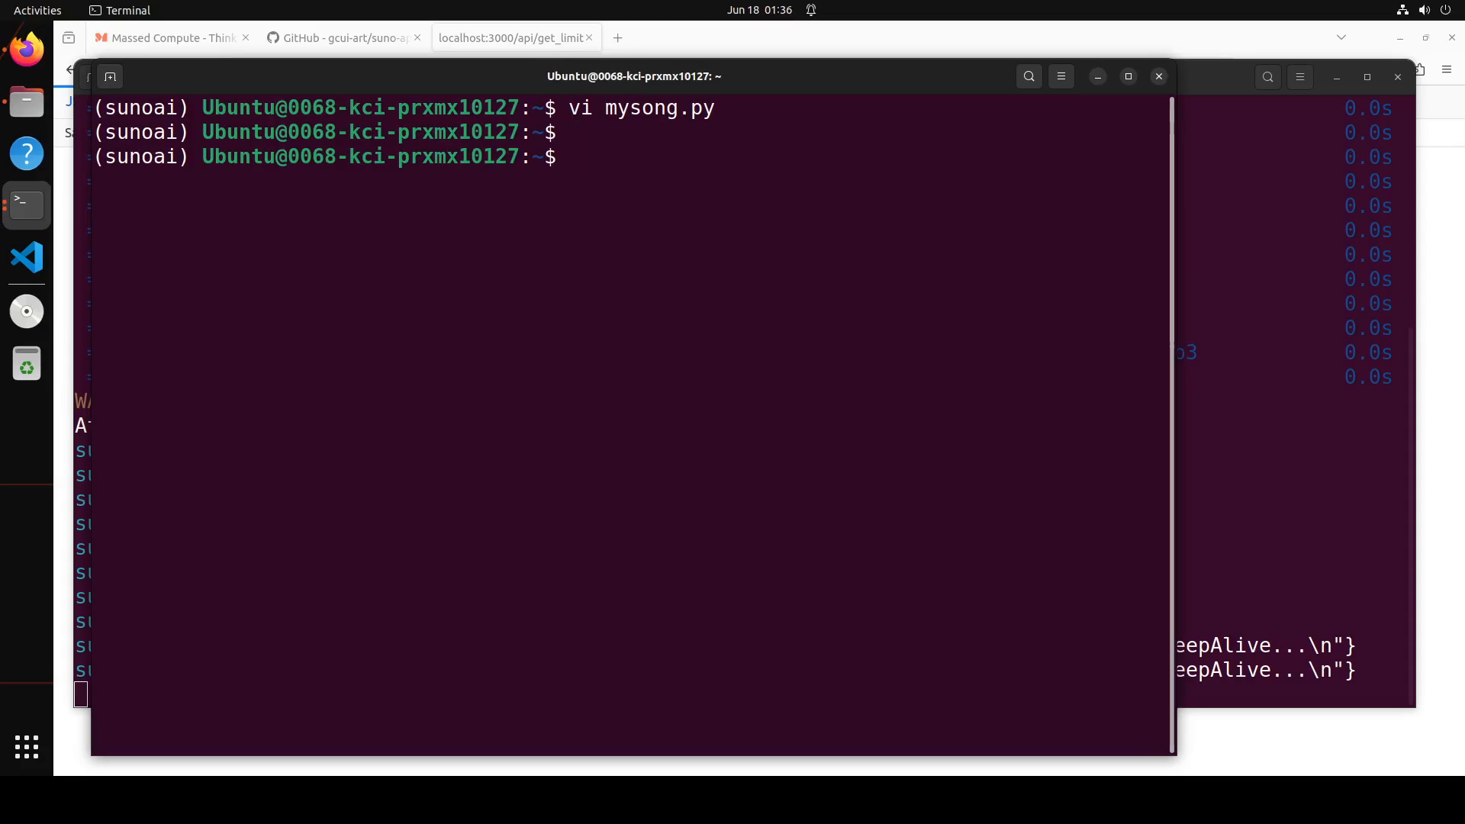
# Run 'python3 mysong.py' to get two song ids and an audiopipe.suno.ai link for the first clip.
pyautogui.write('py')
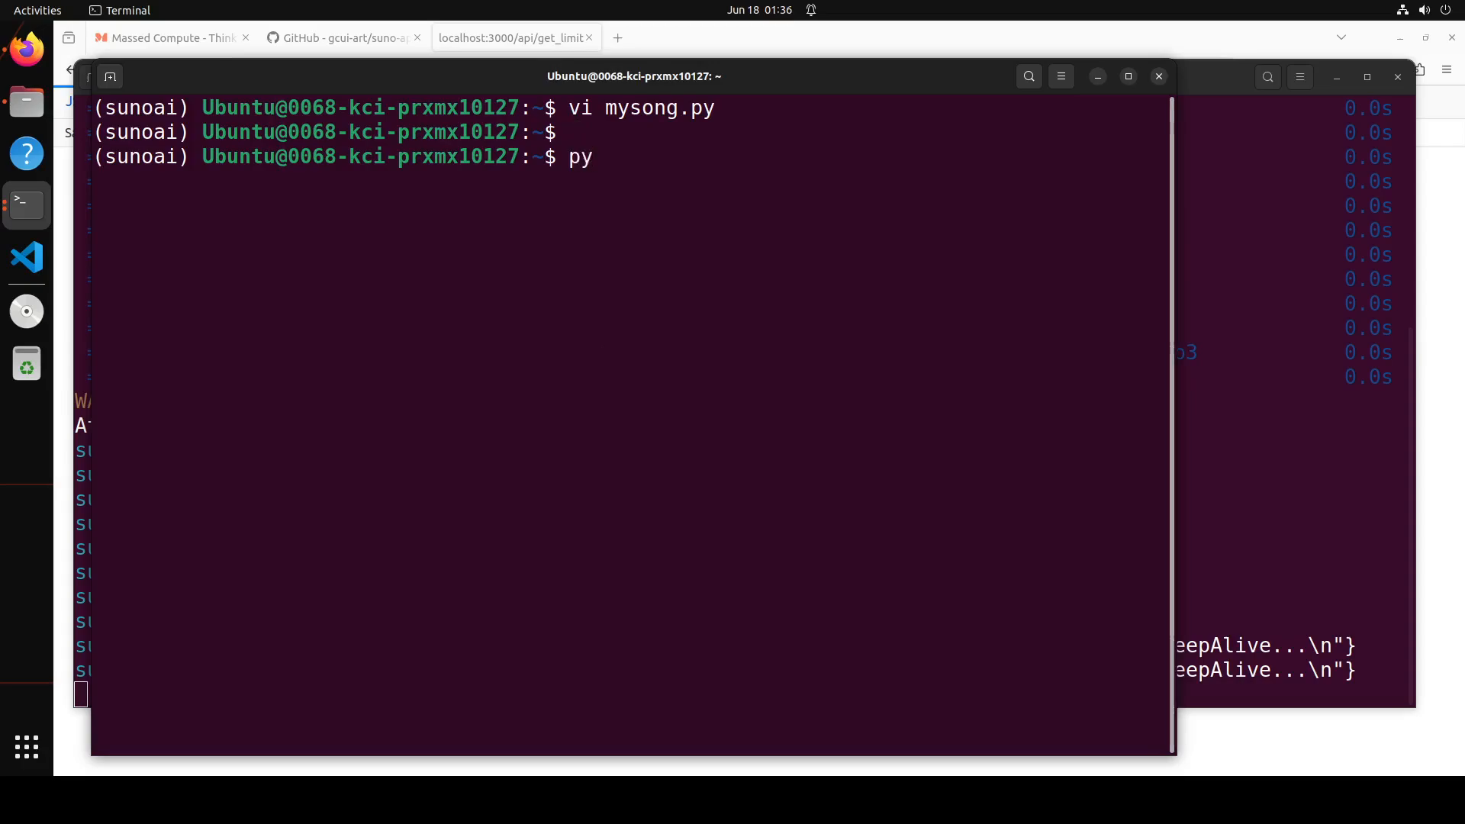
pyautogui.write('thon3')
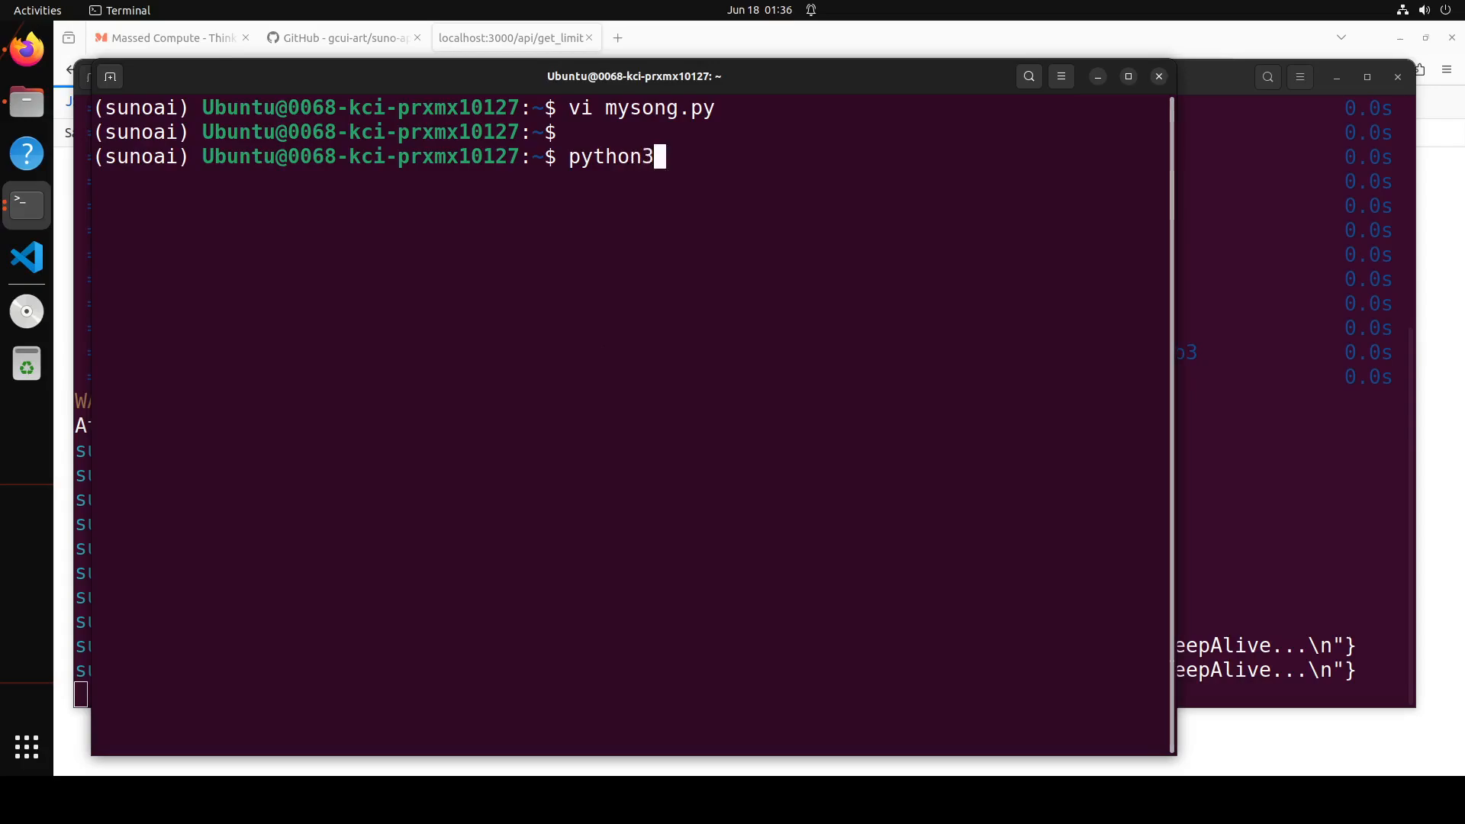
pyautogui.write('mysong.py')
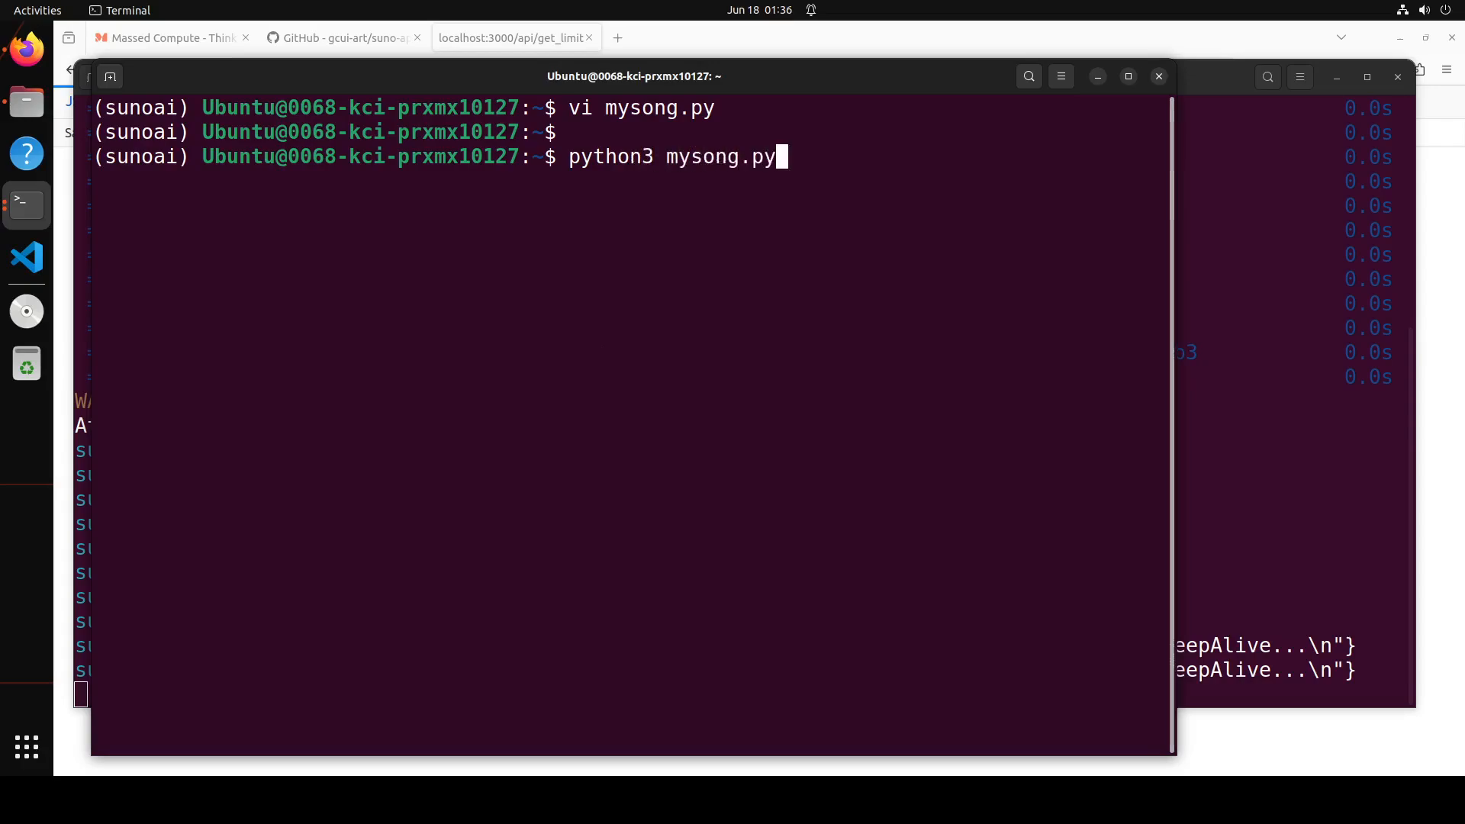
pyautogui.press('Return')
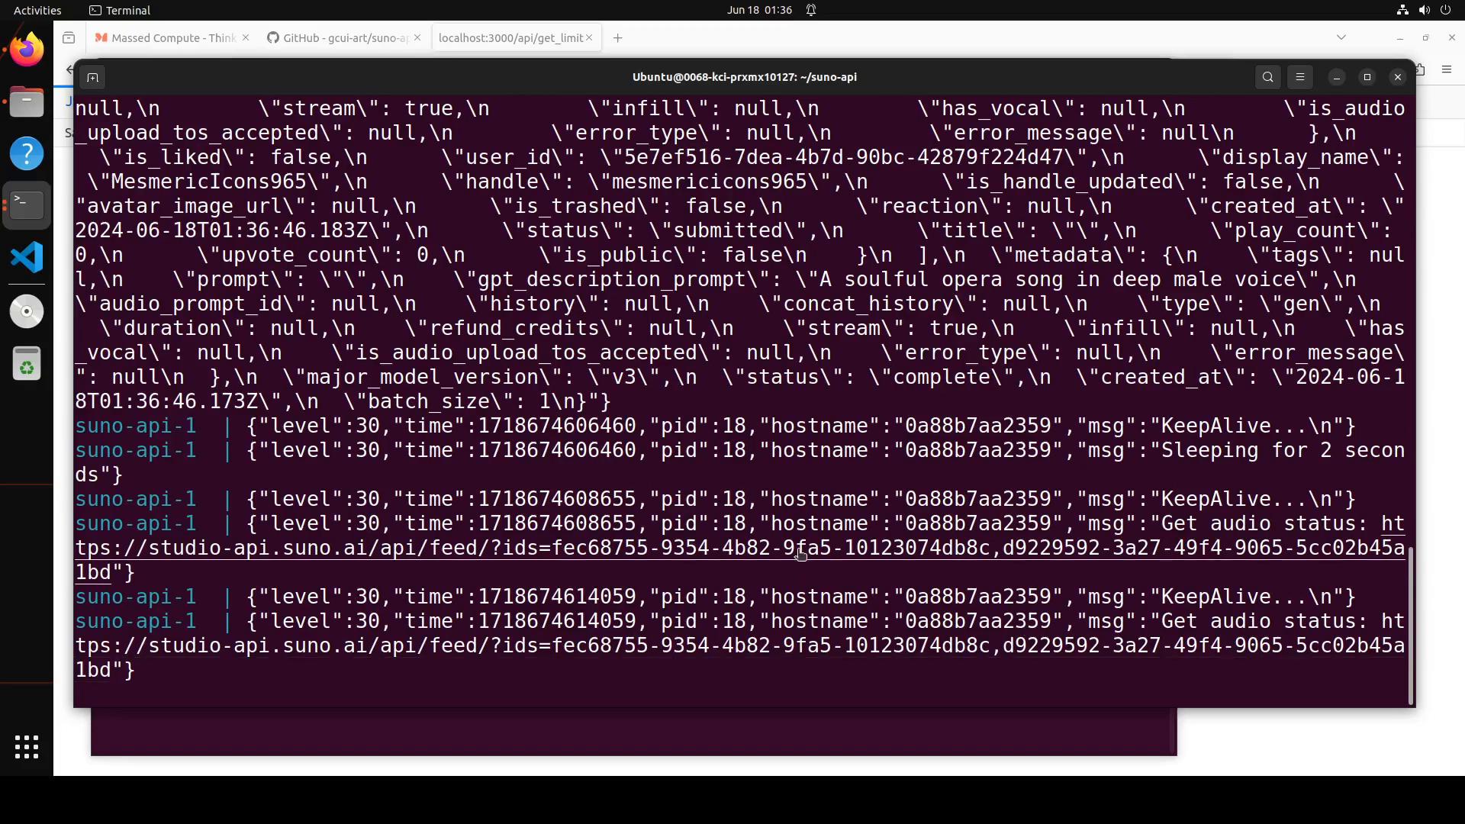
pyautogui.moveTo(1053, 387)
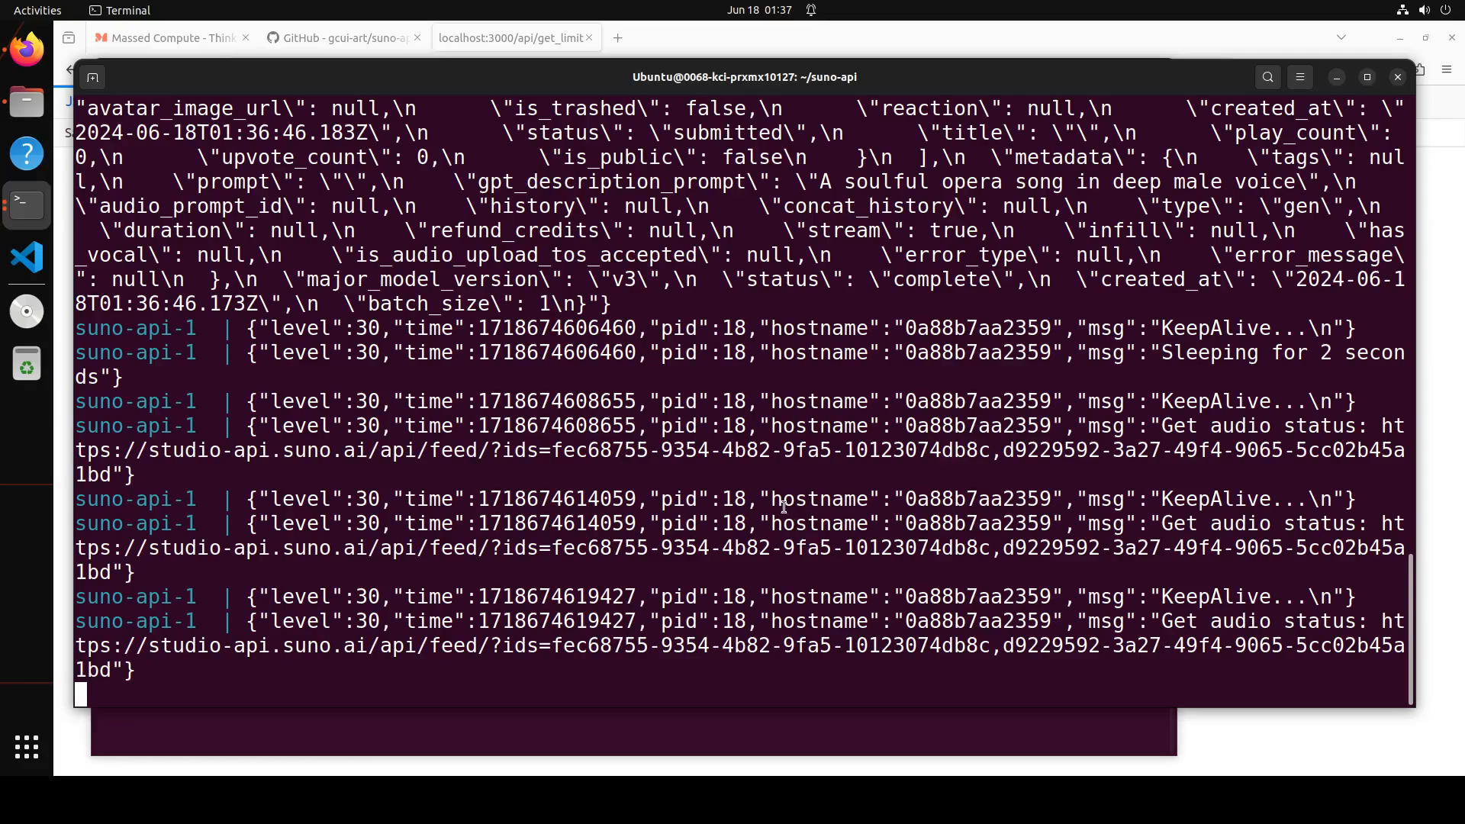
pyautogui.moveTo(127, 612)
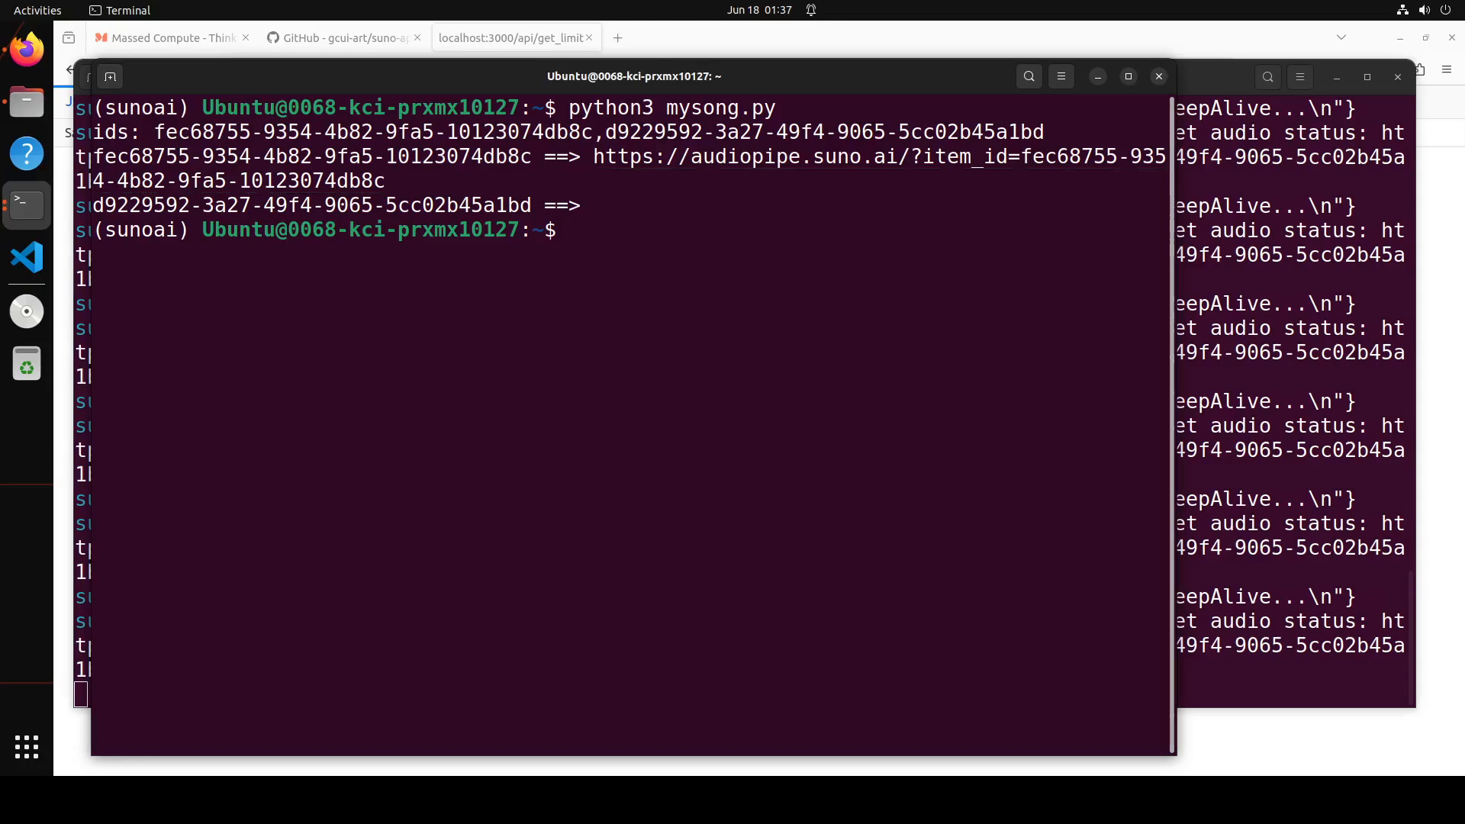
pyautogui.press('ctrl+c')
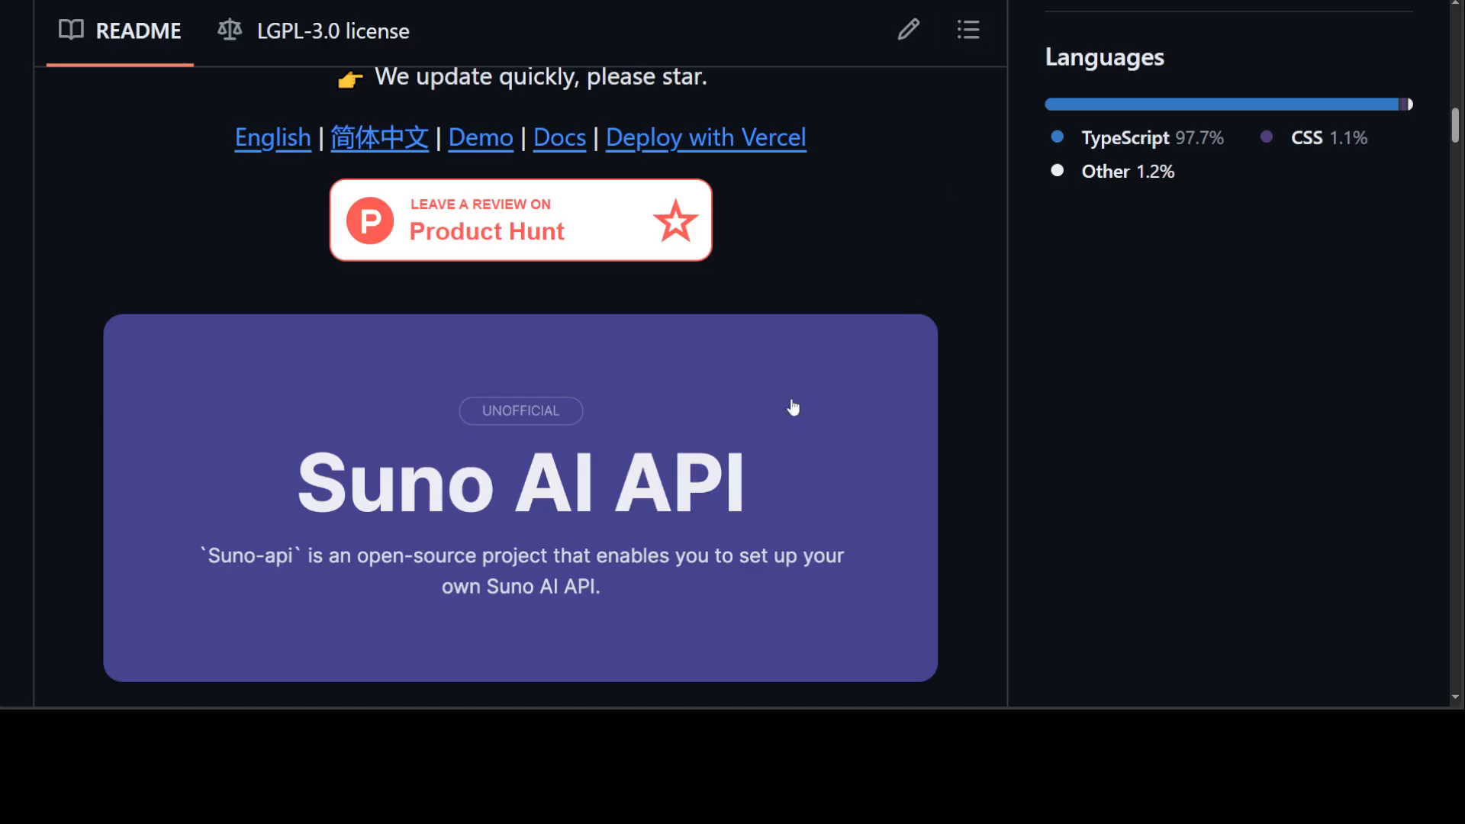
pyautogui.moveTo(1134, 345)
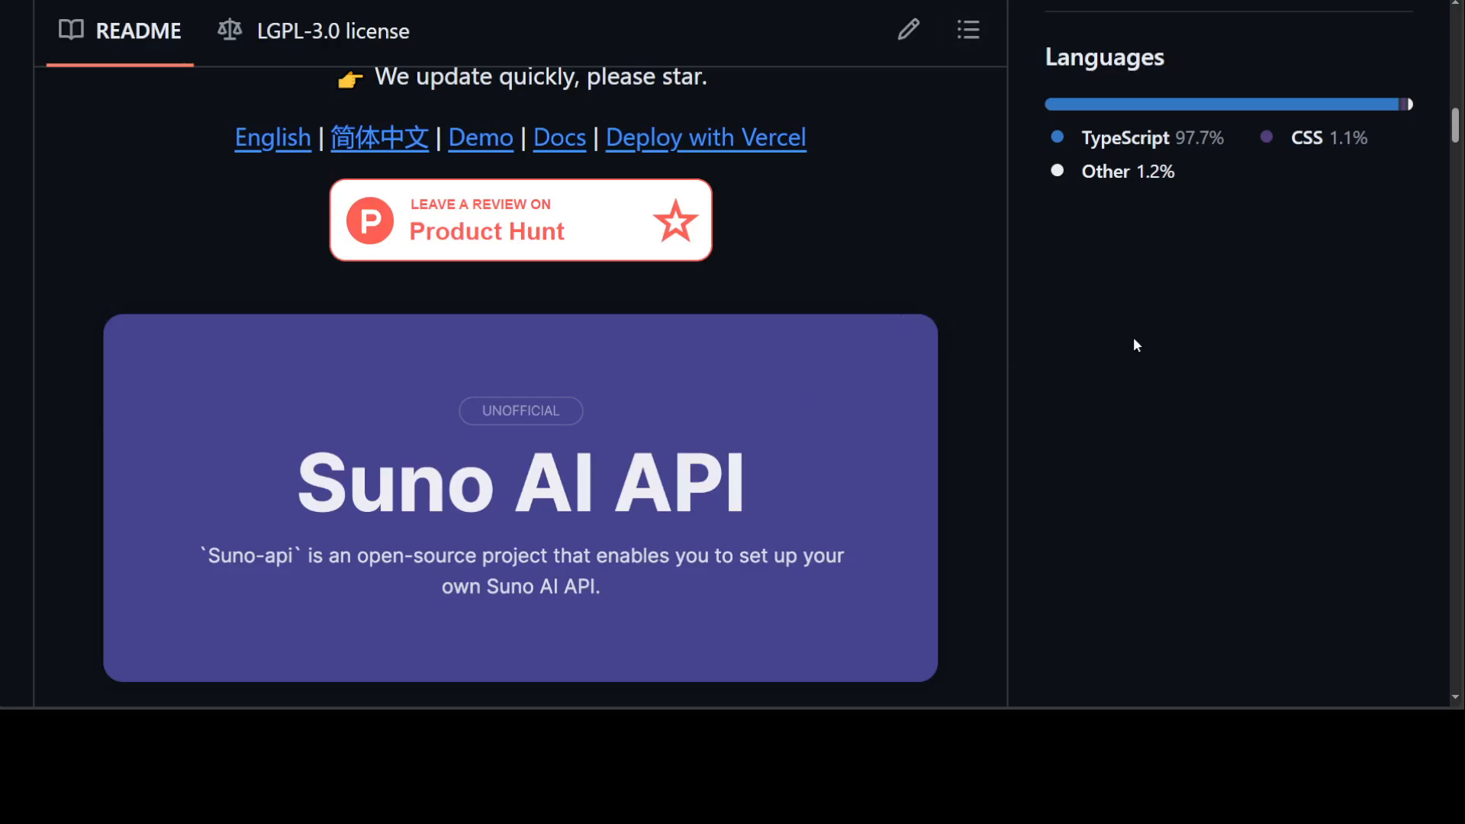
pyautogui.moveTo(1125, 346)
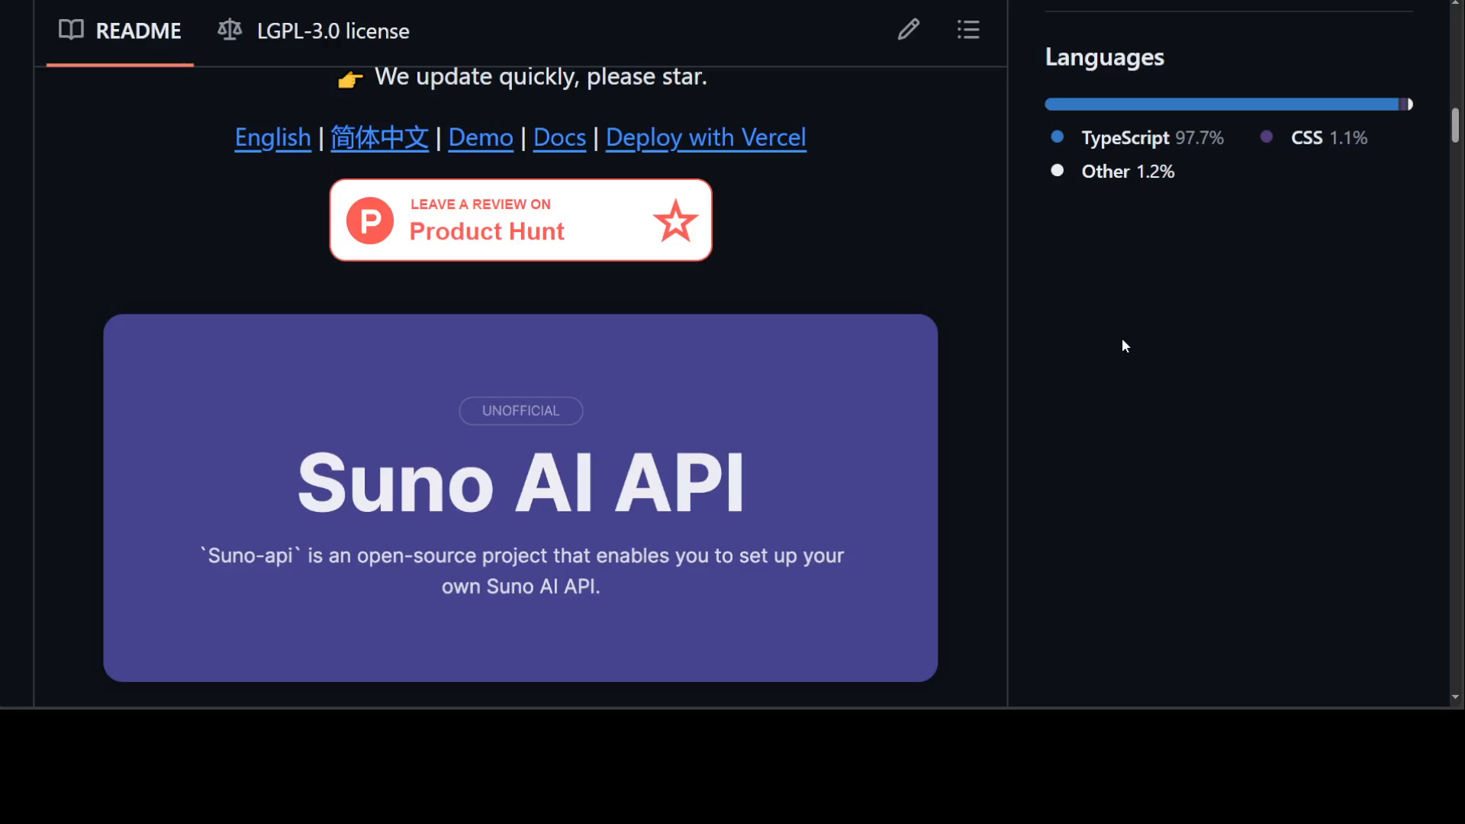
pyautogui.moveTo(1026, 400)
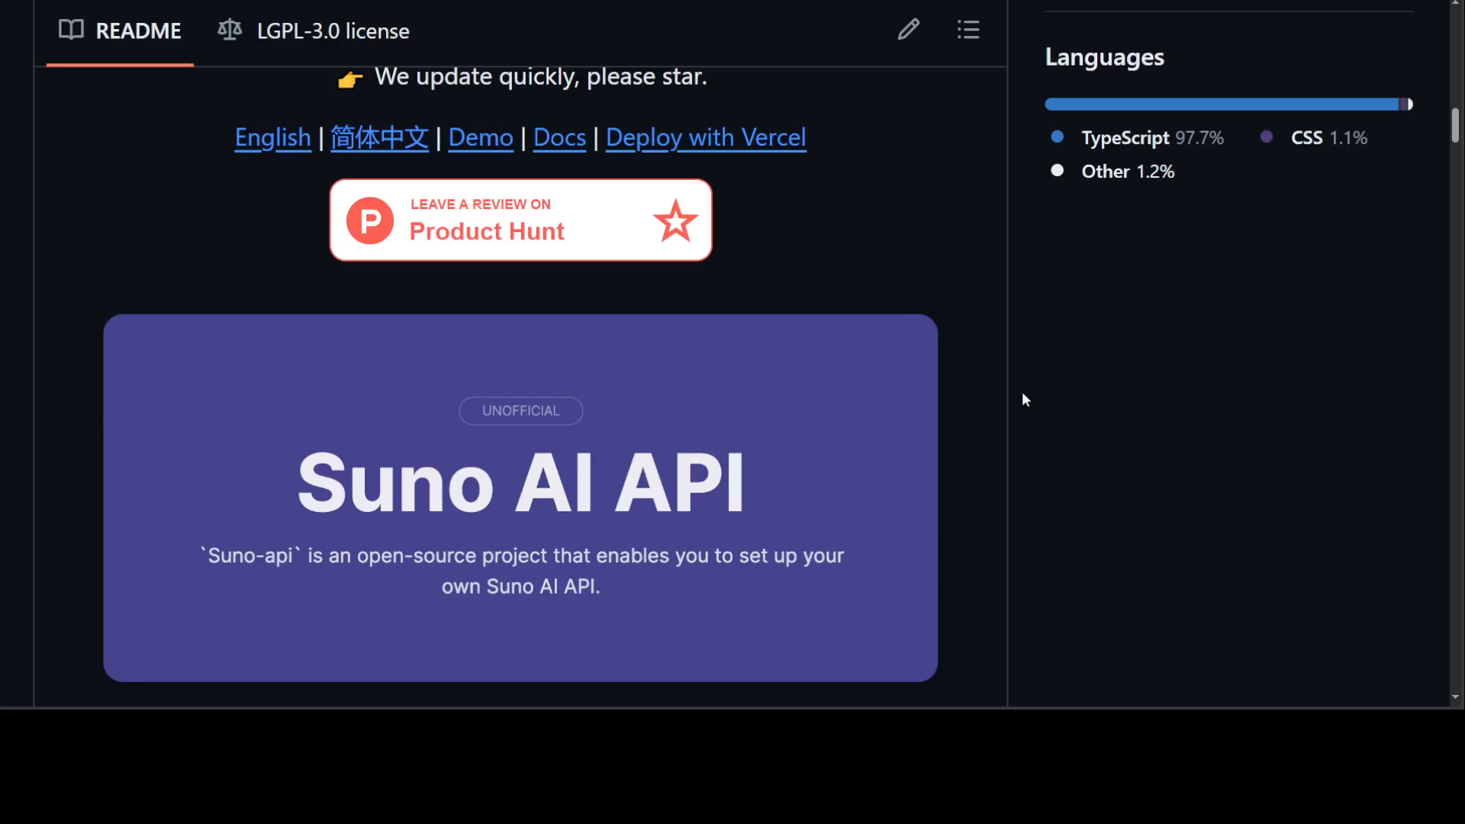
pyautogui.moveTo(857, 430)
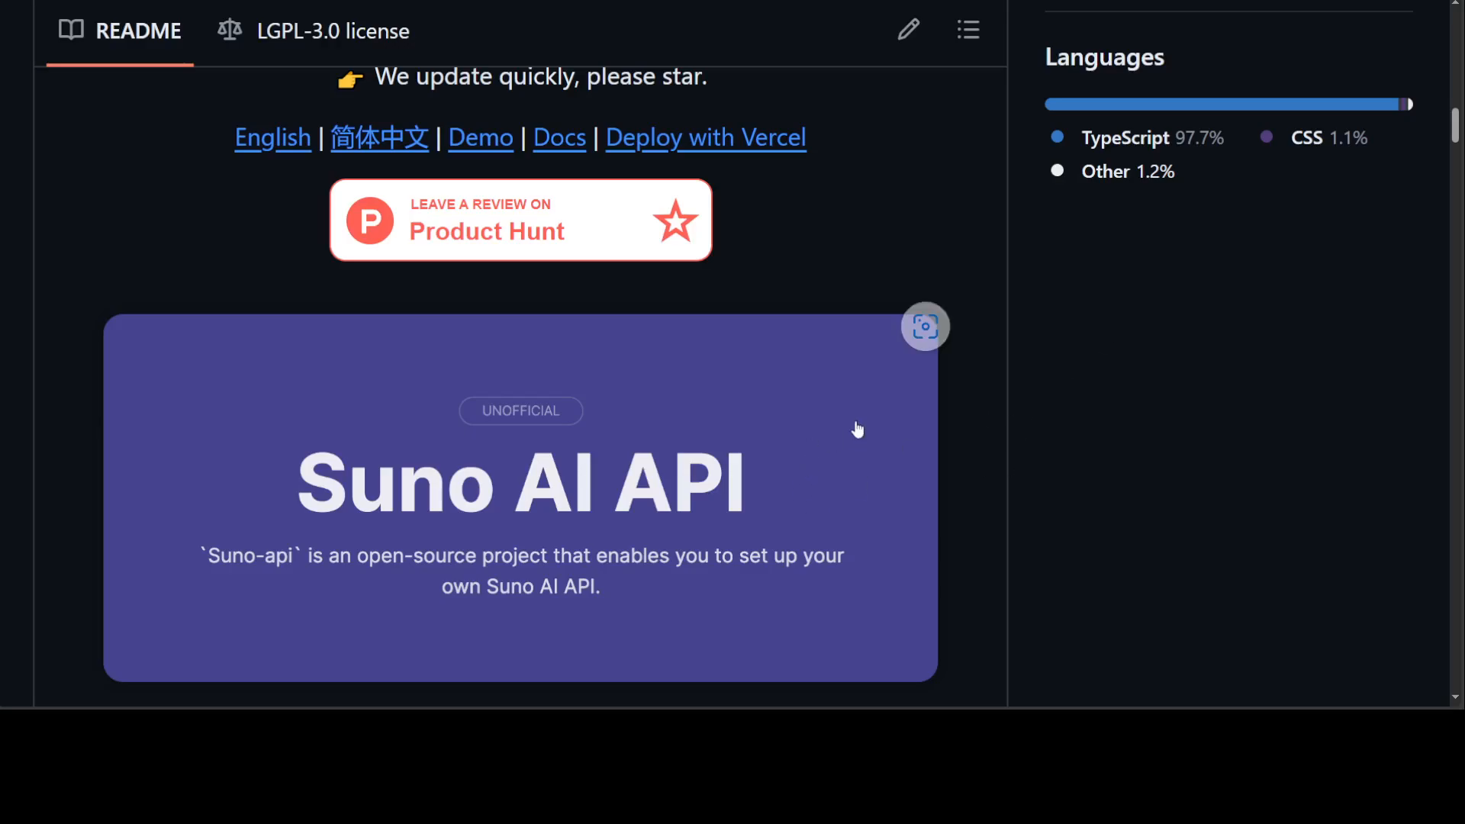